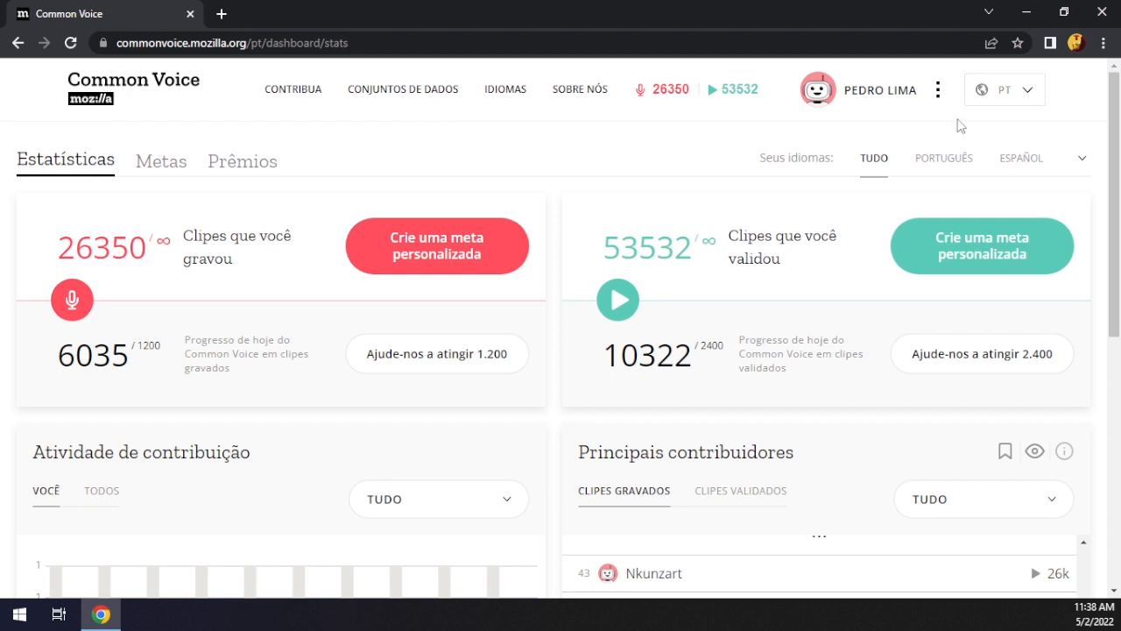
Step: Switch the Common Voice header language dropdown from PT to EN
left_click(1004, 88)
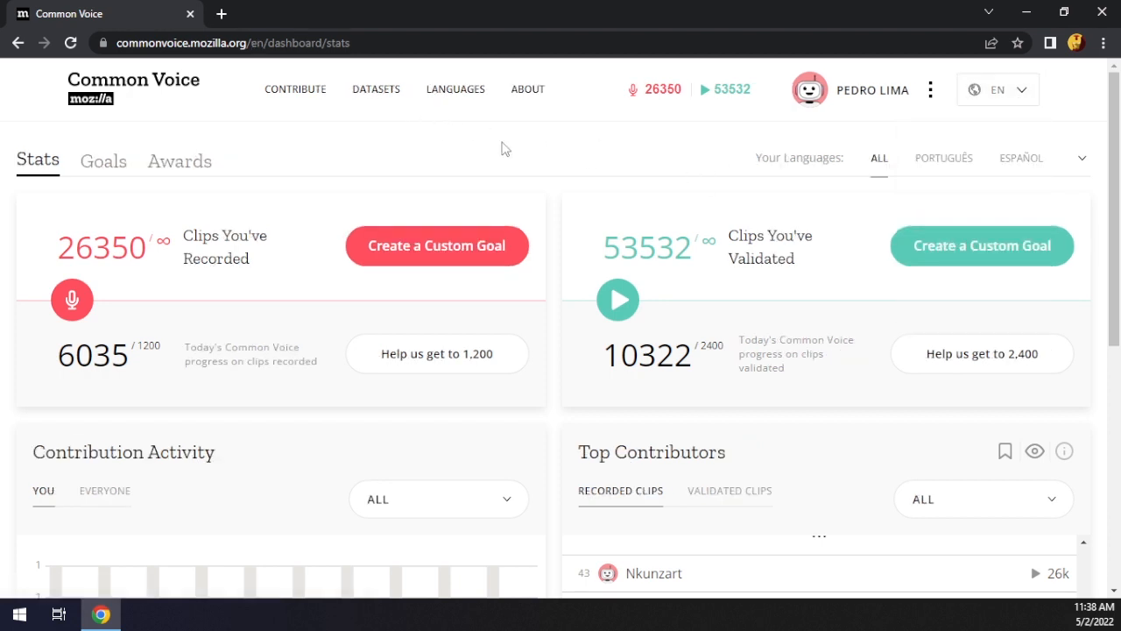
Step: Open Datasets to see English Corpus 9.0 details: 71 GB, 2224 validated hours
left_click(376, 88)
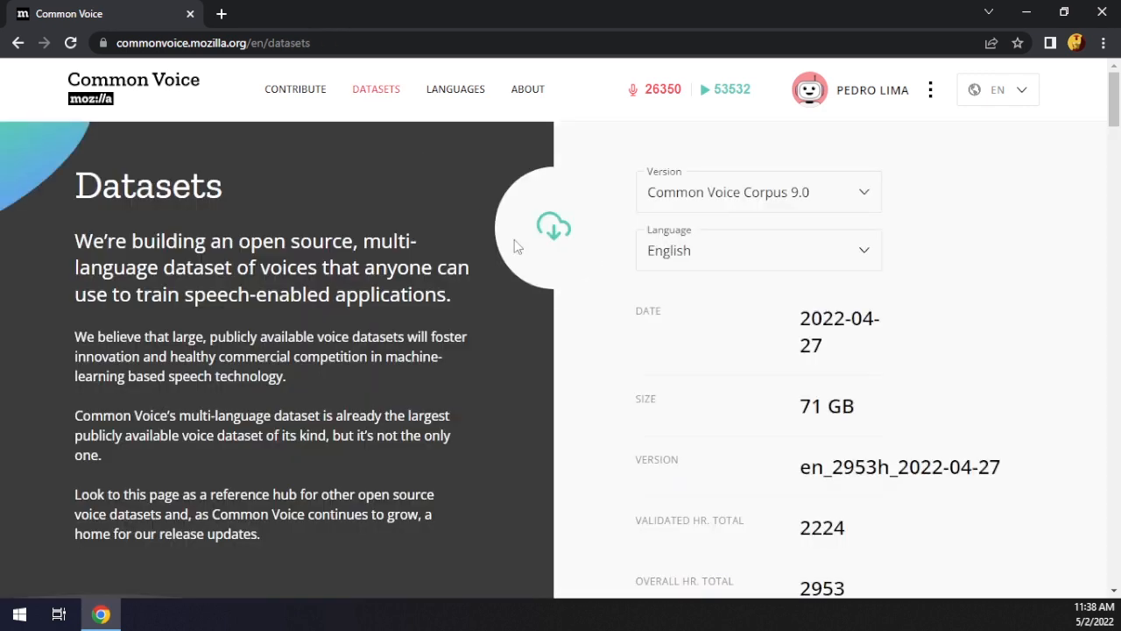
mouse_move(743, 283)
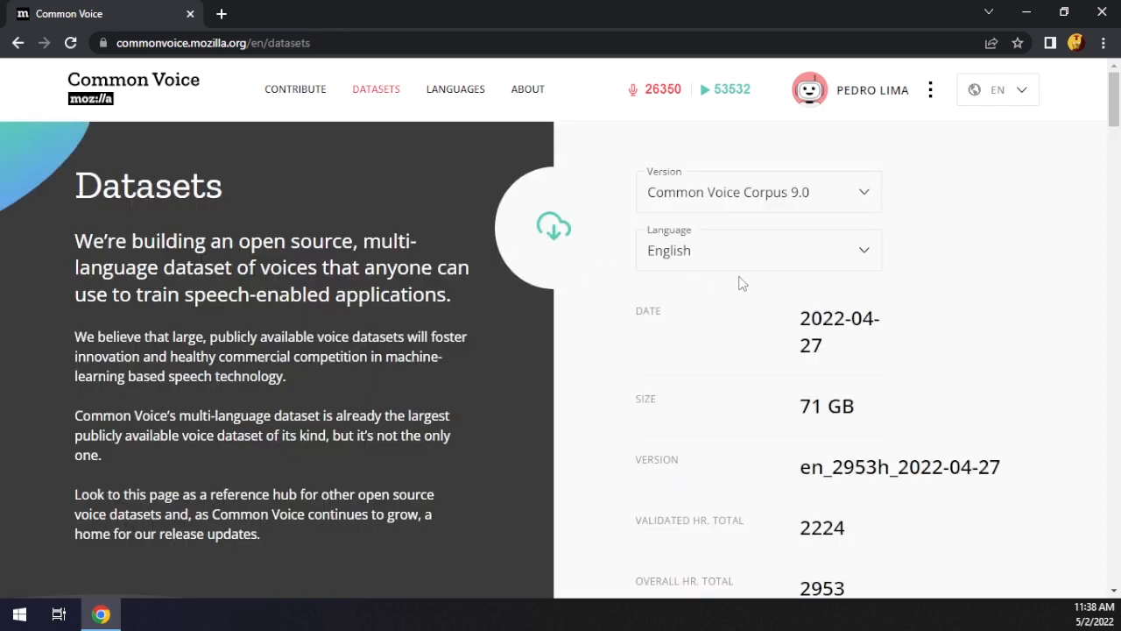
mouse_move(753, 287)
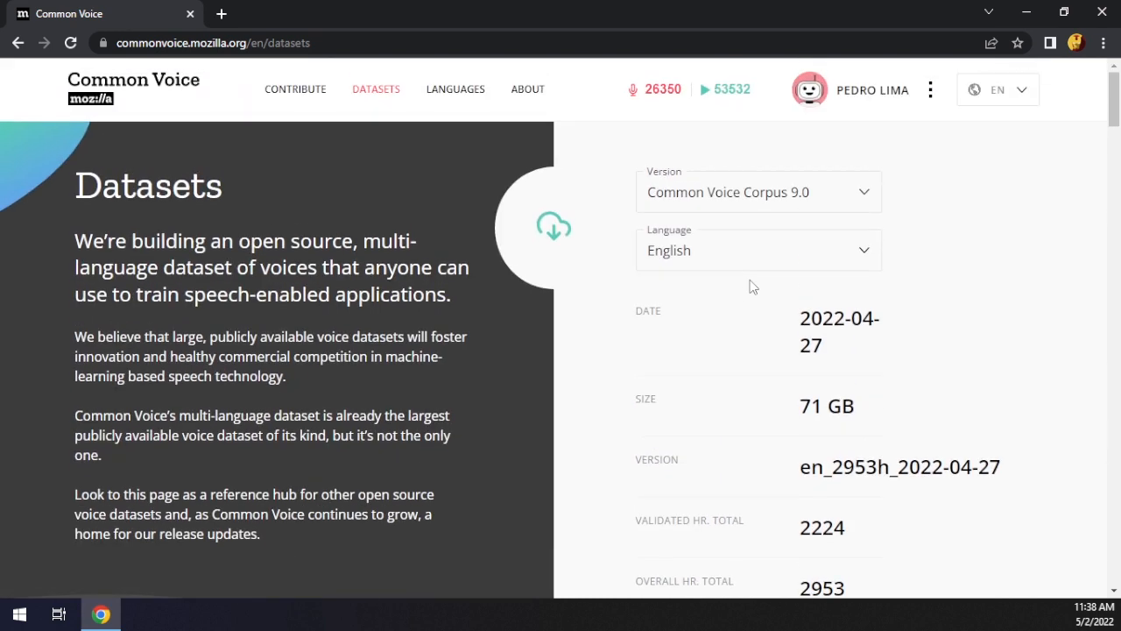
mouse_move(781, 310)
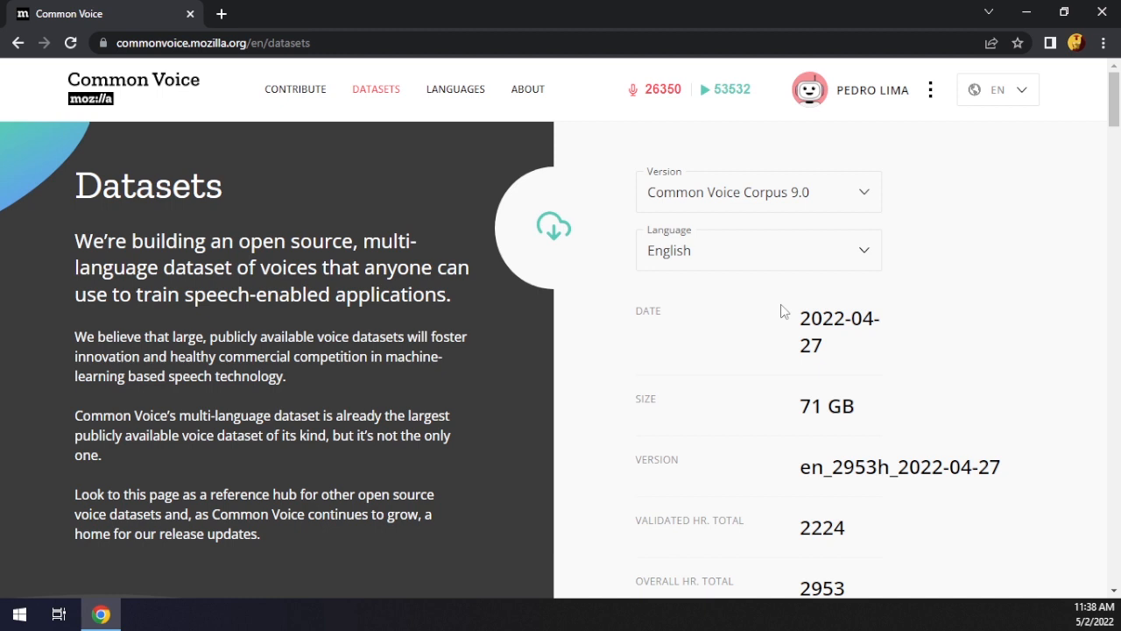
mouse_move(796, 294)
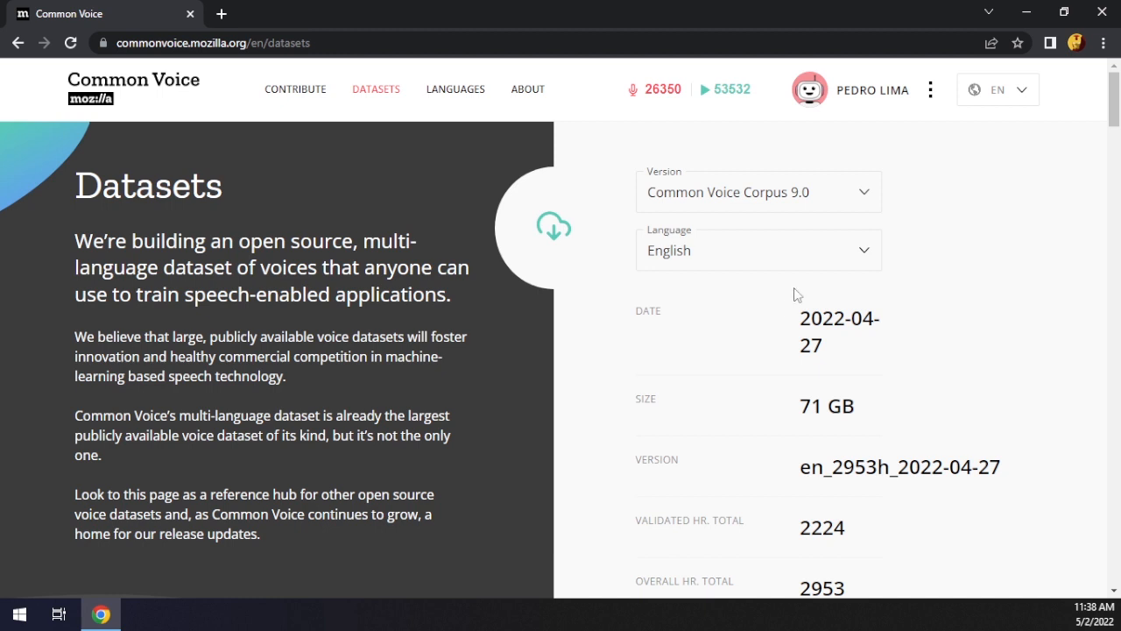
mouse_move(775, 302)
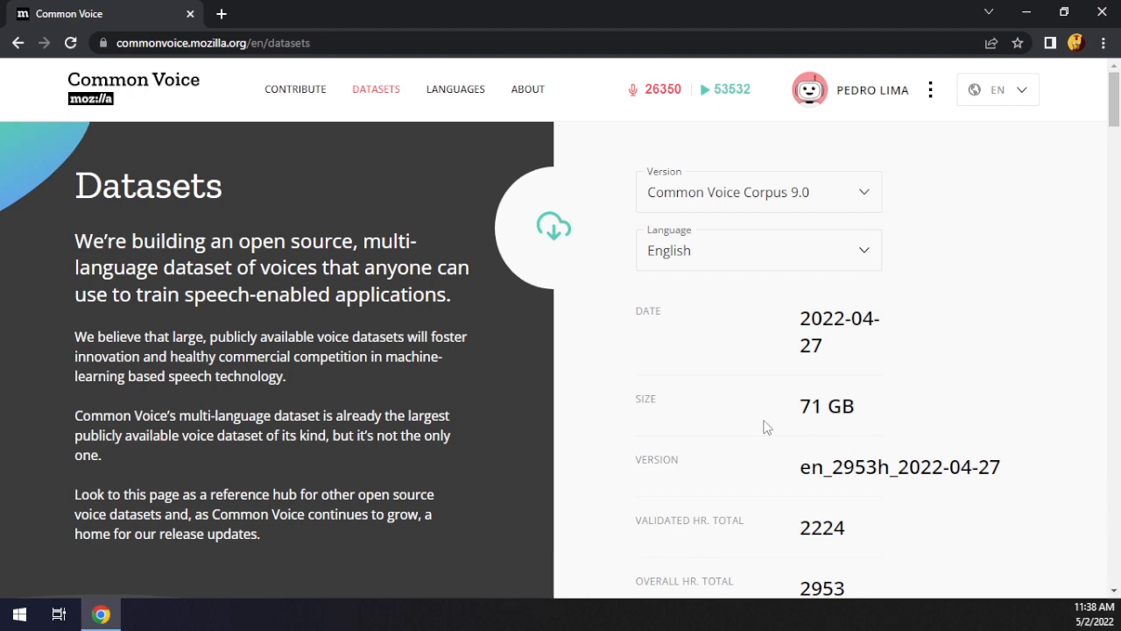
mouse_move(801, 409)
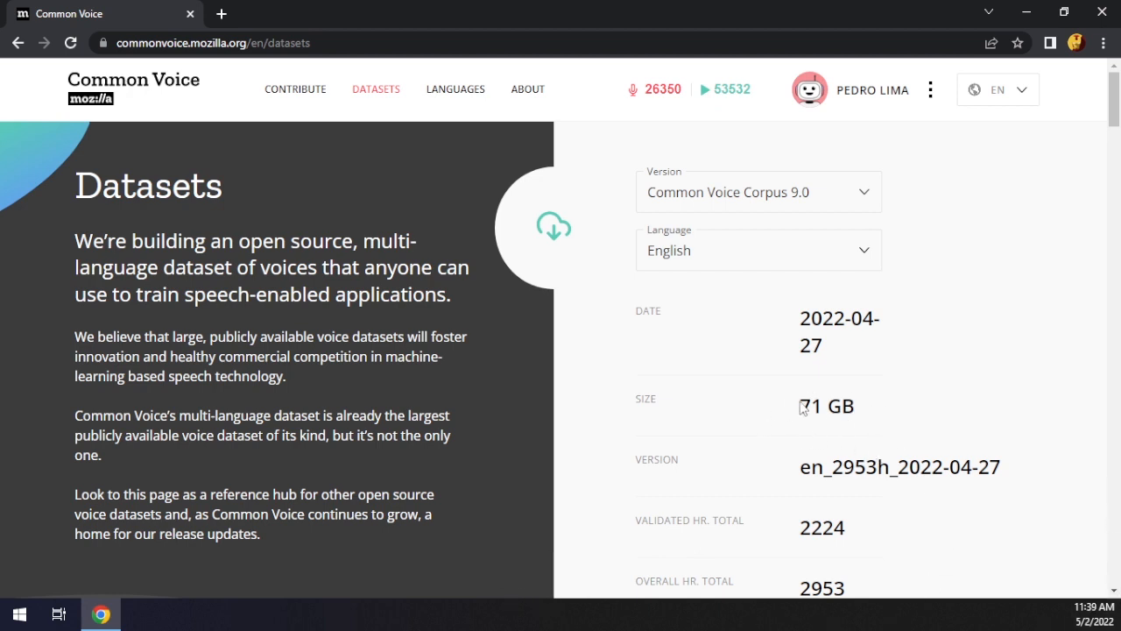
scroll("down", 3)
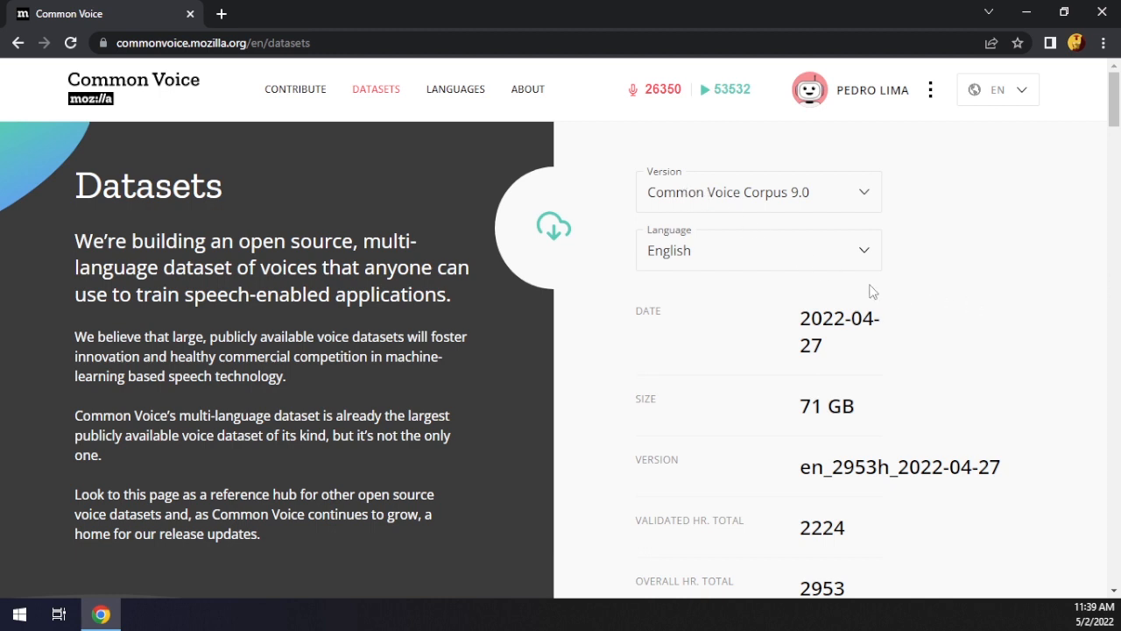
mouse_move(950, 281)
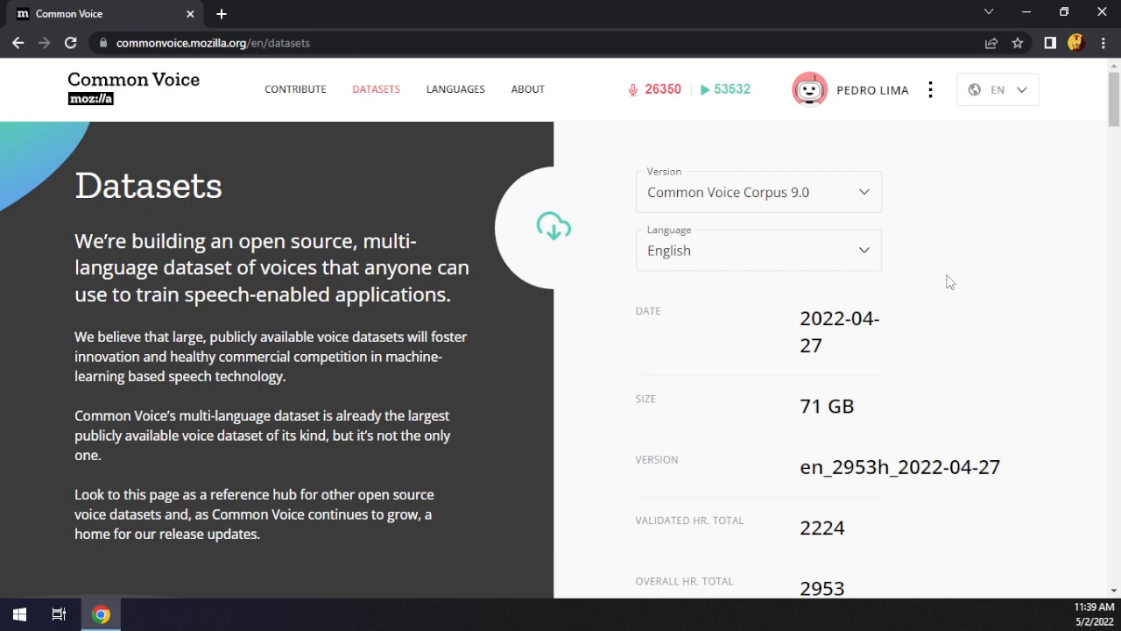
mouse_move(943, 270)
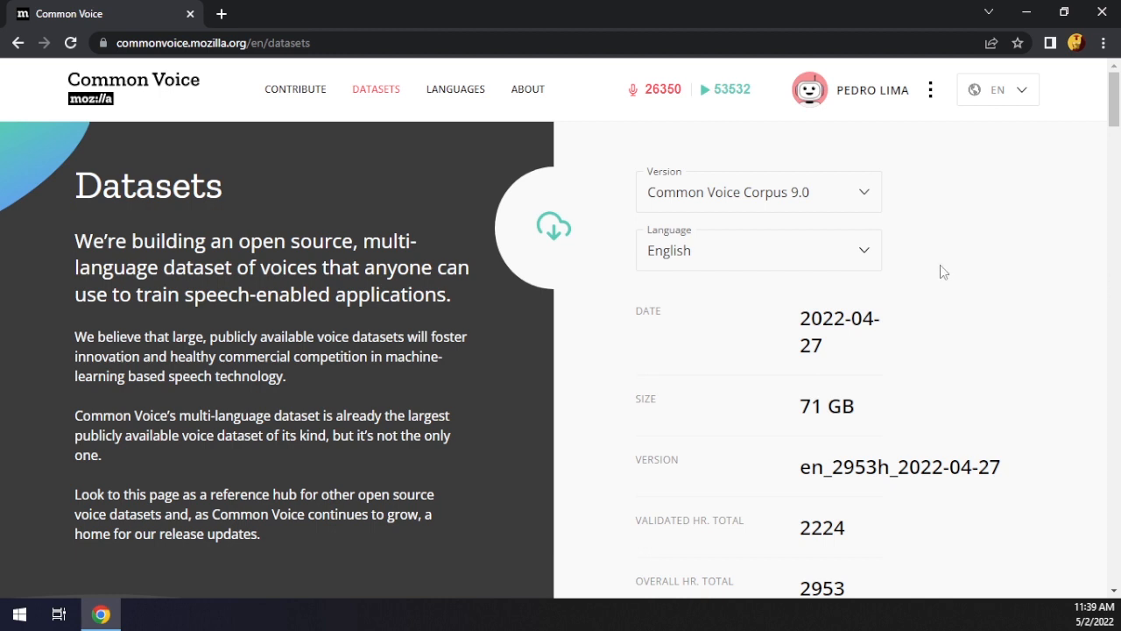
mouse_move(889, 274)
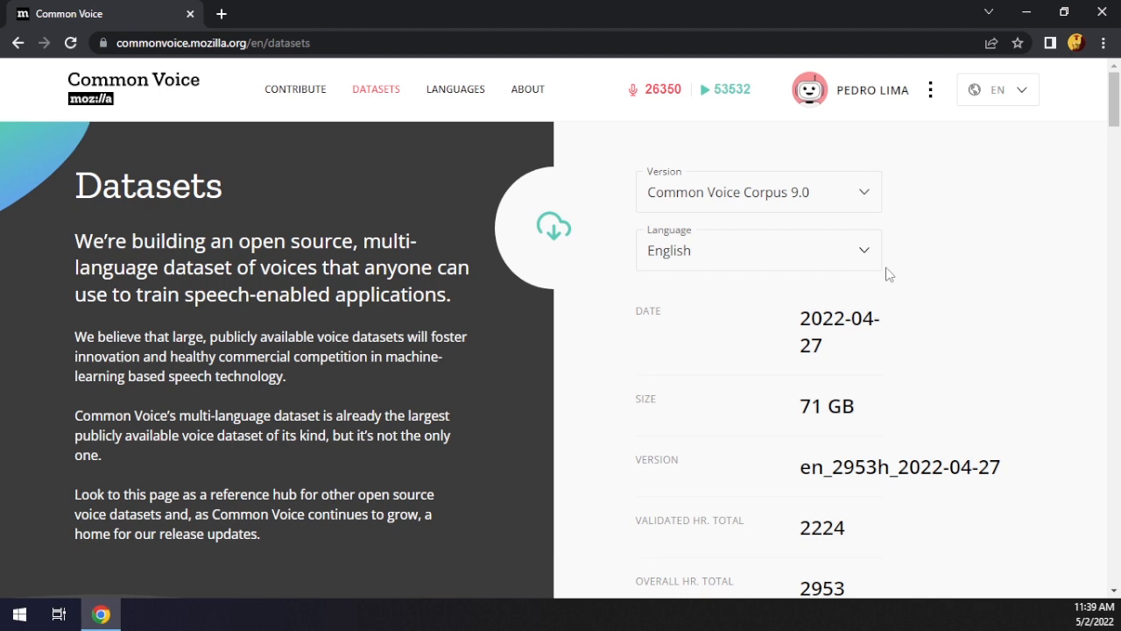
mouse_move(878, 275)
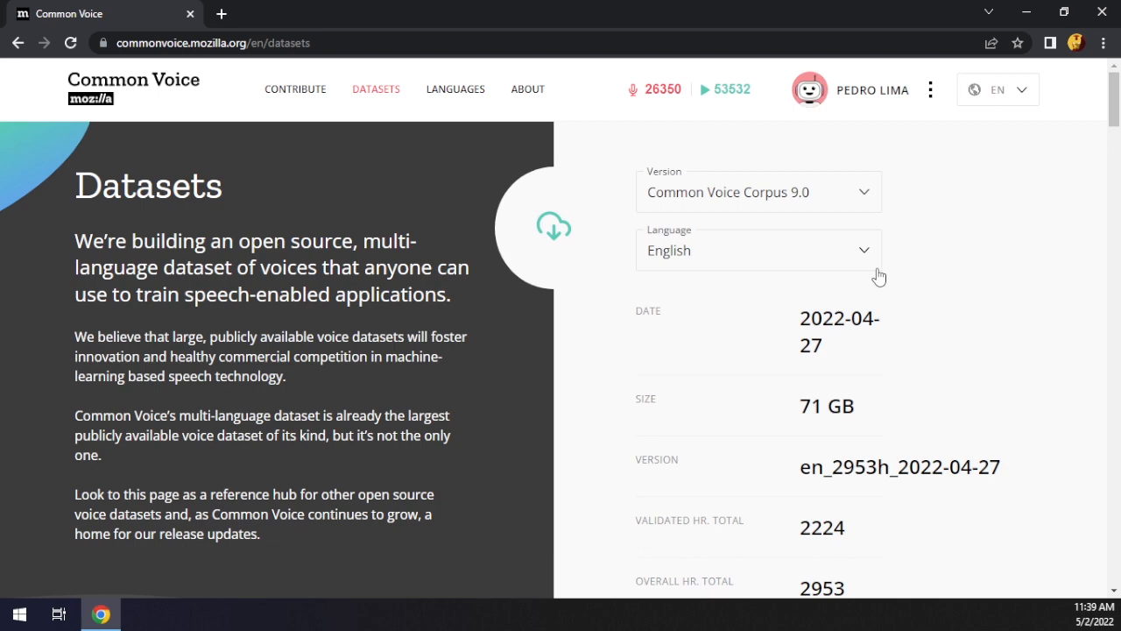
Step: Scroll to the dataset totals: 14,973 validated hours, 20,217 recorded, 93 languages
scroll("down", 3)
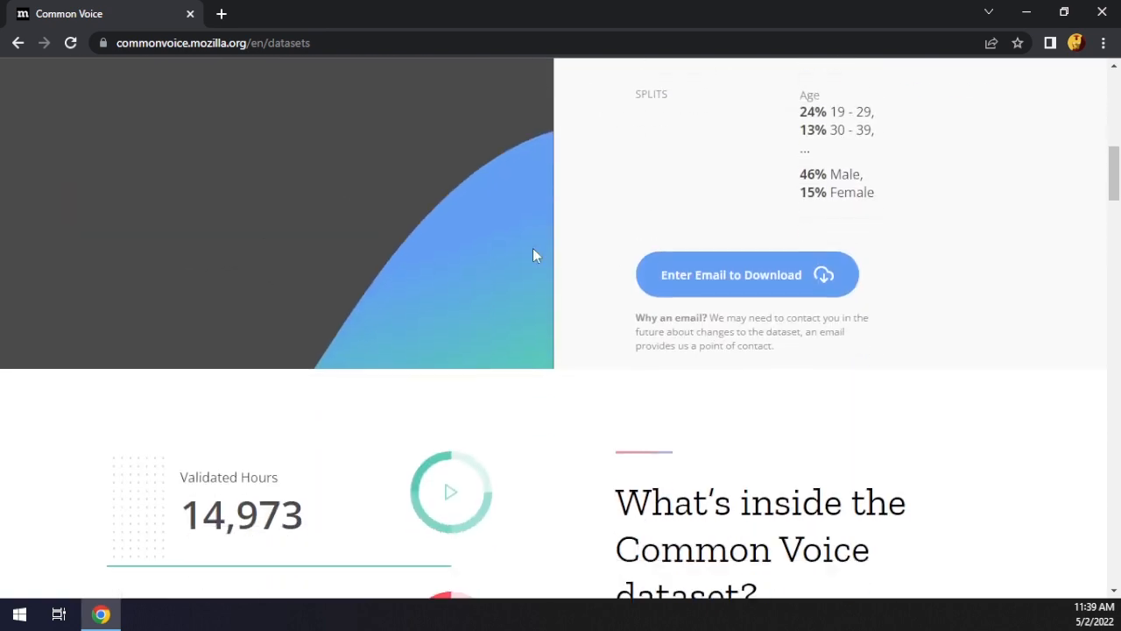
scroll("down", 3)
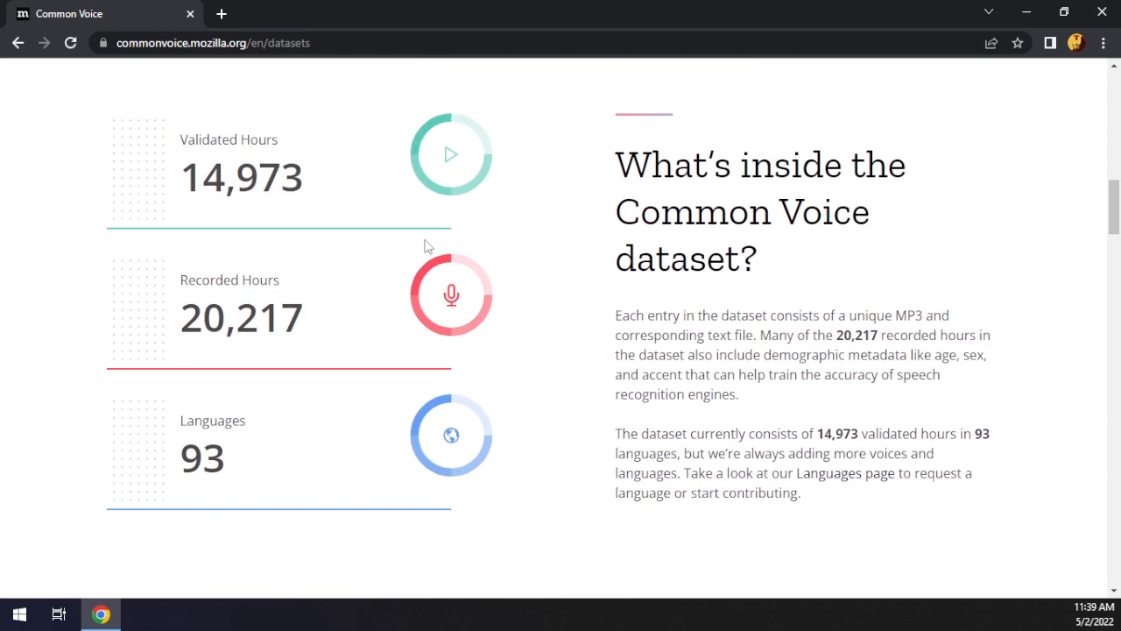
double_click(212, 420)
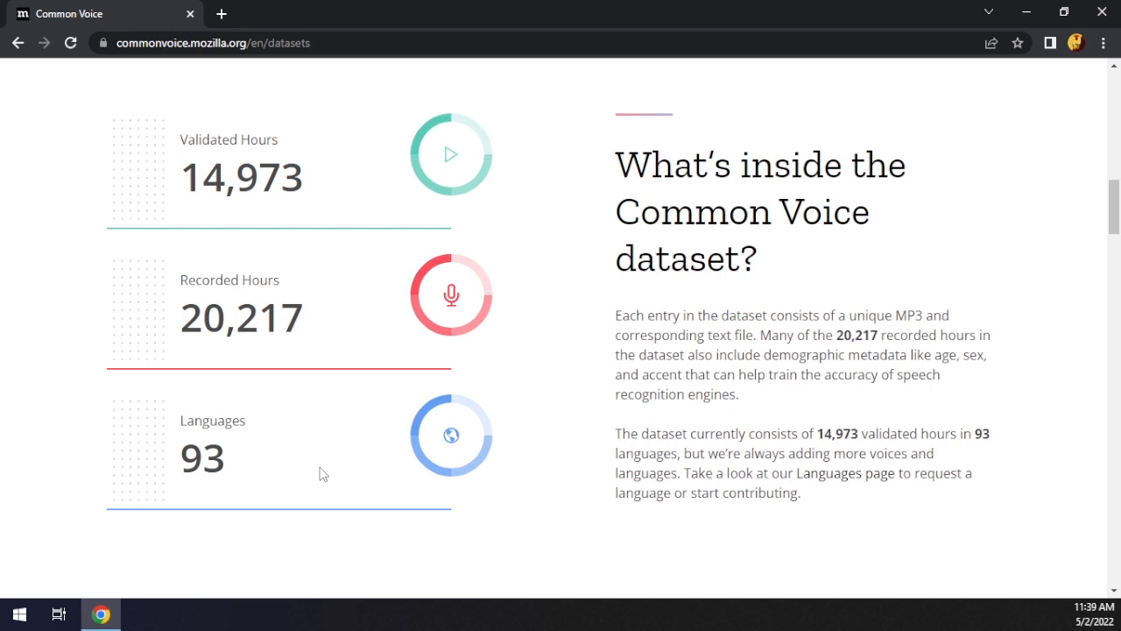
mouse_move(252, 404)
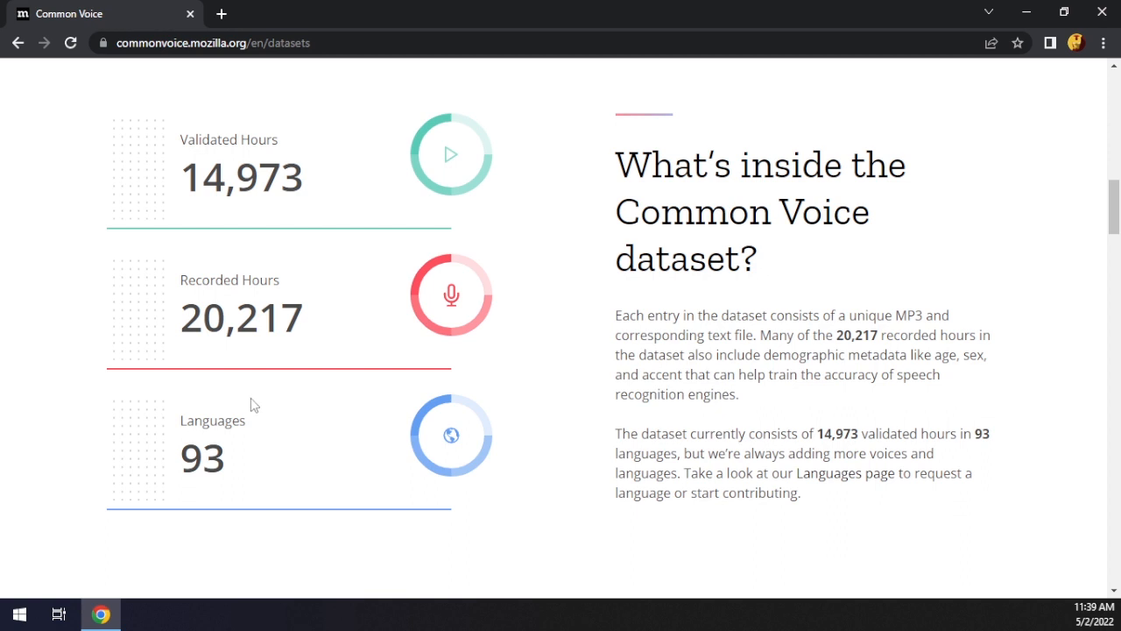
mouse_move(267, 440)
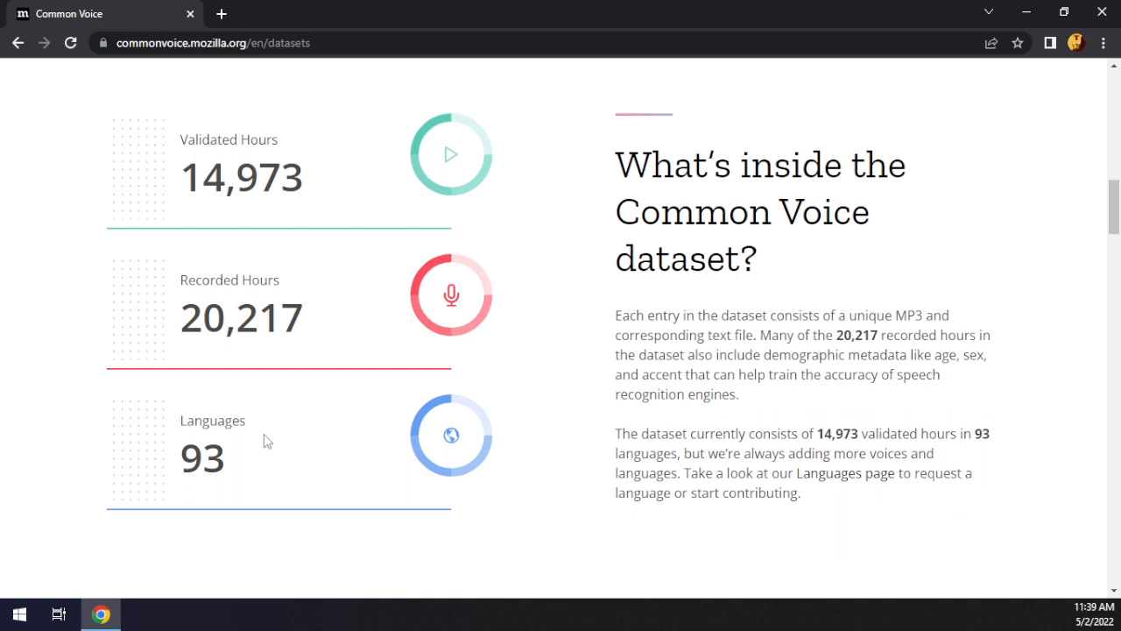
mouse_move(276, 436)
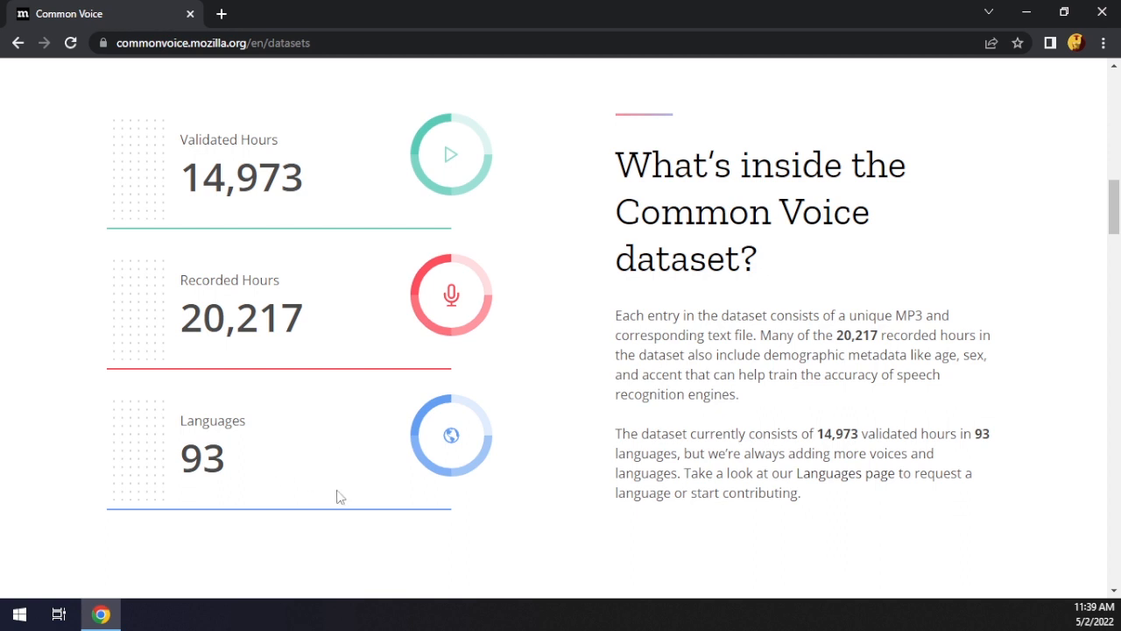
mouse_move(194, 142)
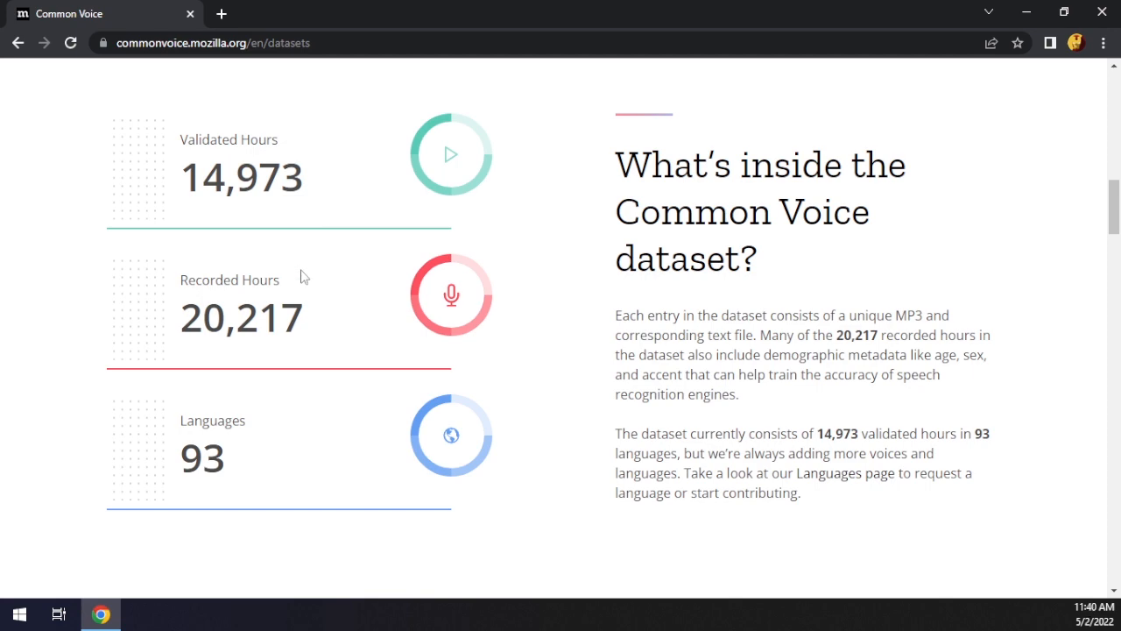
mouse_move(805, 330)
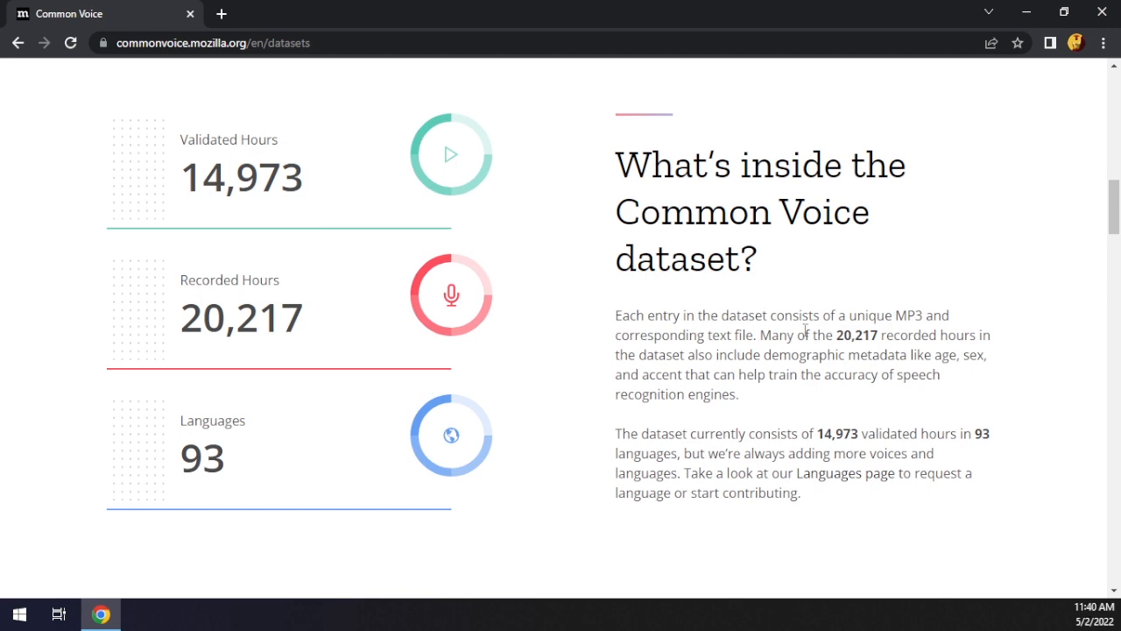
scroll("down", 3)
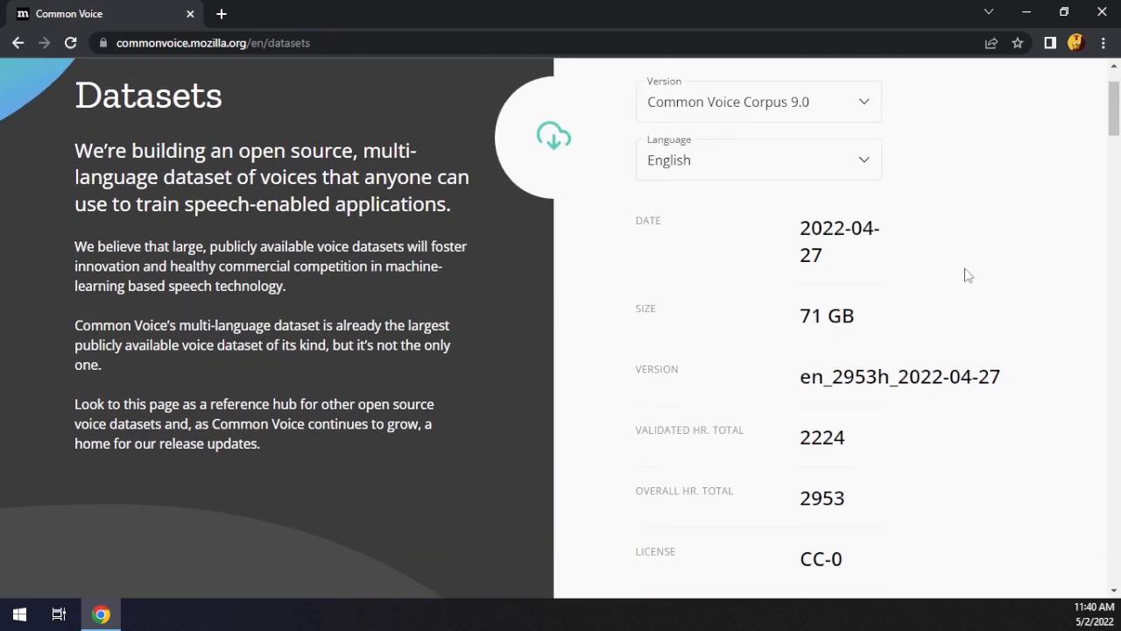
Step: View further English Corpus 9.0 details: 81,085 voices, CC-0 license, MP3 format
scroll("down", 3)
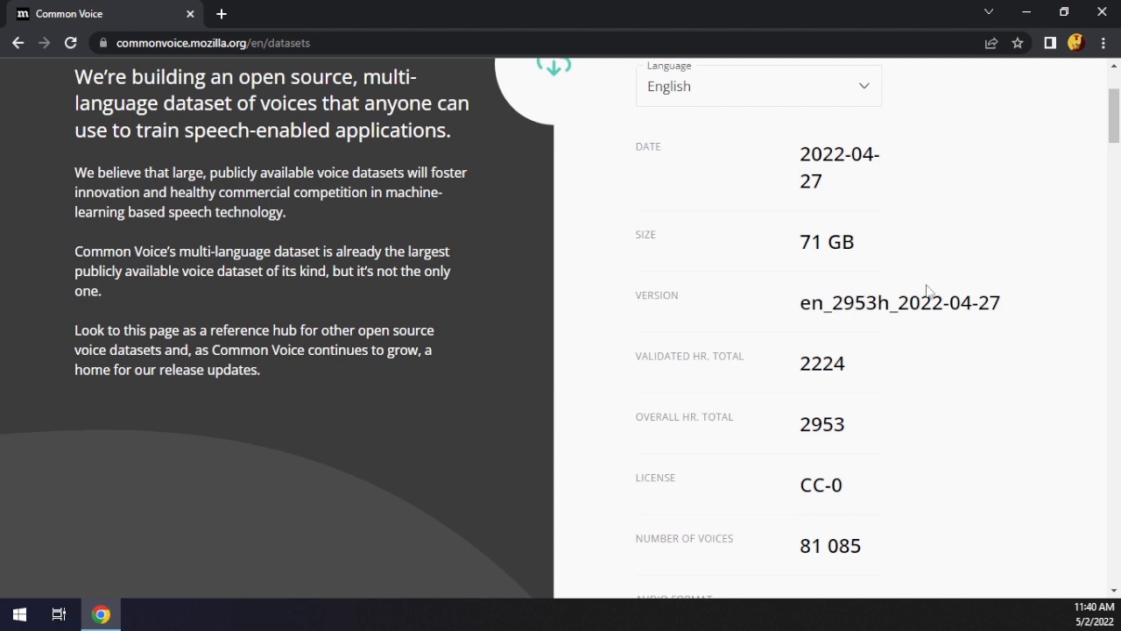
mouse_move(819, 375)
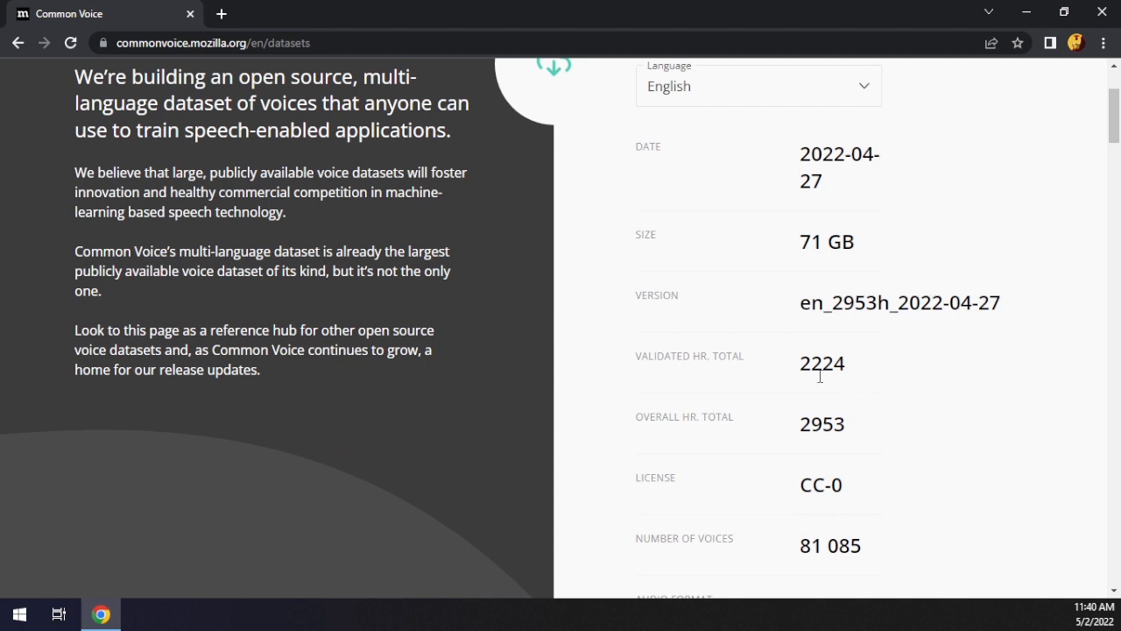
scroll("down", 3)
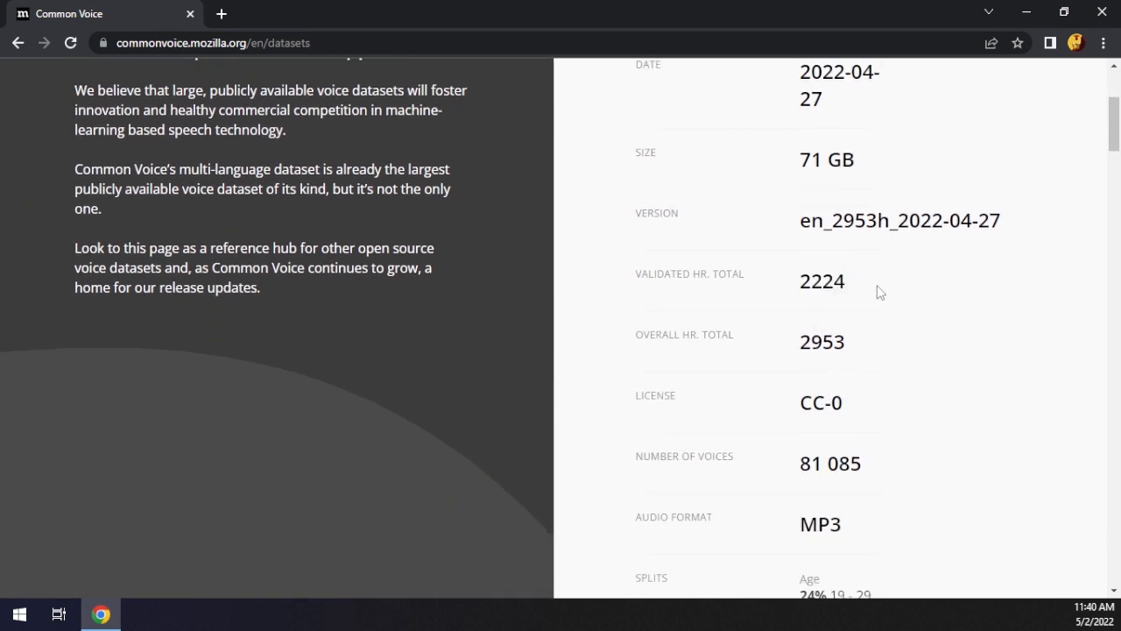
mouse_move(871, 293)
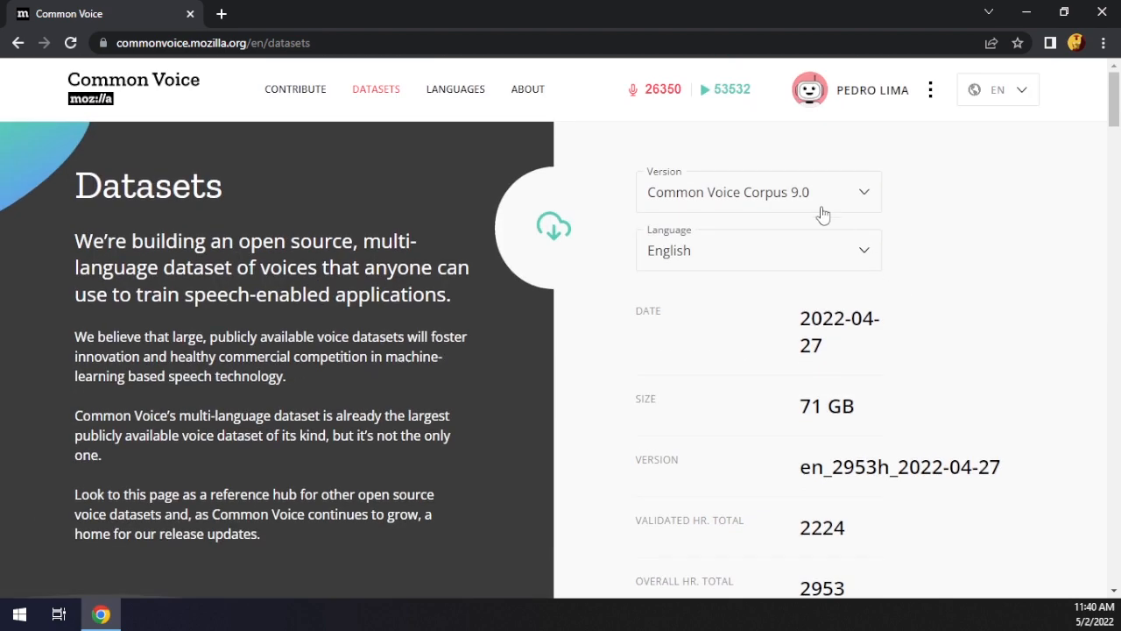
Step: Review English Corpus 8.0 figures from 2022-01-19: 70 GB, 2185 validated hours, 79,398 voices
scroll("down", 3)
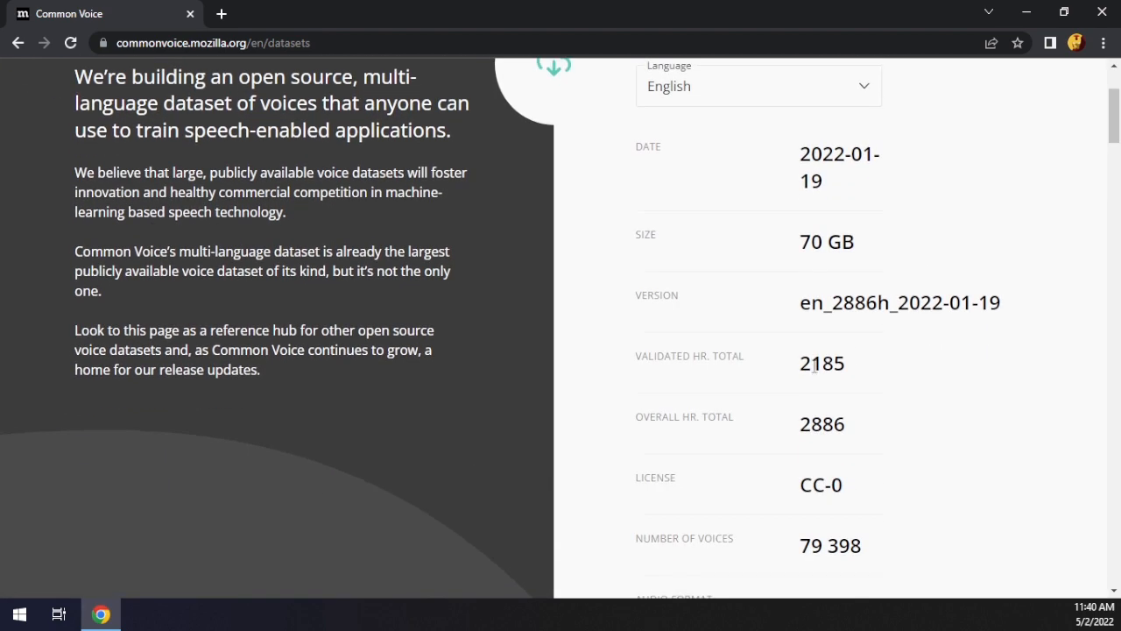
mouse_move(949, 379)
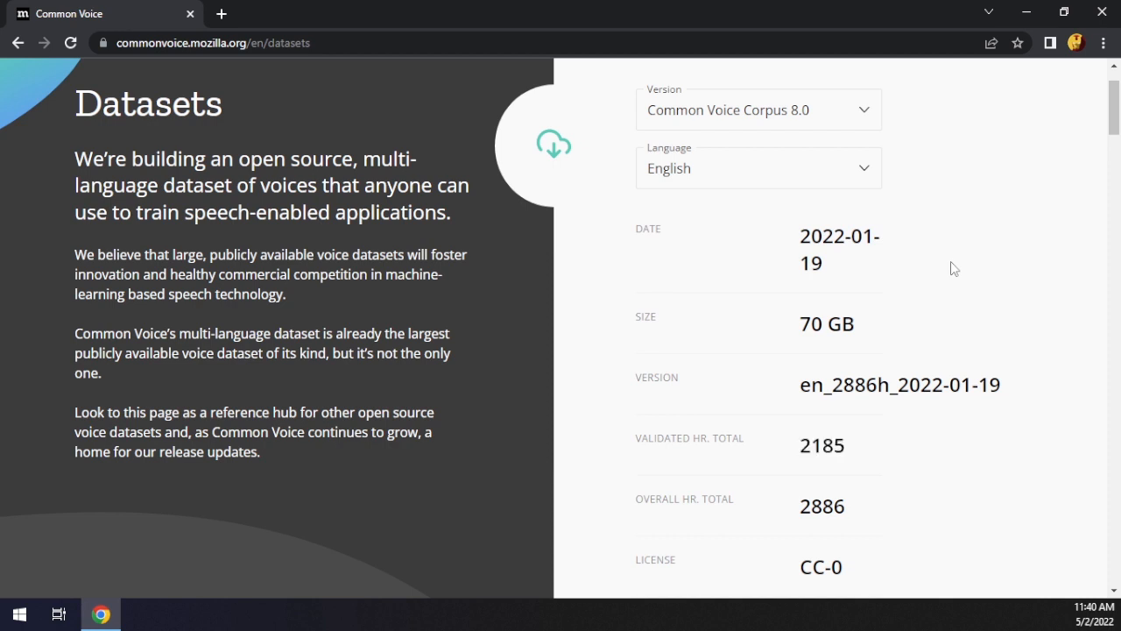
mouse_move(861, 320)
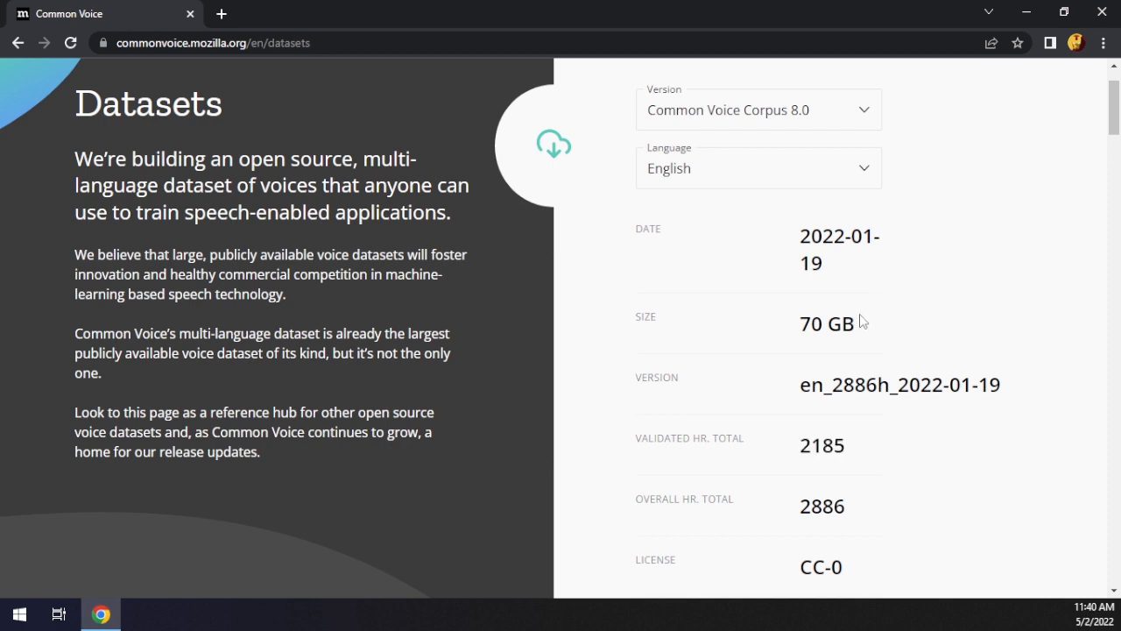
mouse_move(832, 329)
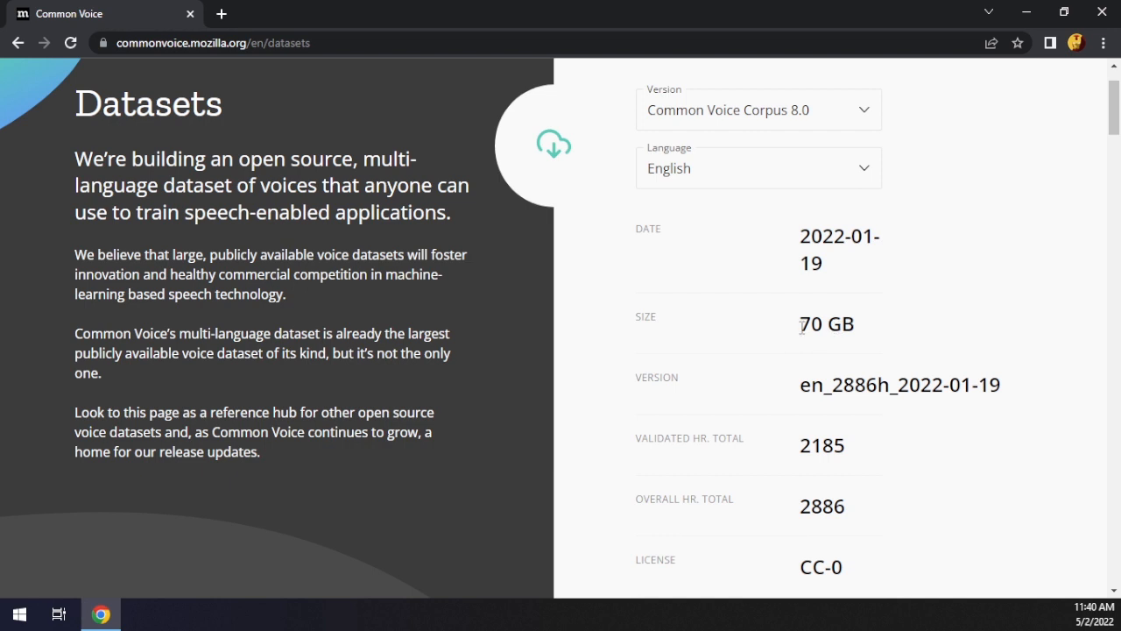
mouse_move(920, 289)
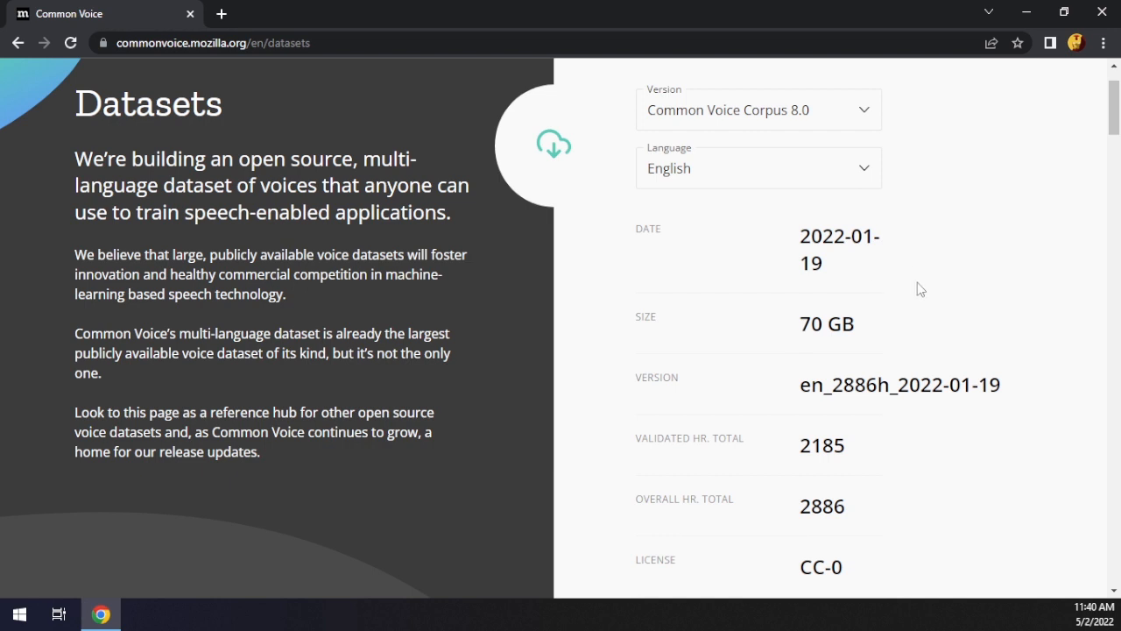
mouse_move(933, 285)
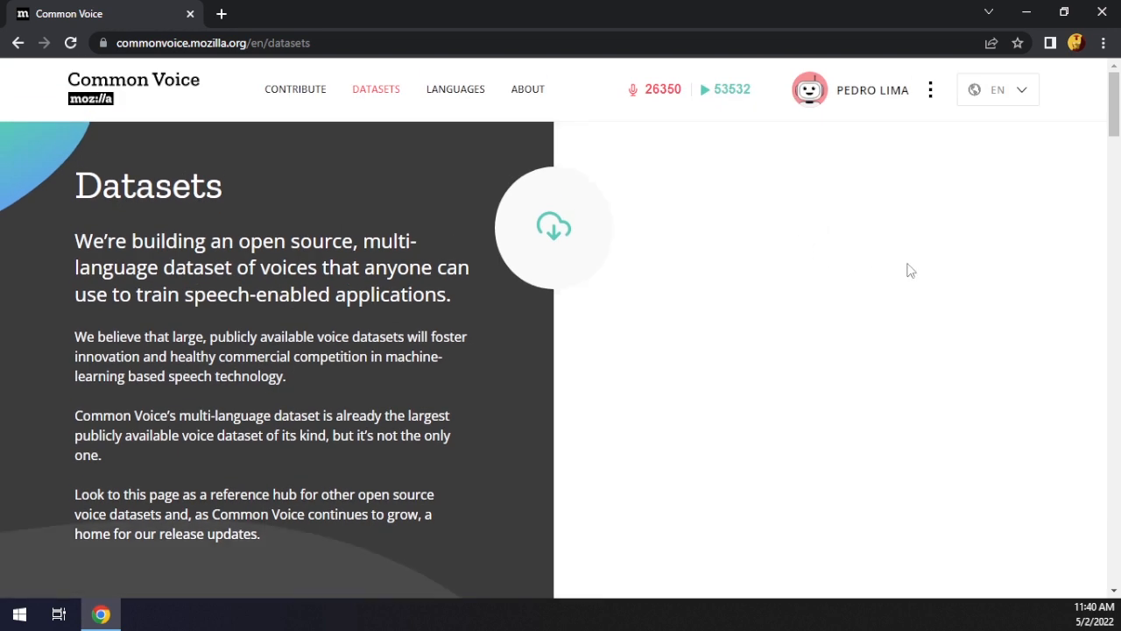
Step: Highlight the Corpus 9.0 English version name and scroll through its hours, voices and format
scroll("down", 3)
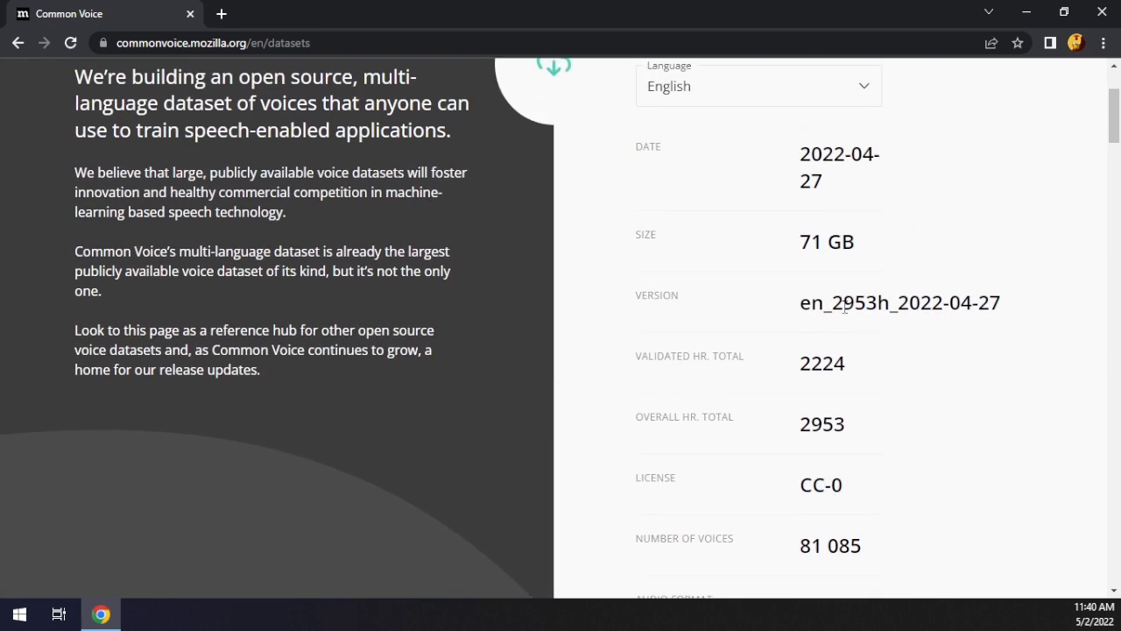
left_click_drag(843, 302, 1001, 302)
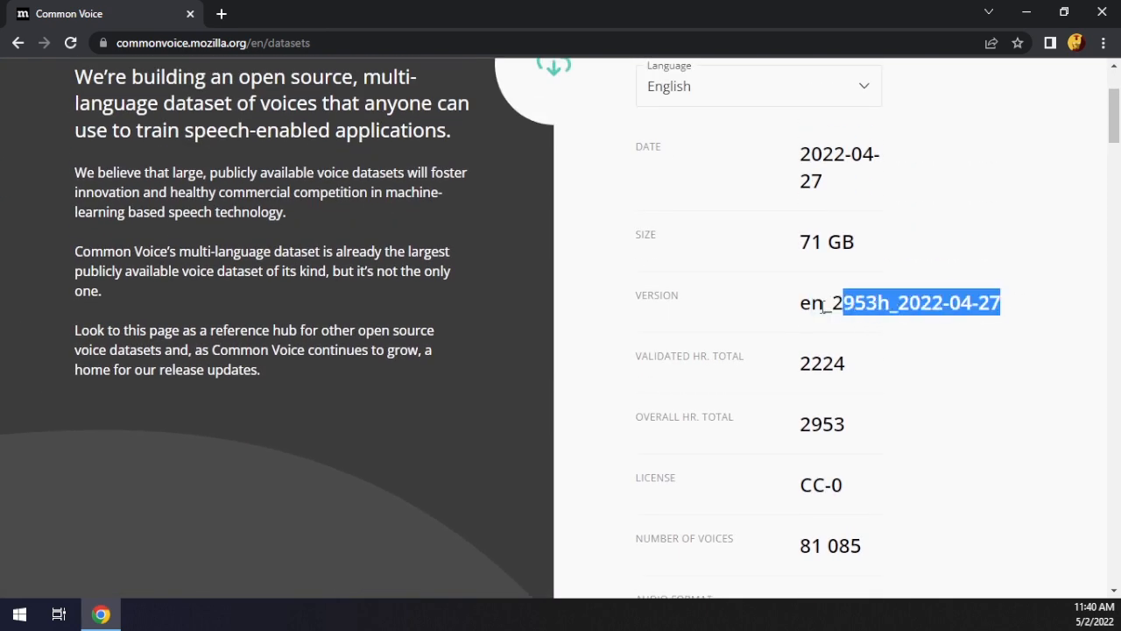
scroll("down", 3)
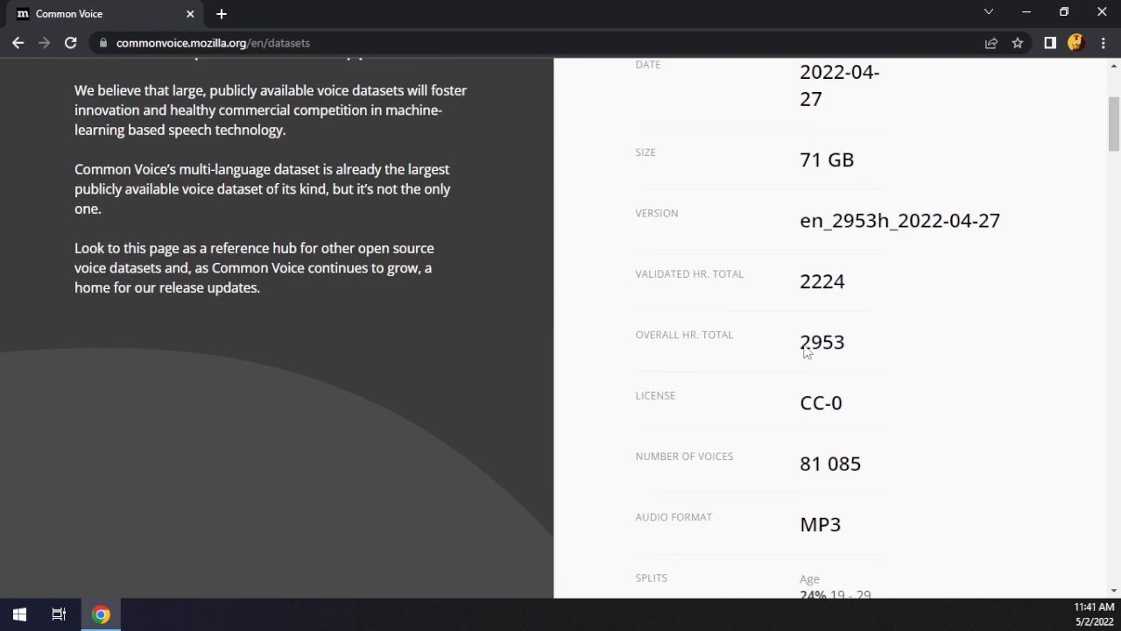
mouse_move(915, 368)
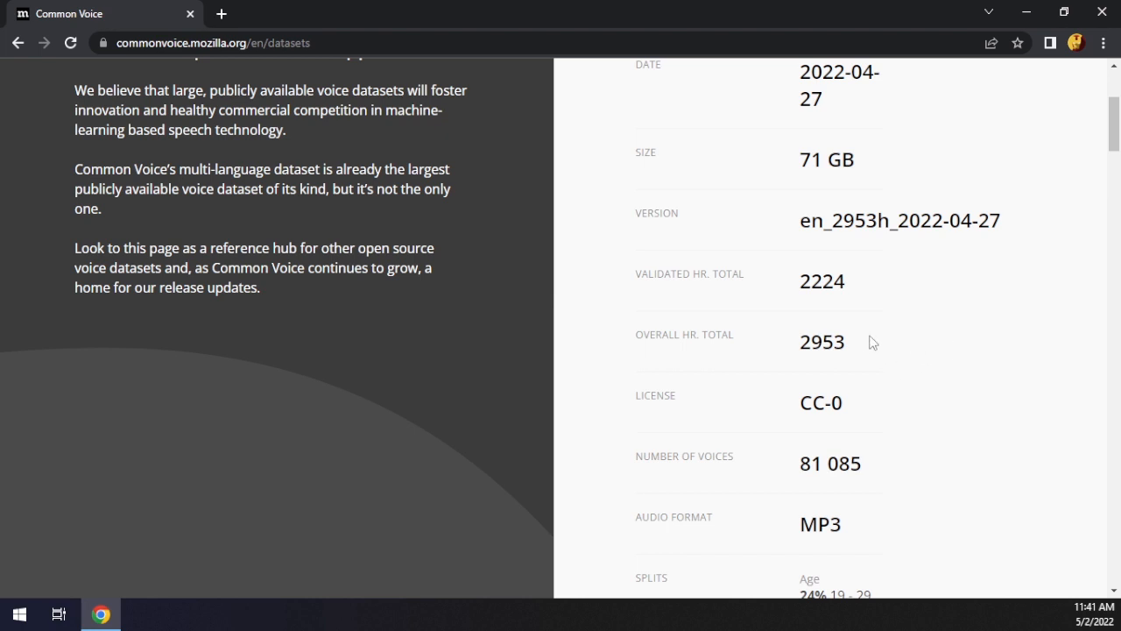
mouse_move(722, 377)
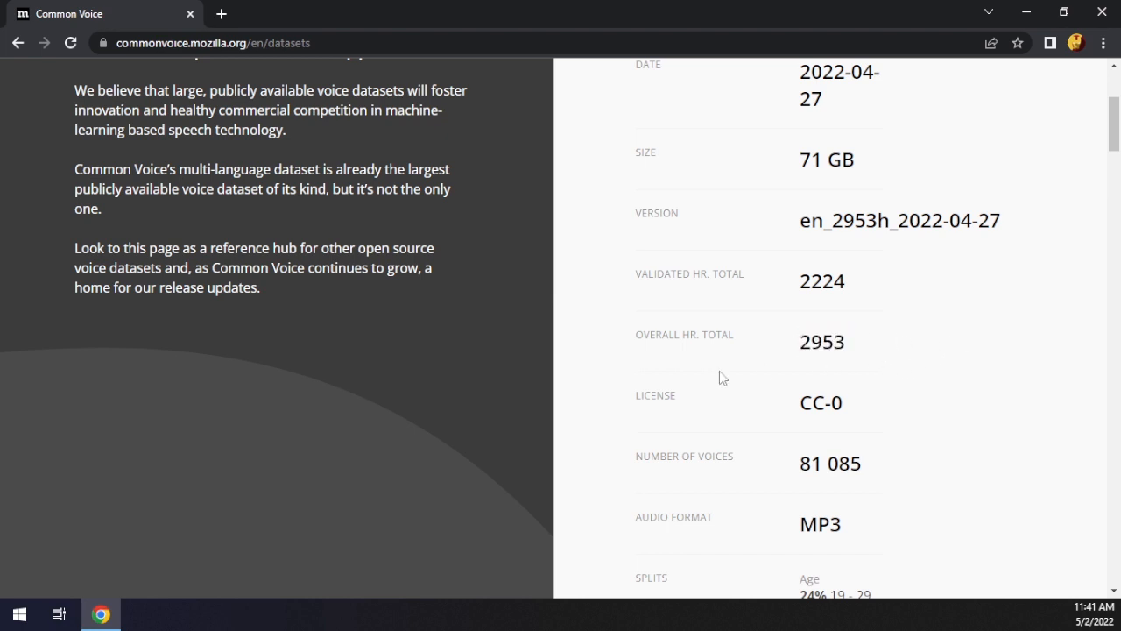
mouse_move(893, 295)
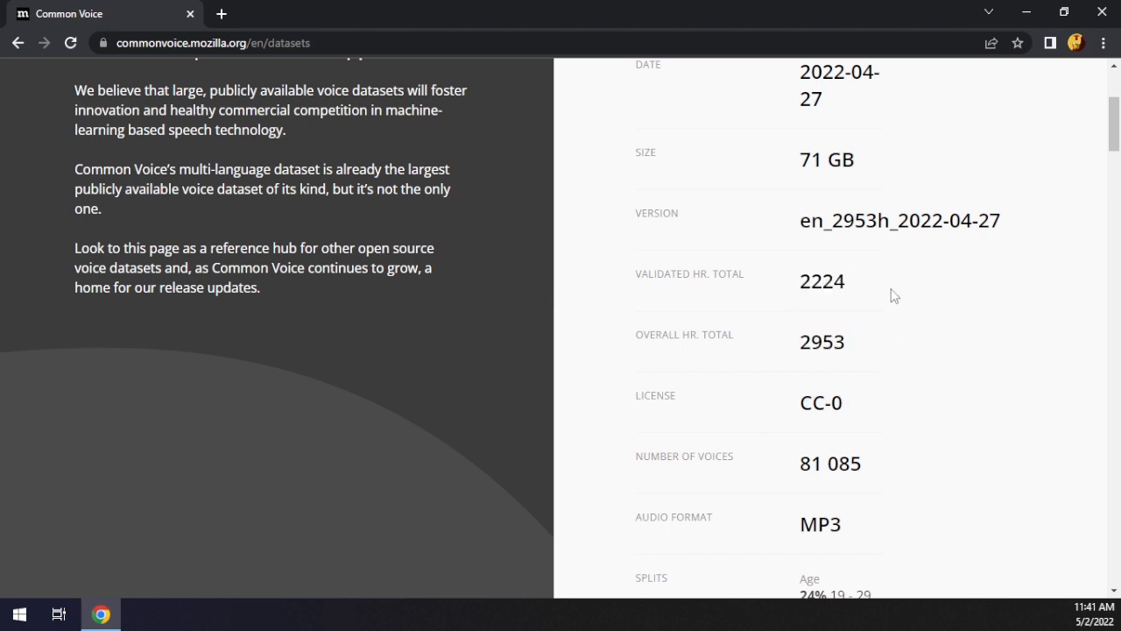
mouse_move(884, 385)
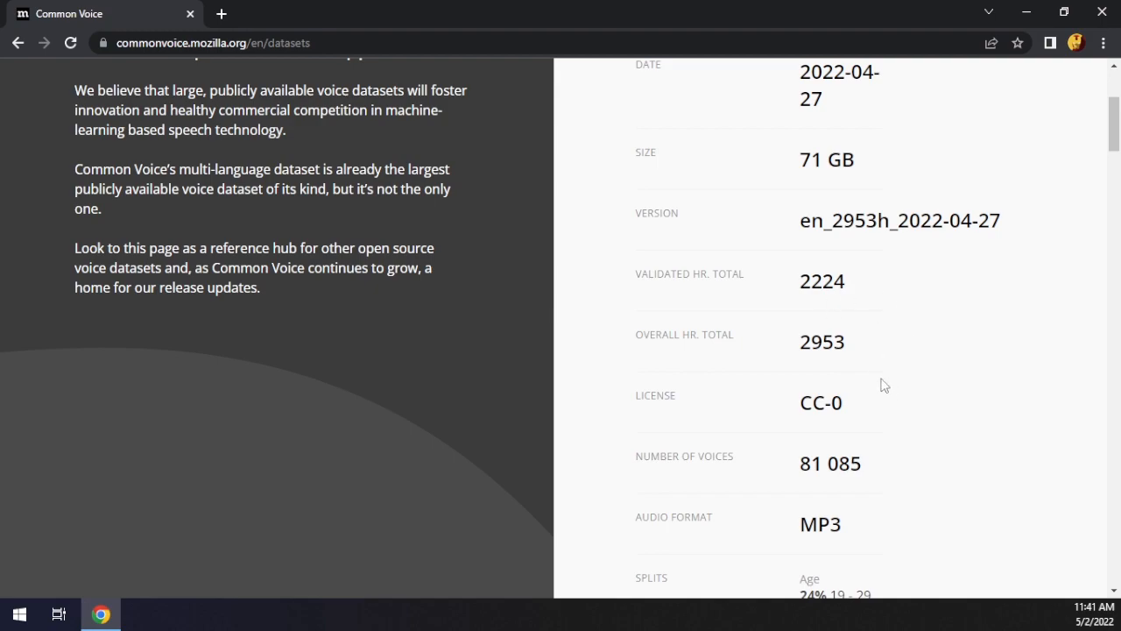
scroll("down", 3)
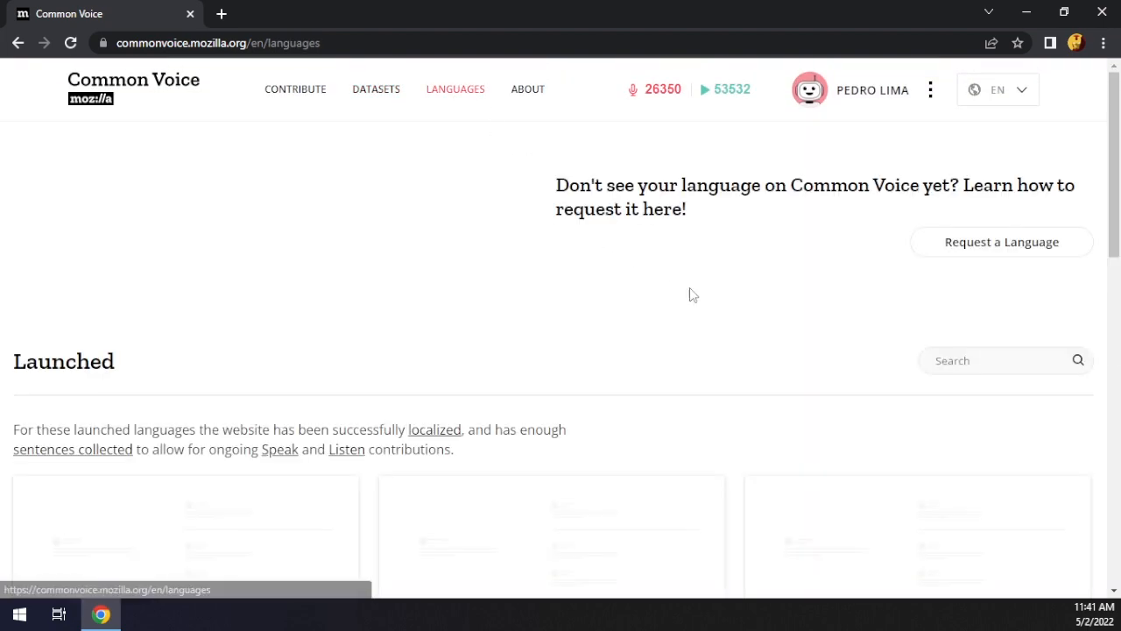
Step: Browse launched language cards, selecting Kinyarwanda; English 81,659 speakers, Catalan 27,604, Spanish 23,105
scroll("down", 3)
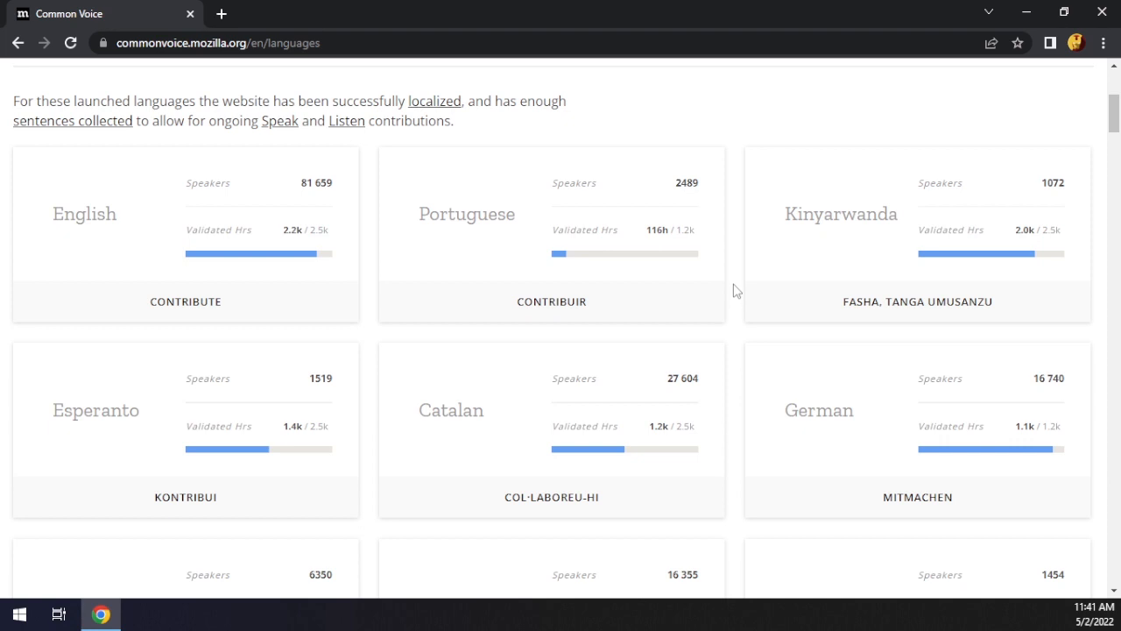
mouse_move(269, 235)
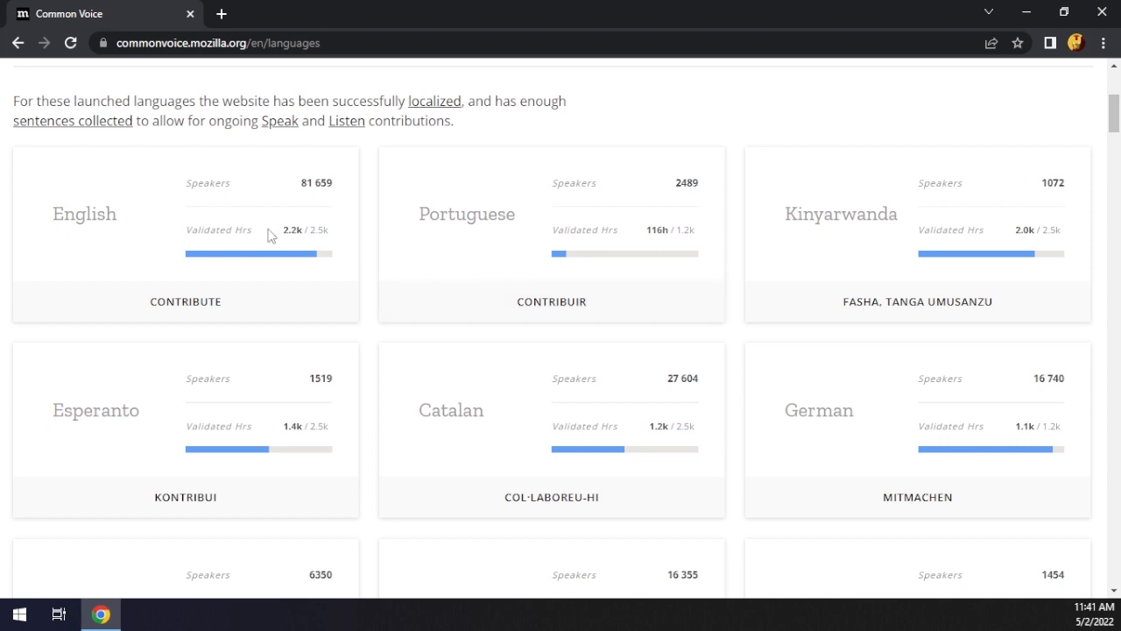
double_click(466, 213)
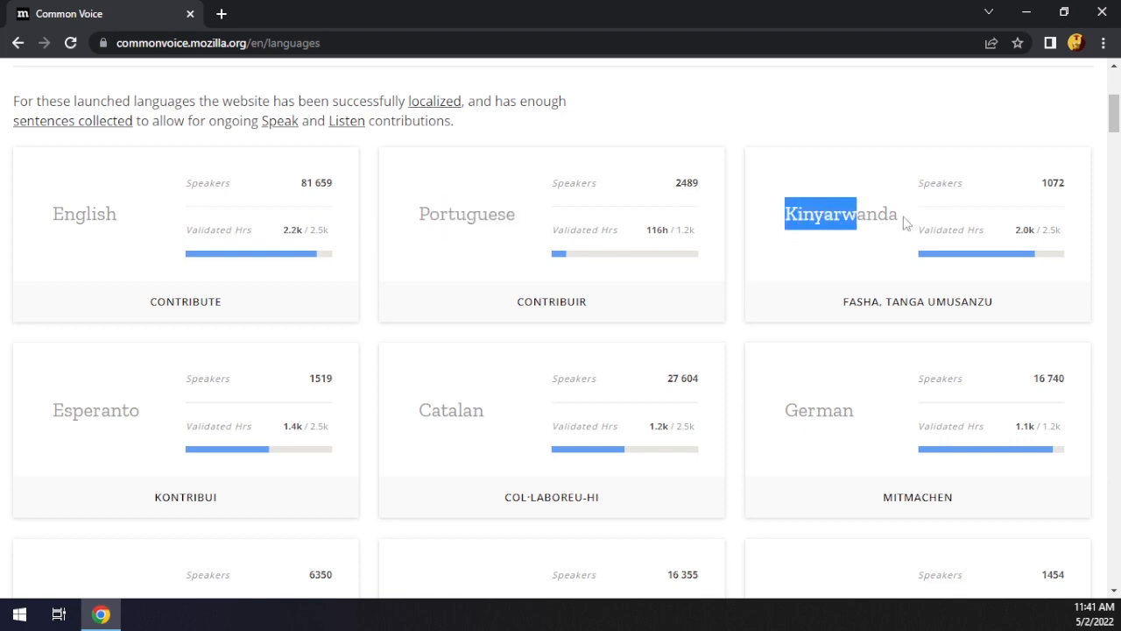
scroll("down", 3)
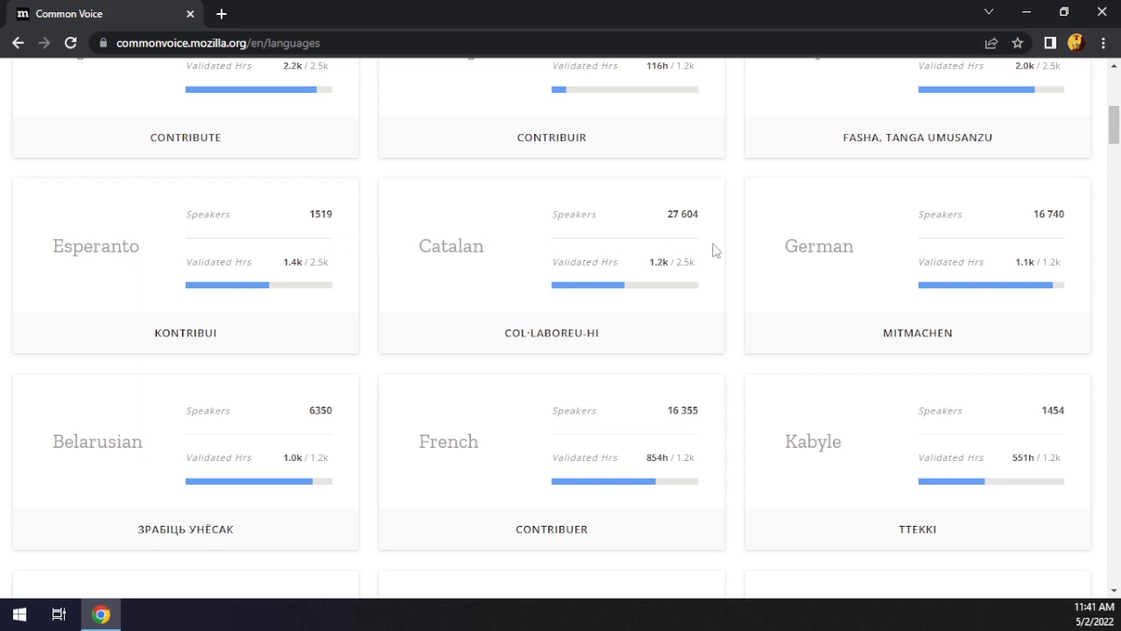
scroll("down", 3)
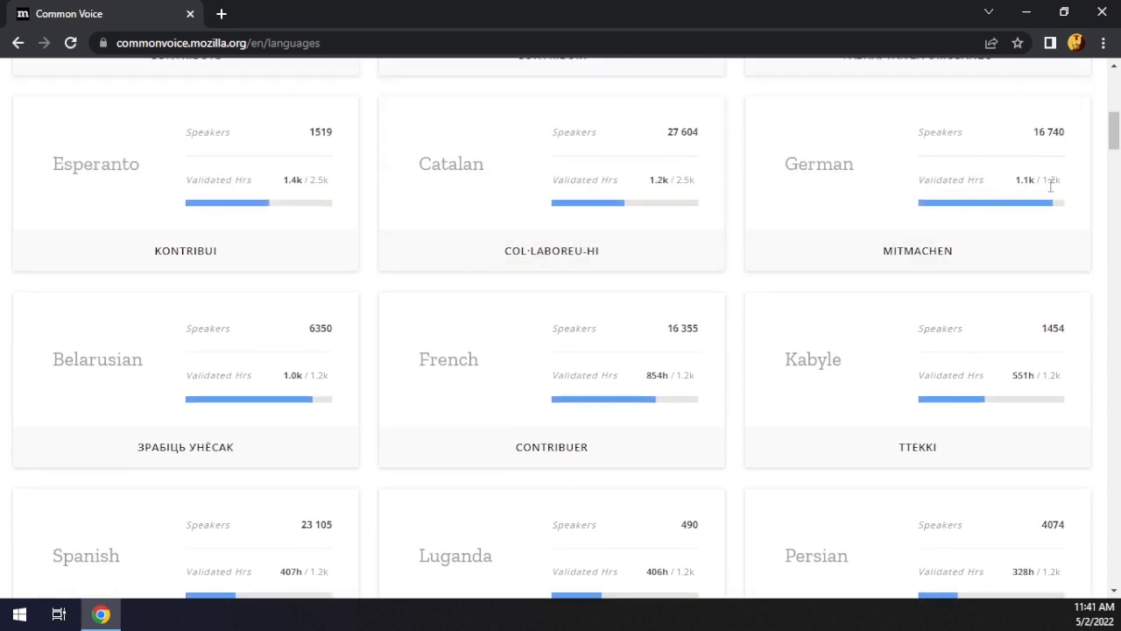
mouse_move(1031, 184)
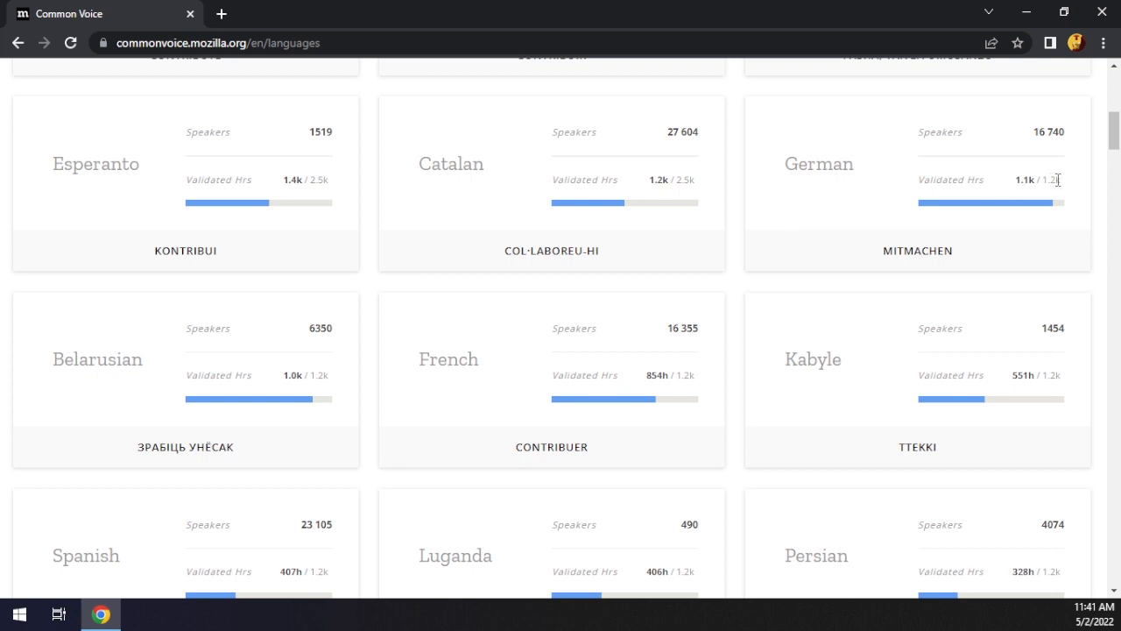
mouse_move(1007, 191)
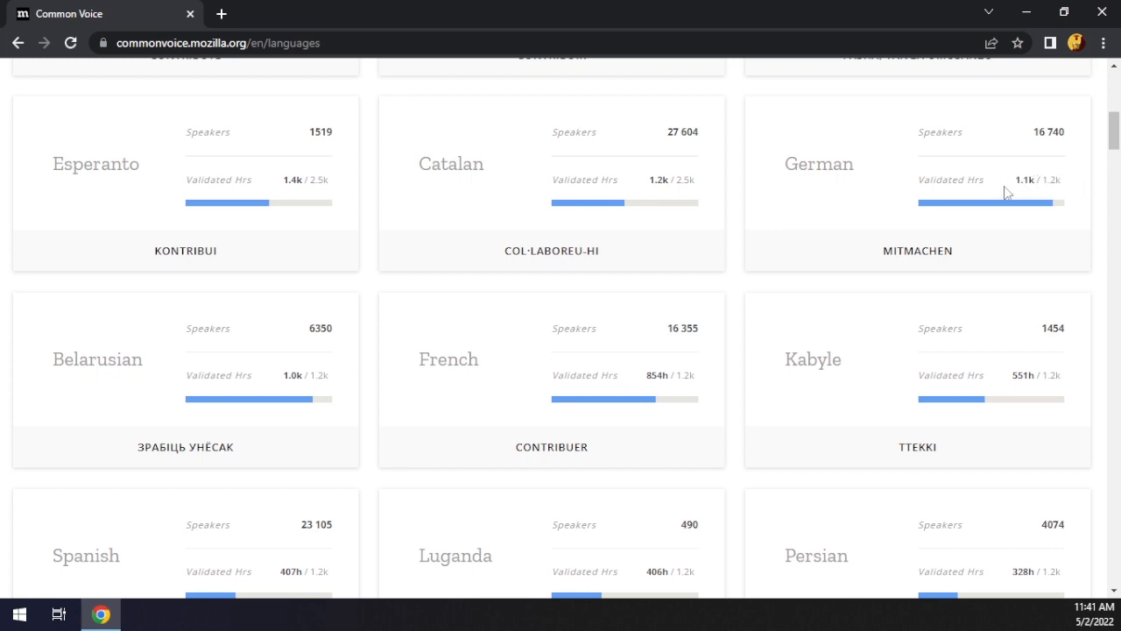
mouse_move(971, 198)
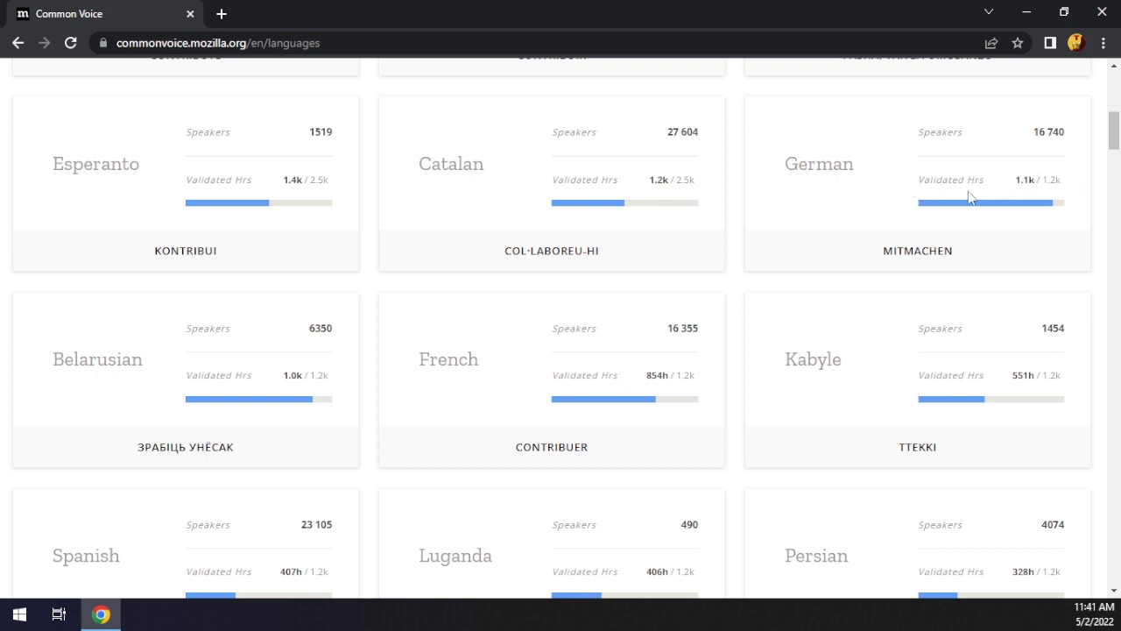
Step: Scroll down to smaller languages: Cantonese 7h 30m, Vietnamese 4h 47m, Hakha Chin 2h 26m
scroll("down", 3)
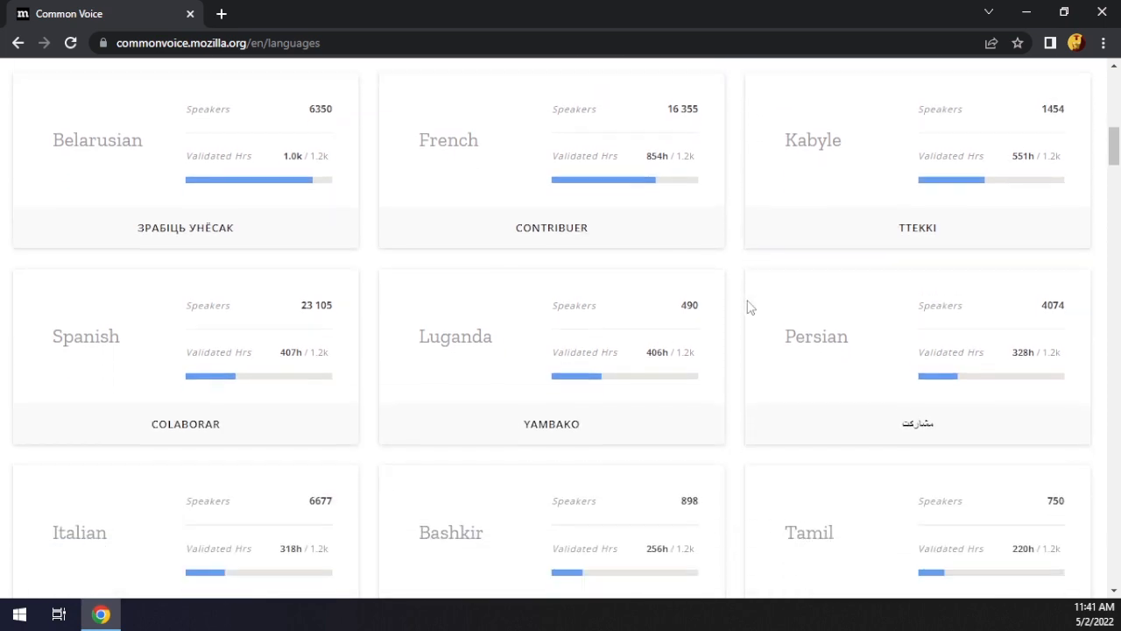
scroll("down", 3)
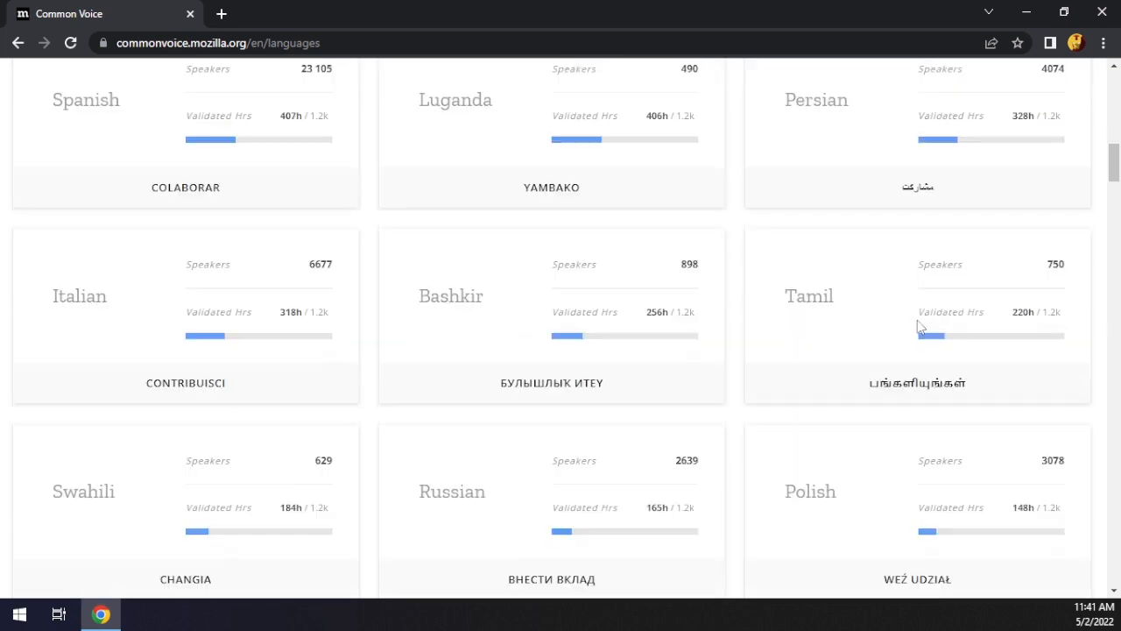
scroll("down", 3)
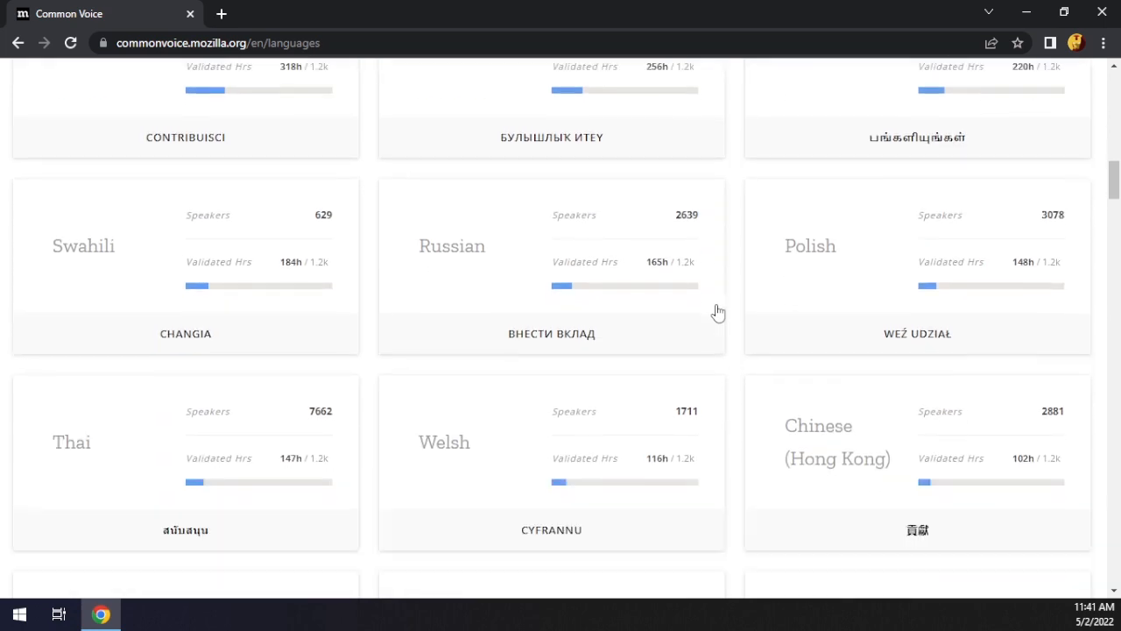
scroll("down", 3)
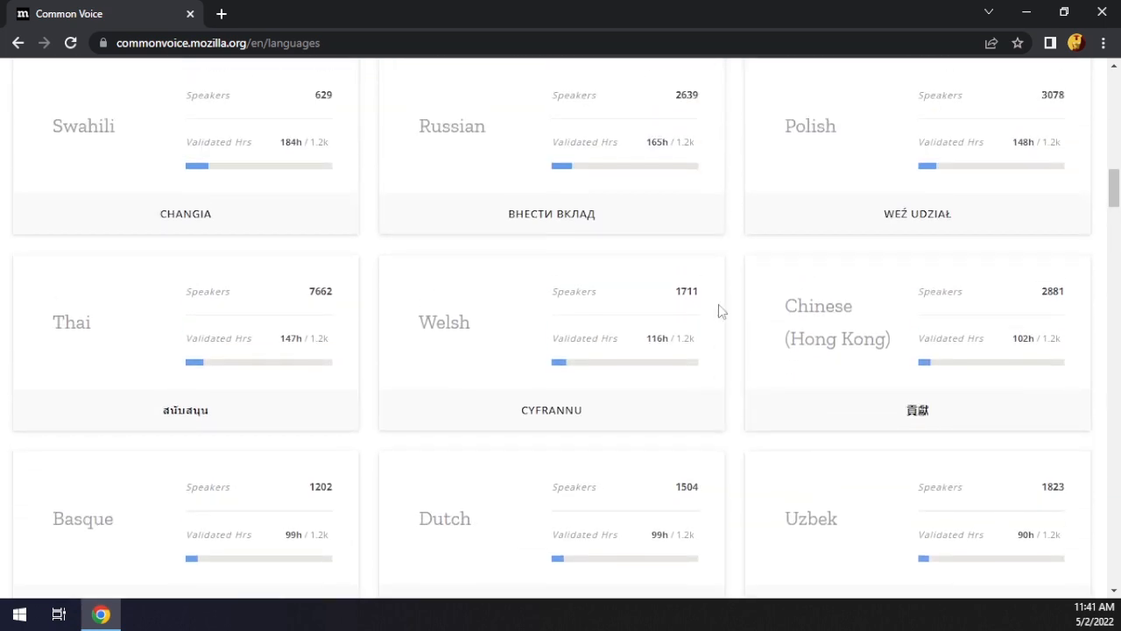
scroll("down", 3)
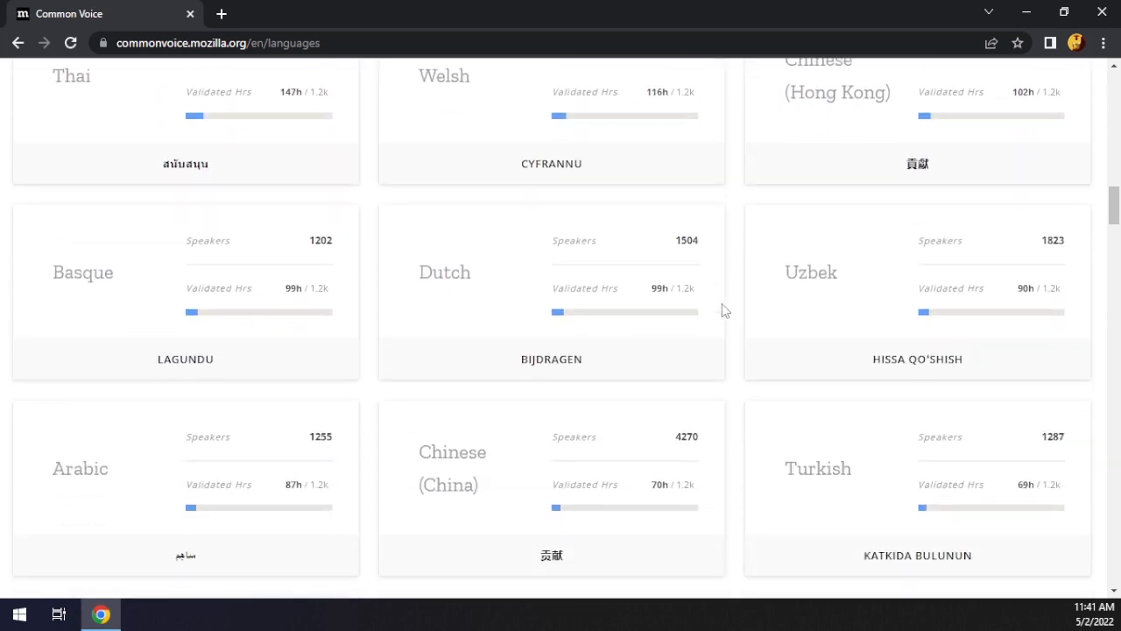
scroll("down", 3)
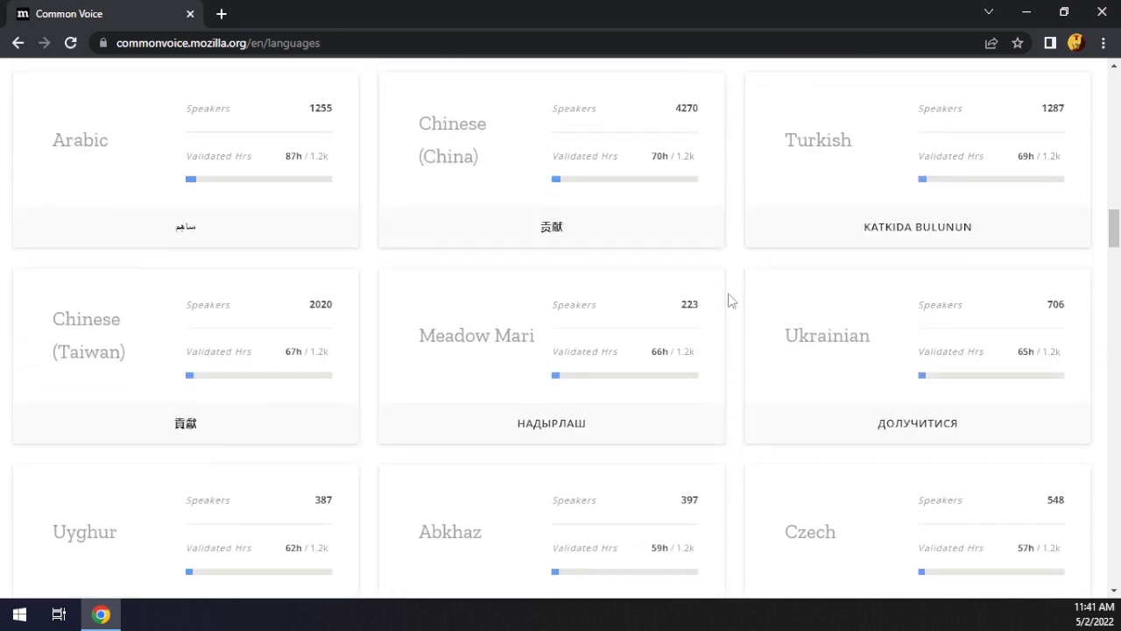
scroll("down", 3)
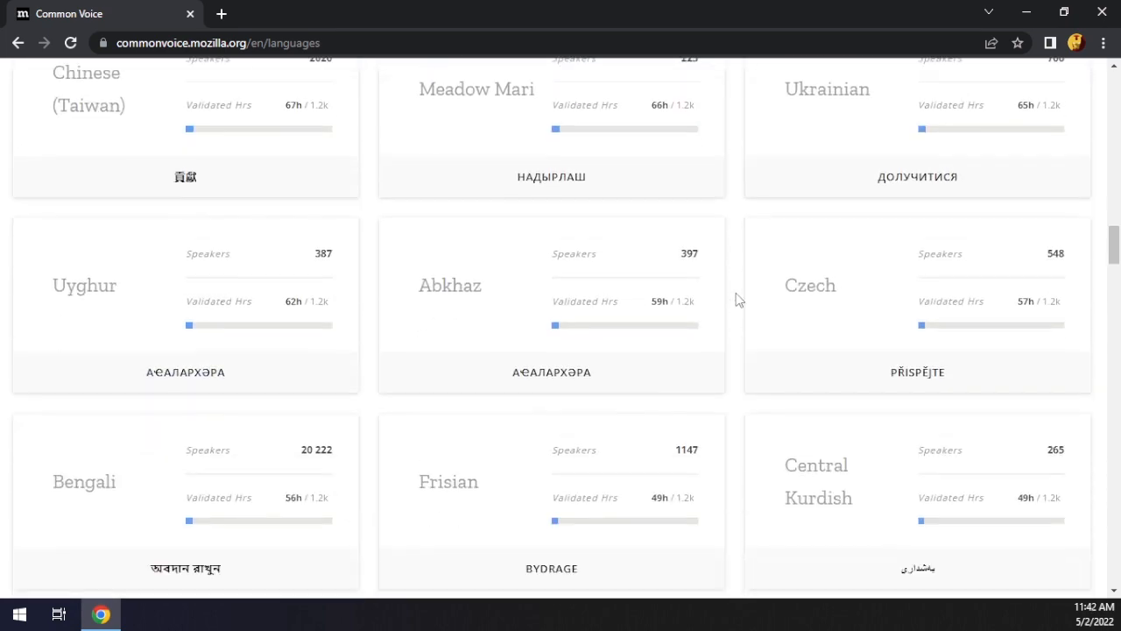
scroll("down", 3)
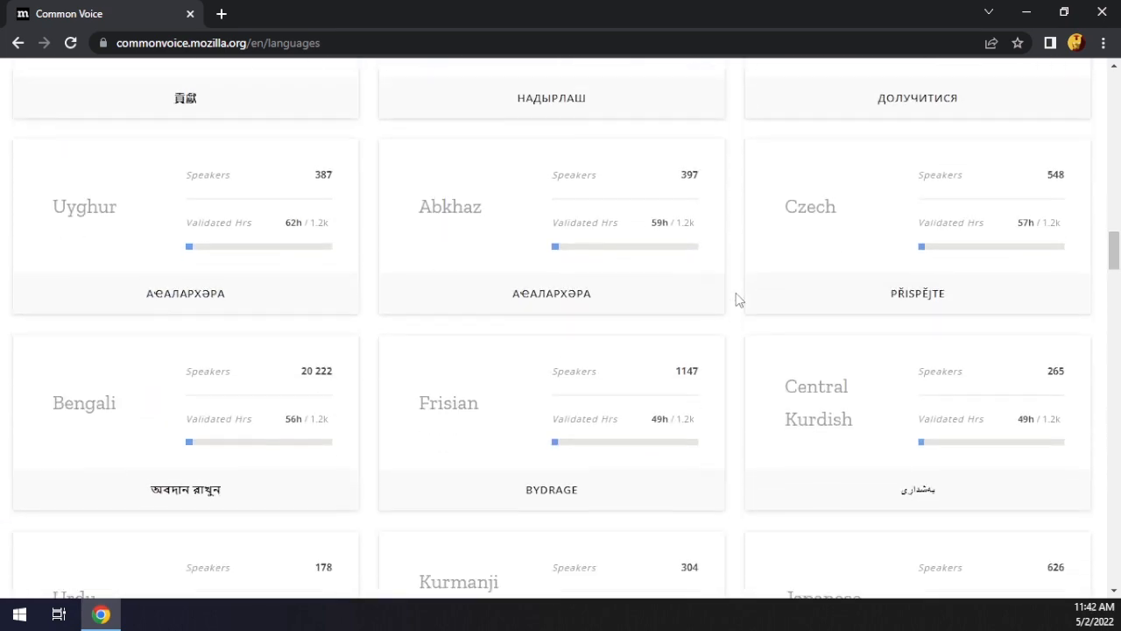
scroll("down", 3)
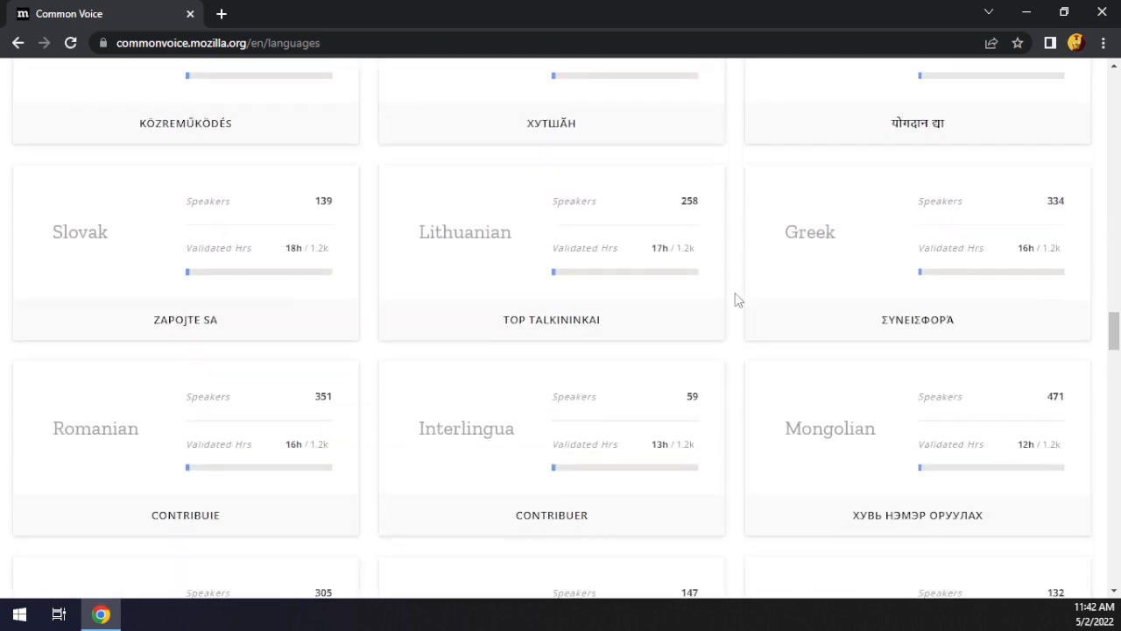
scroll("down", 3)
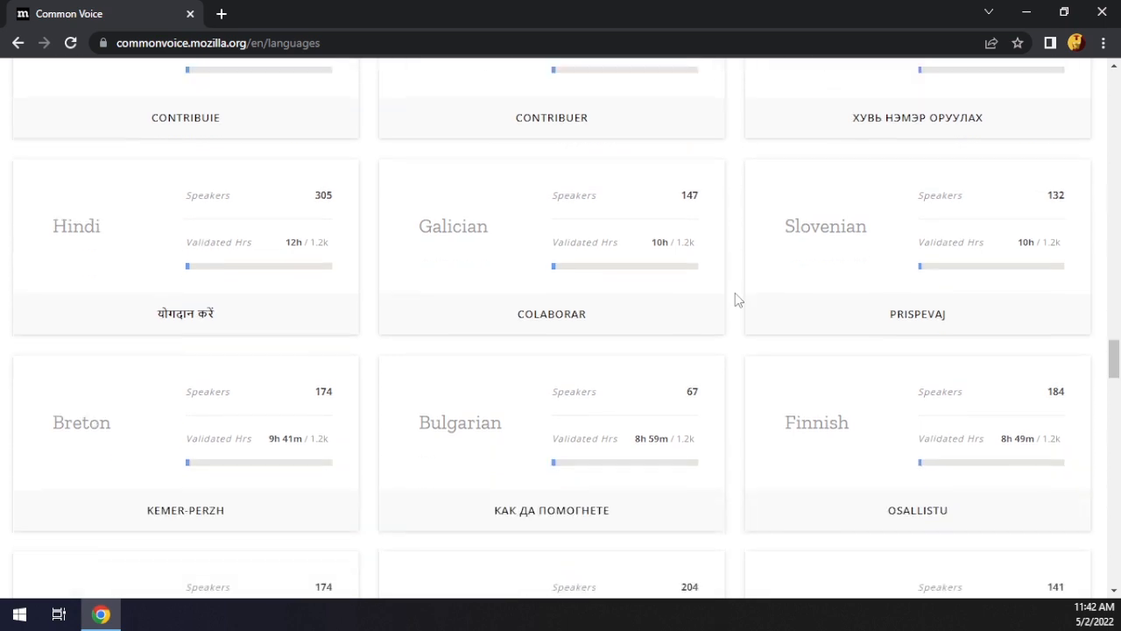
scroll("down", 3)
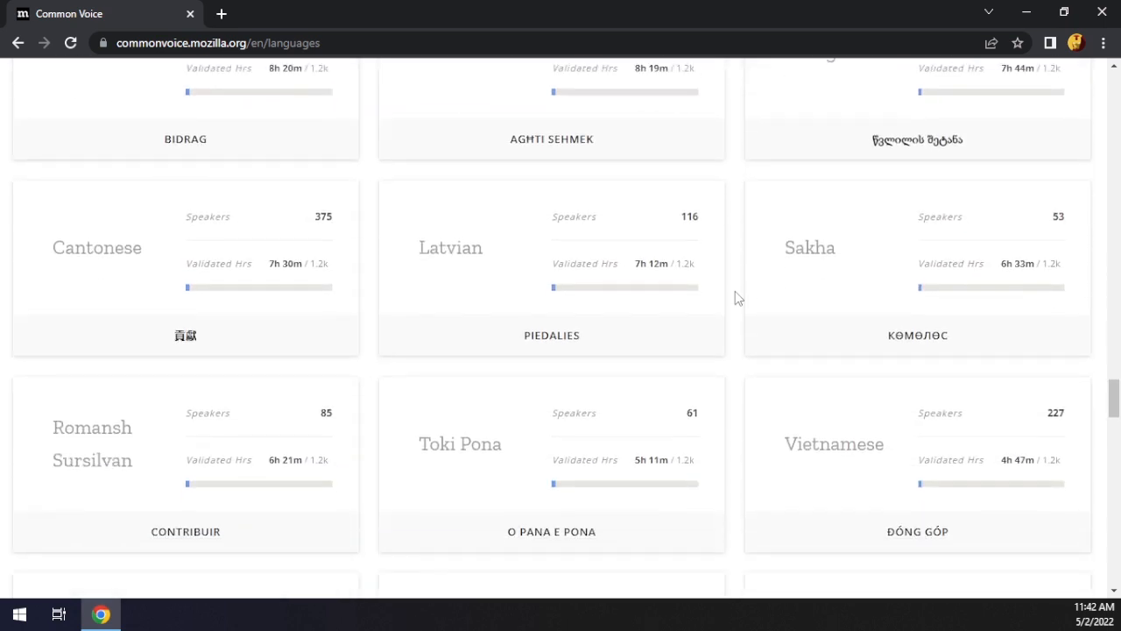
scroll("down", 3)
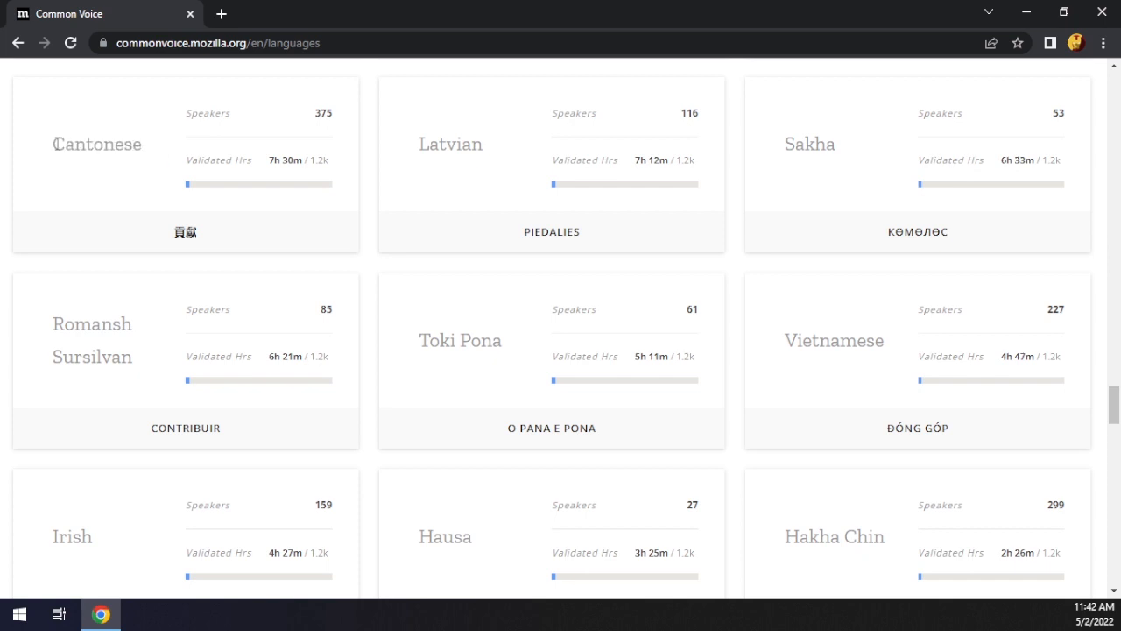
mouse_move(225, 196)
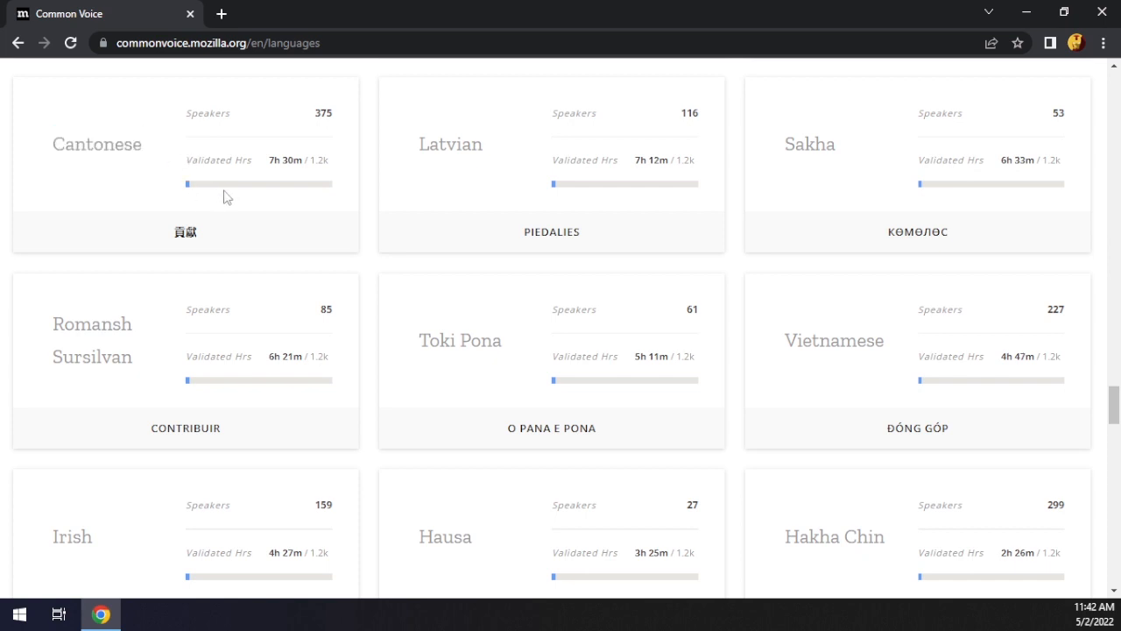
mouse_move(732, 254)
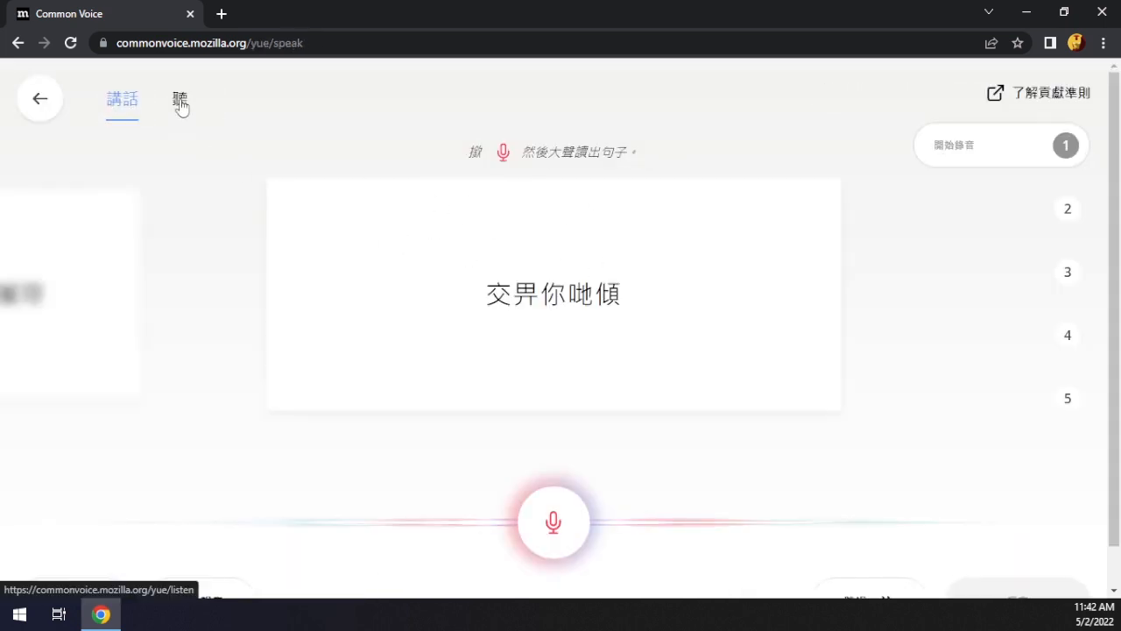
Step: Open the Cantonese 聽 Listen page, play a clip, then go to the stats dashboard
left_click(179, 99)
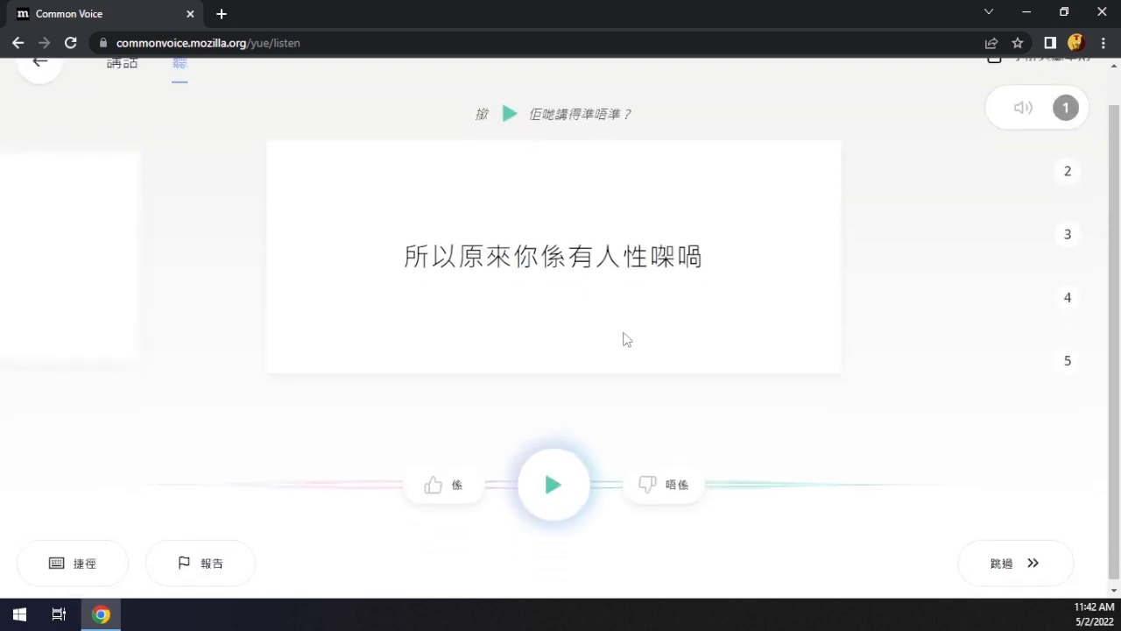
scroll("down", 3)
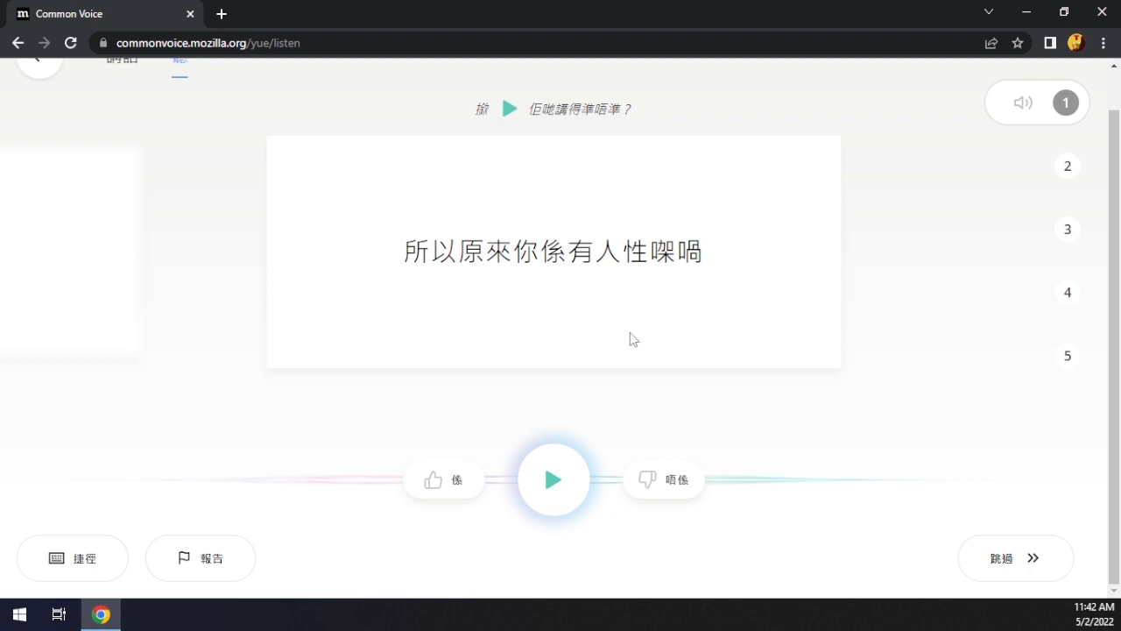
mouse_move(646, 333)
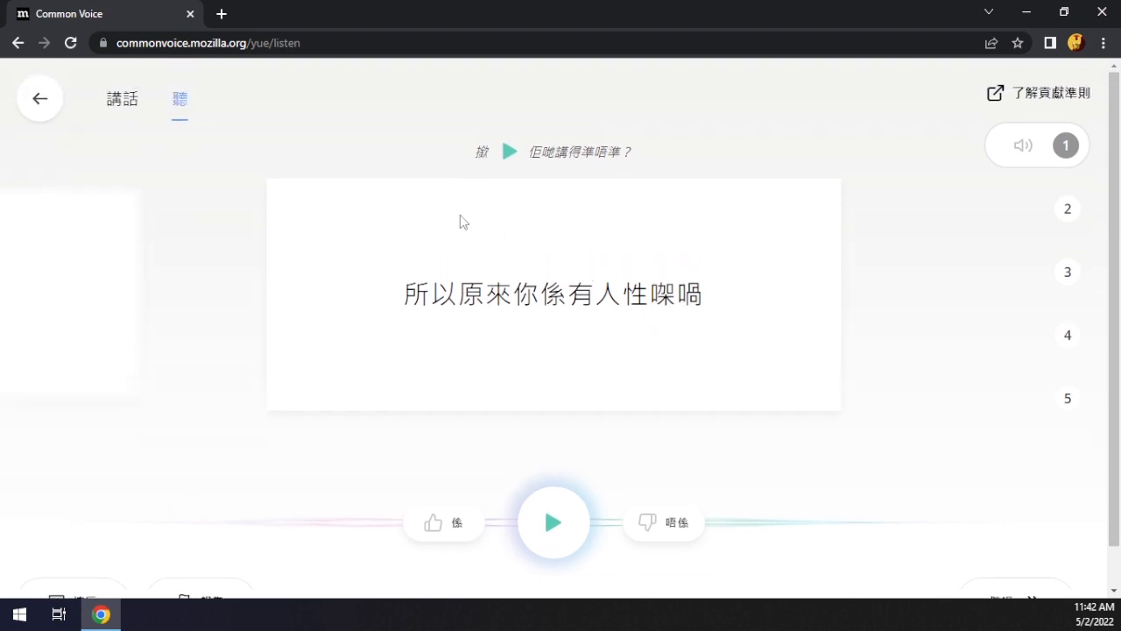
mouse_move(522, 230)
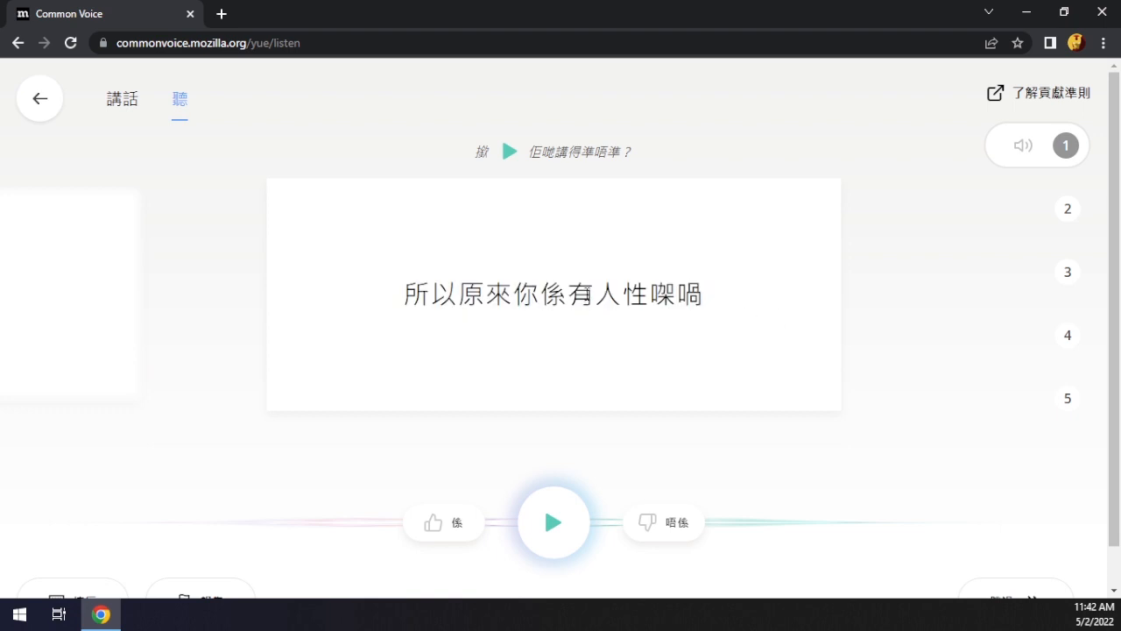
left_click_drag(403, 294, 700, 293)
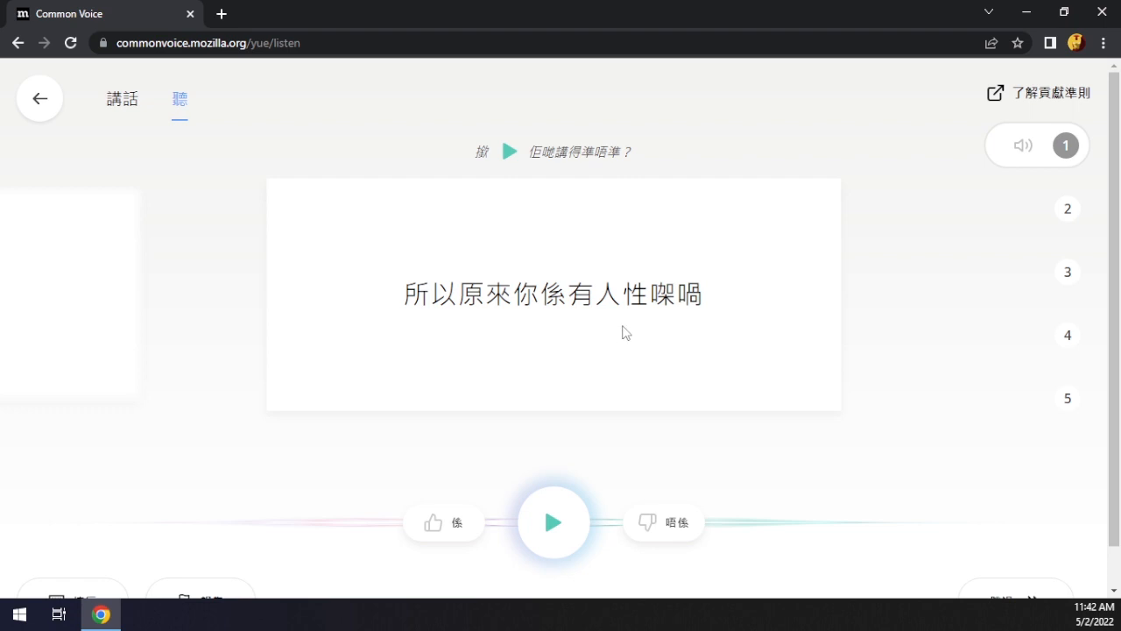
scroll("down", 3)
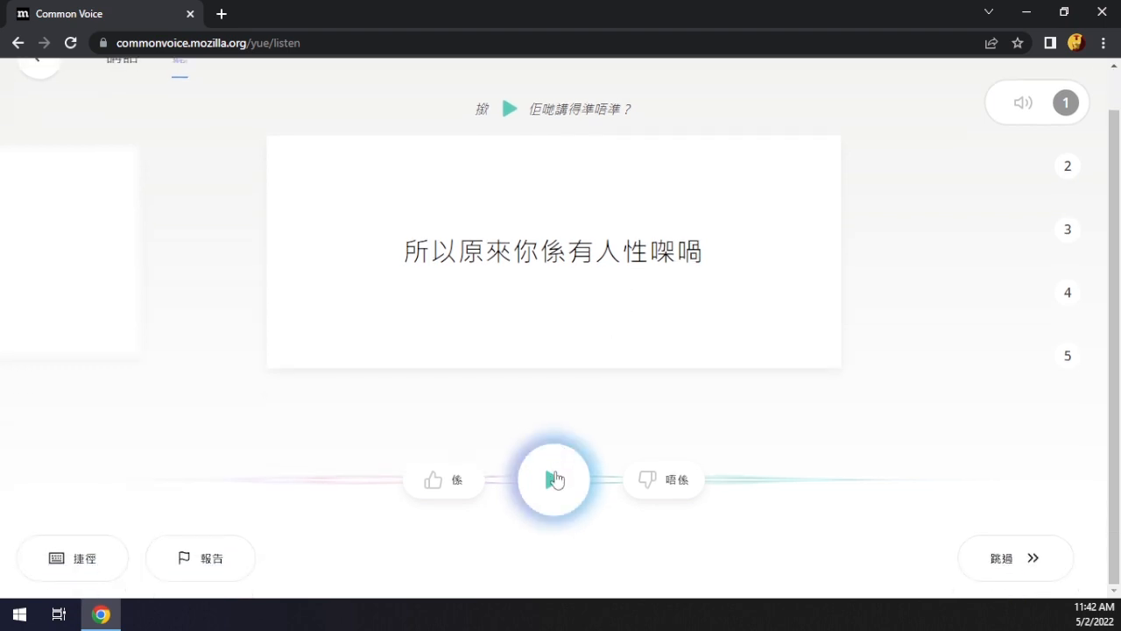
left_click(553, 479)
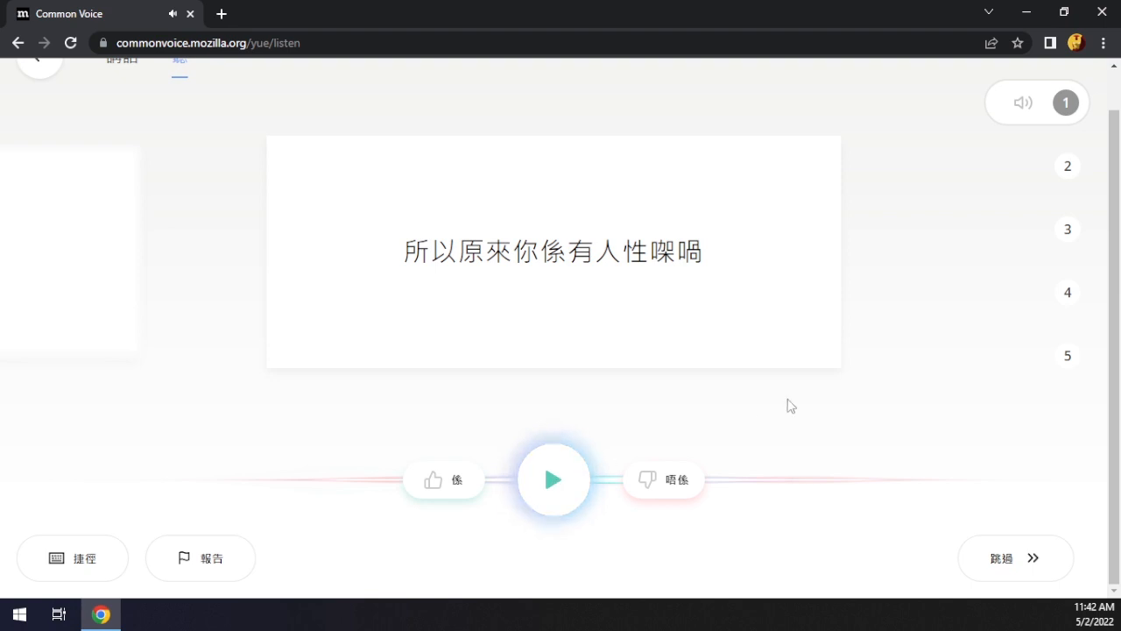
left_click(552, 479)
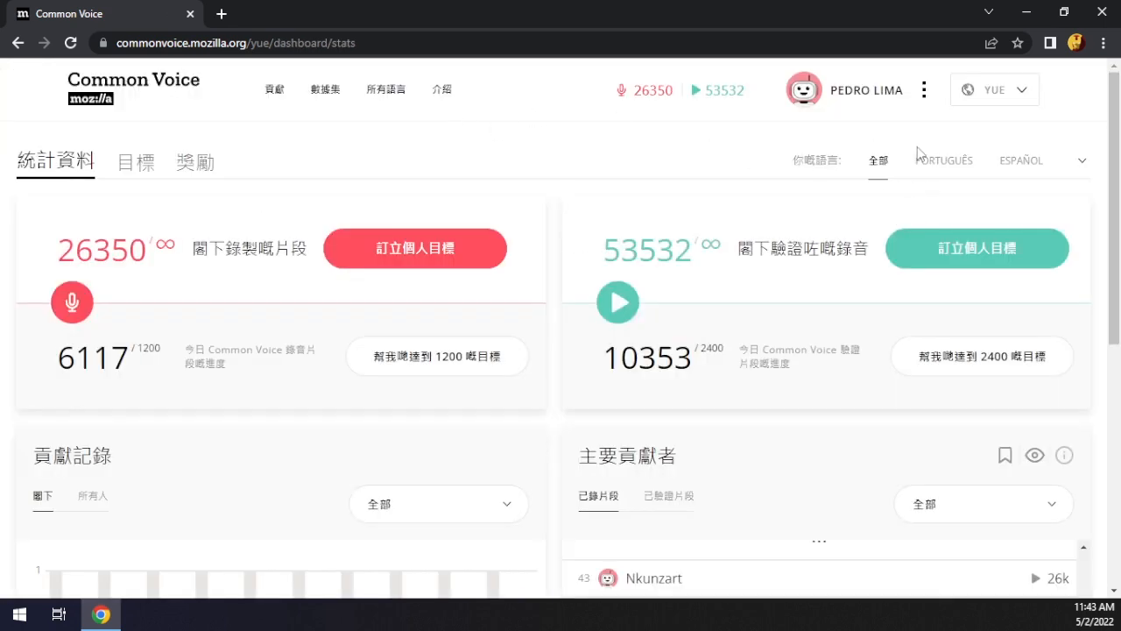
Step: Switch the interface from YUE to English and open the Languages page
left_click(994, 89)
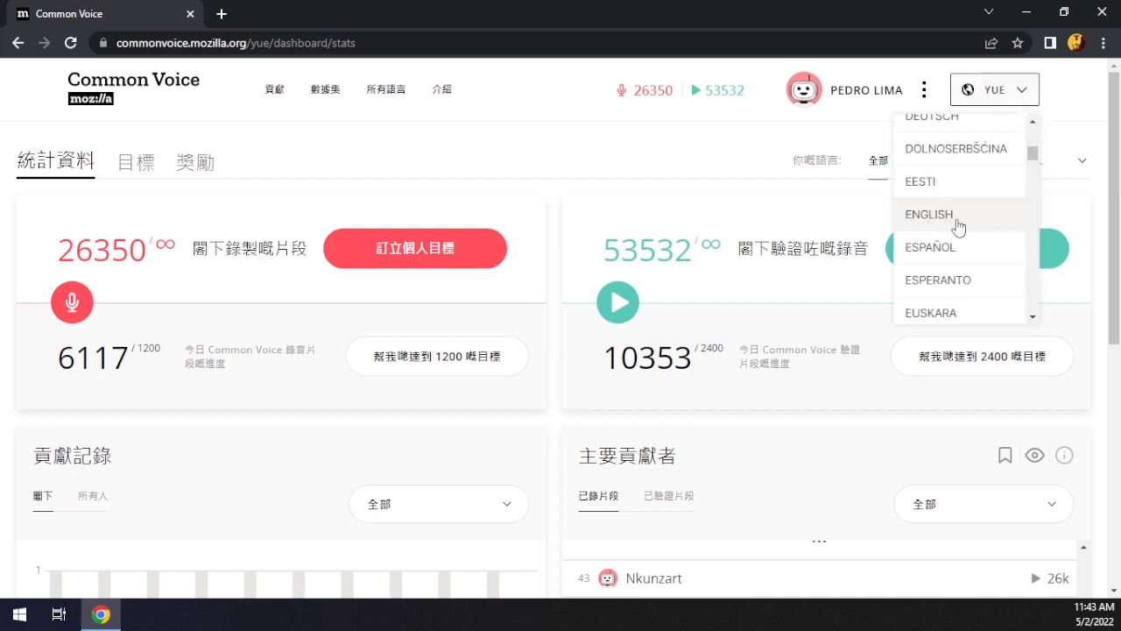
left_click(928, 214)
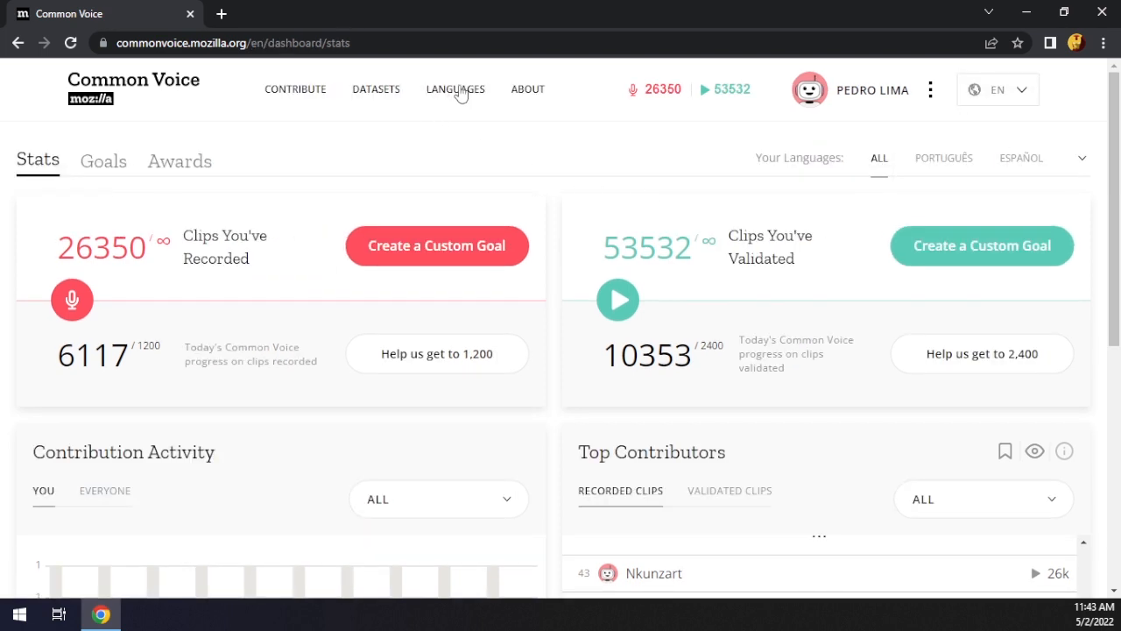
left_click(454, 89)
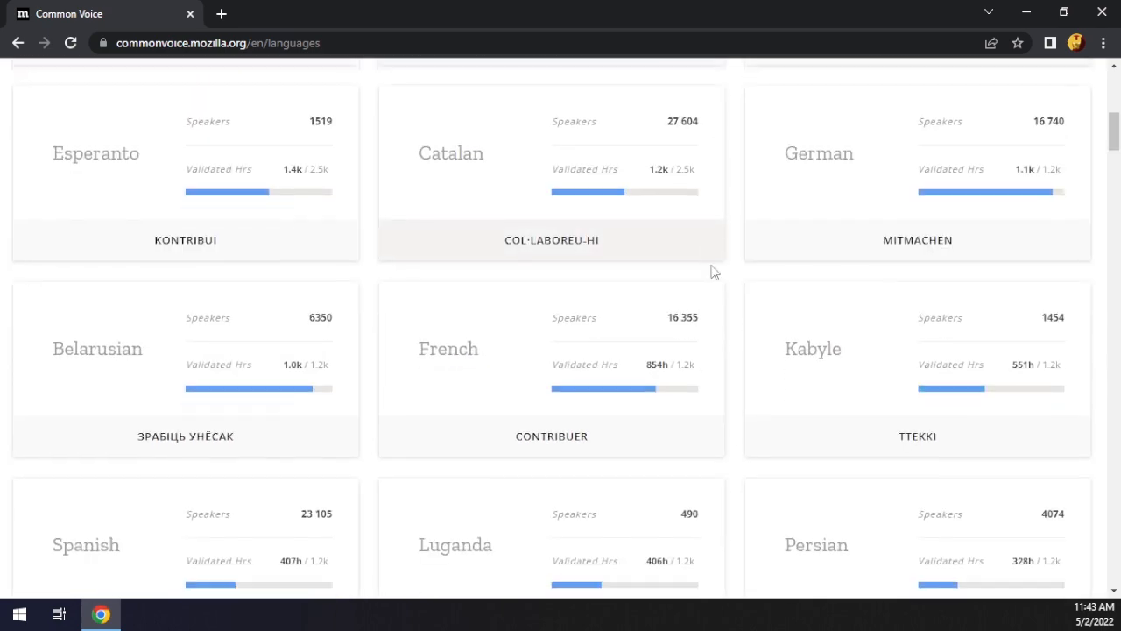
Step: Scroll past the launched language cards to the In Progress section, e.g. Icelandic, Lower Sorbian, Korean
scroll("down", 3)
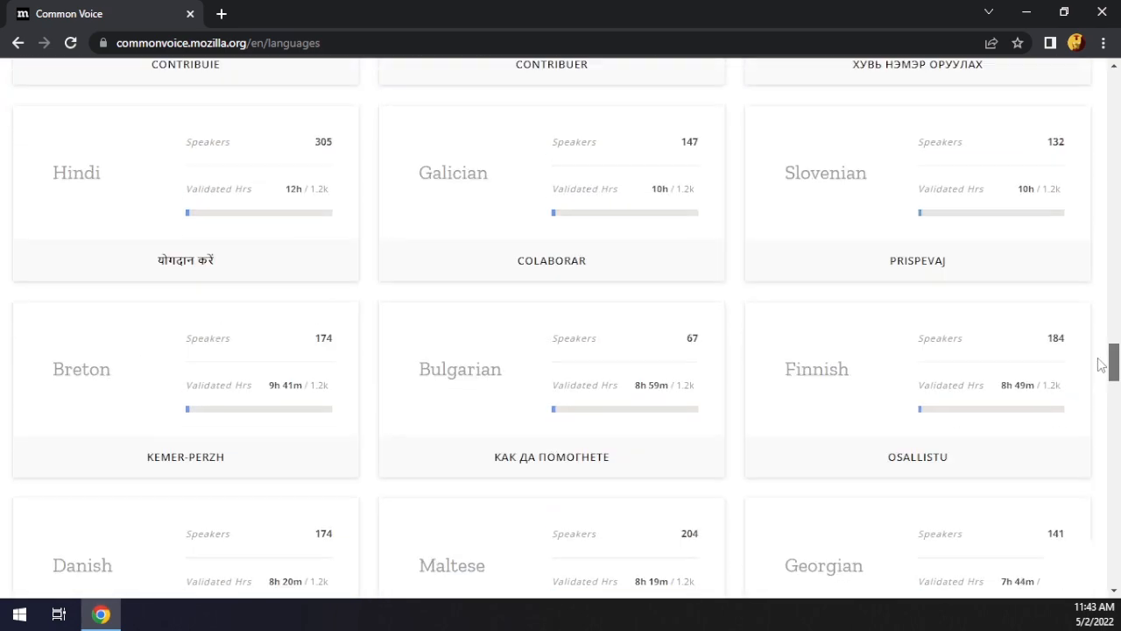
scroll("down", 3)
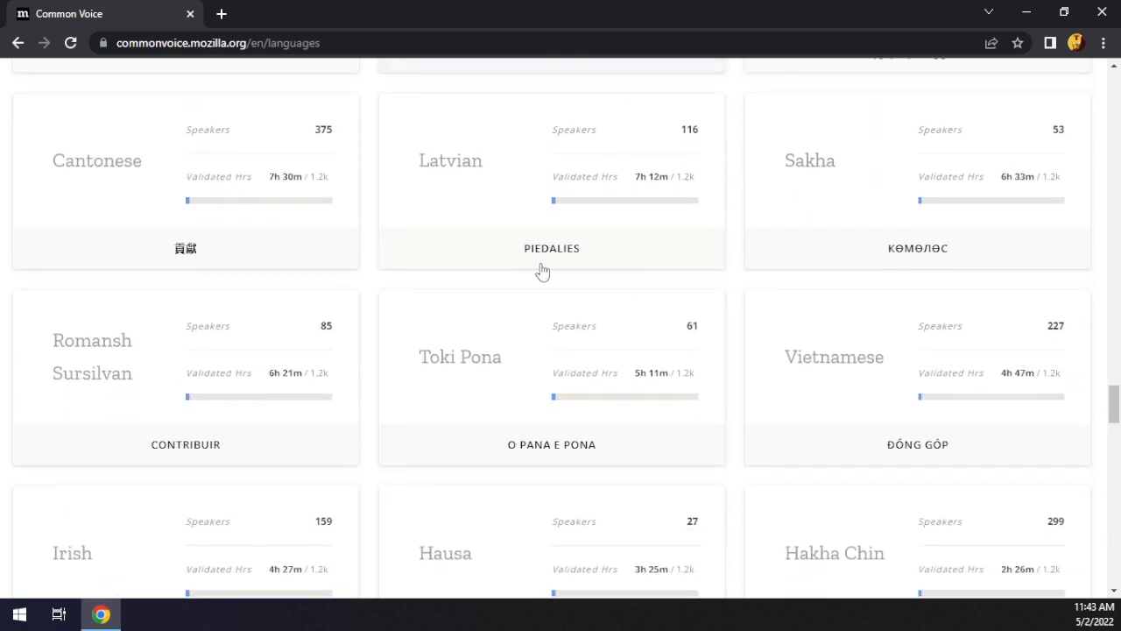
mouse_move(370, 228)
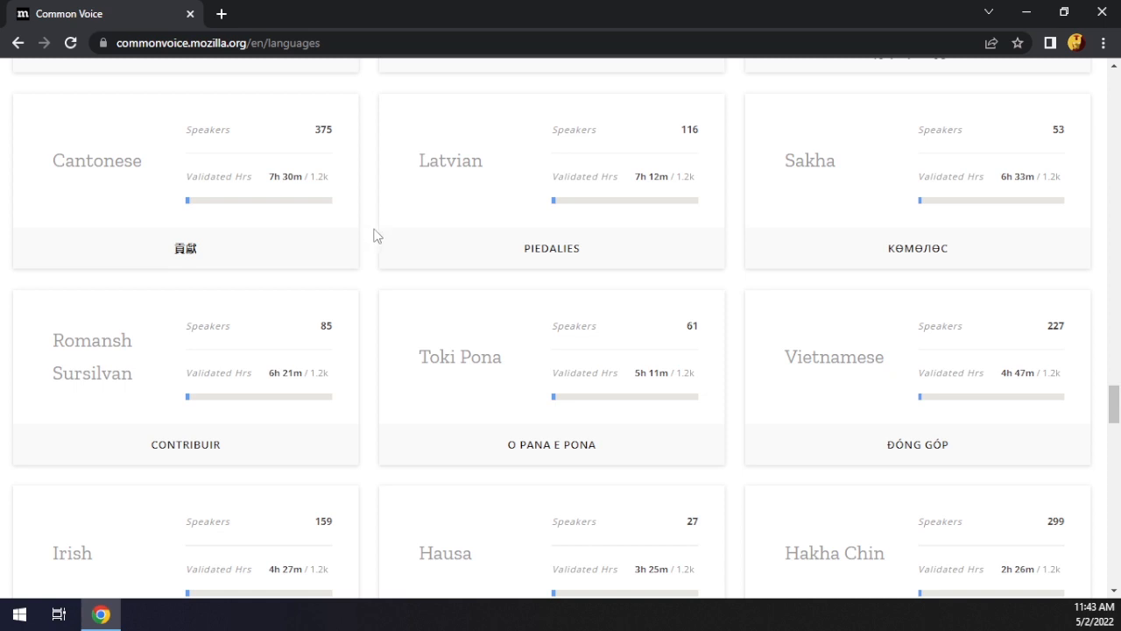
mouse_move(367, 223)
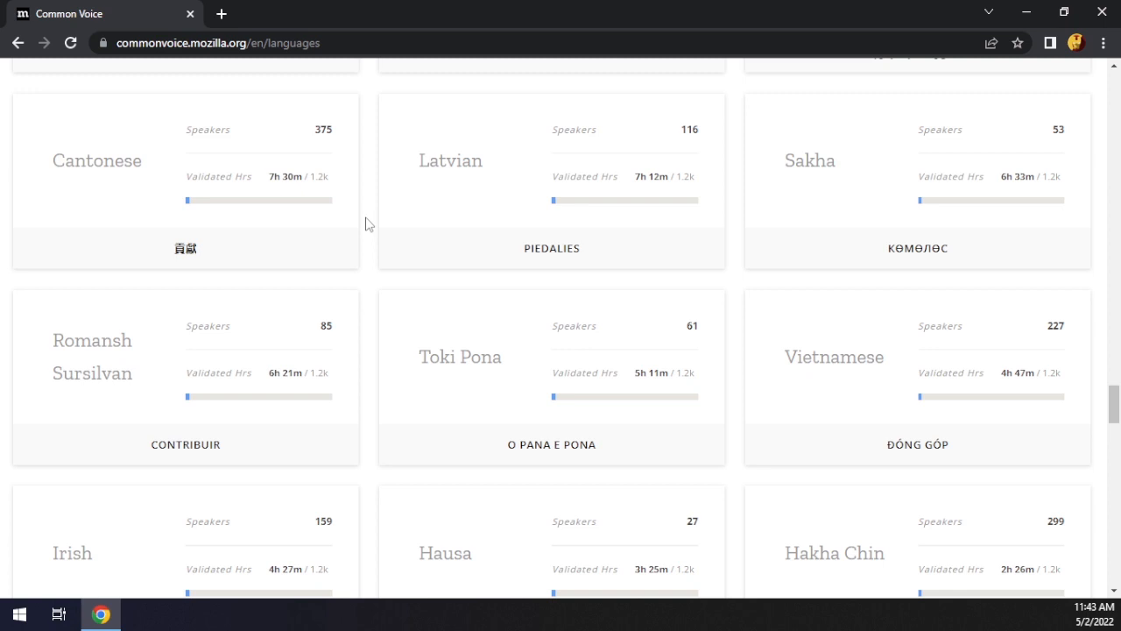
scroll("down", 3)
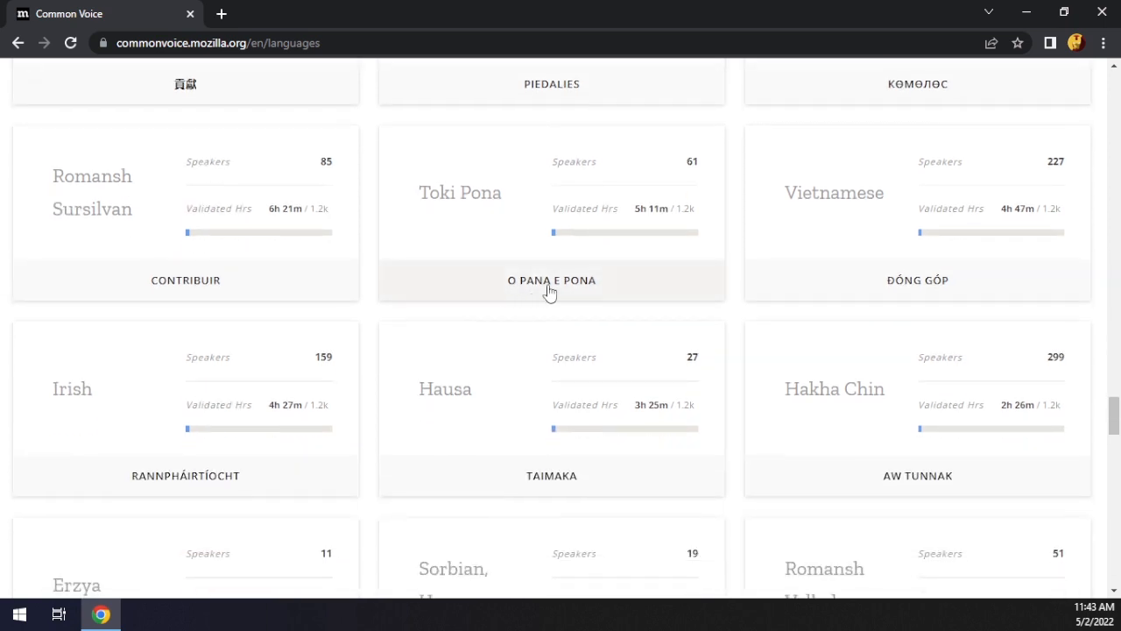
scroll("down", 3)
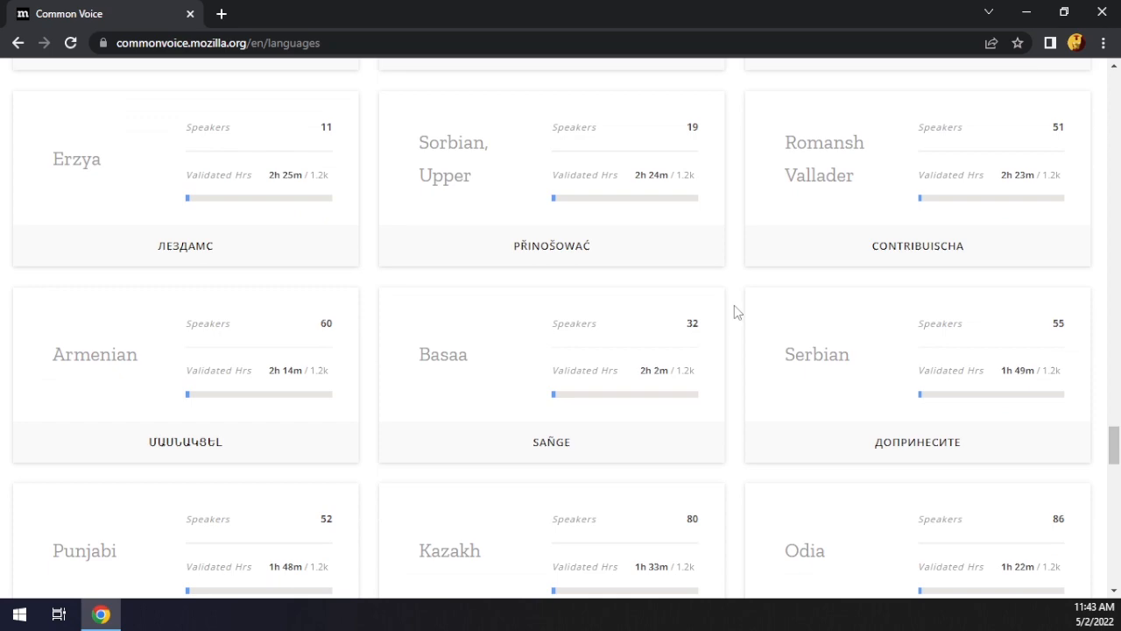
scroll("down", 3)
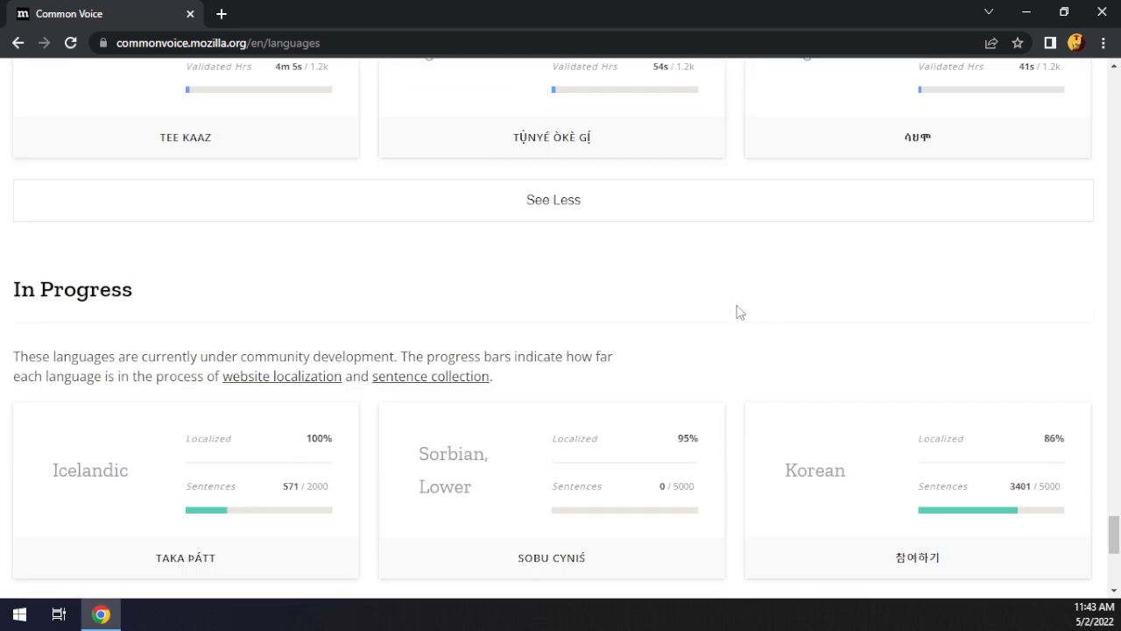
scroll("down", 3)
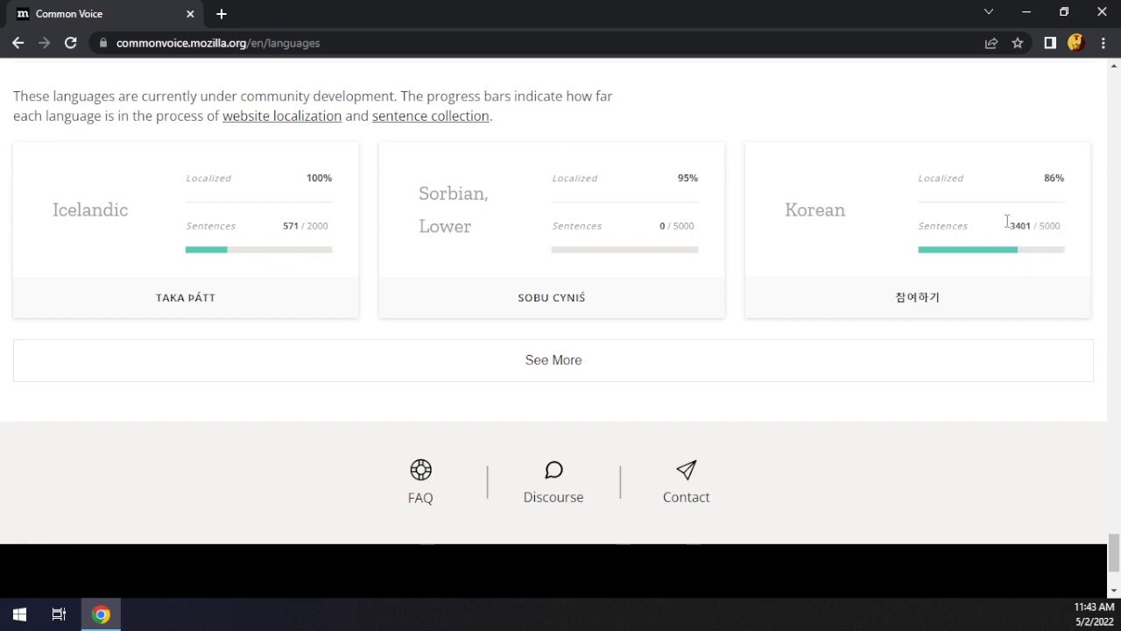
mouse_move(998, 244)
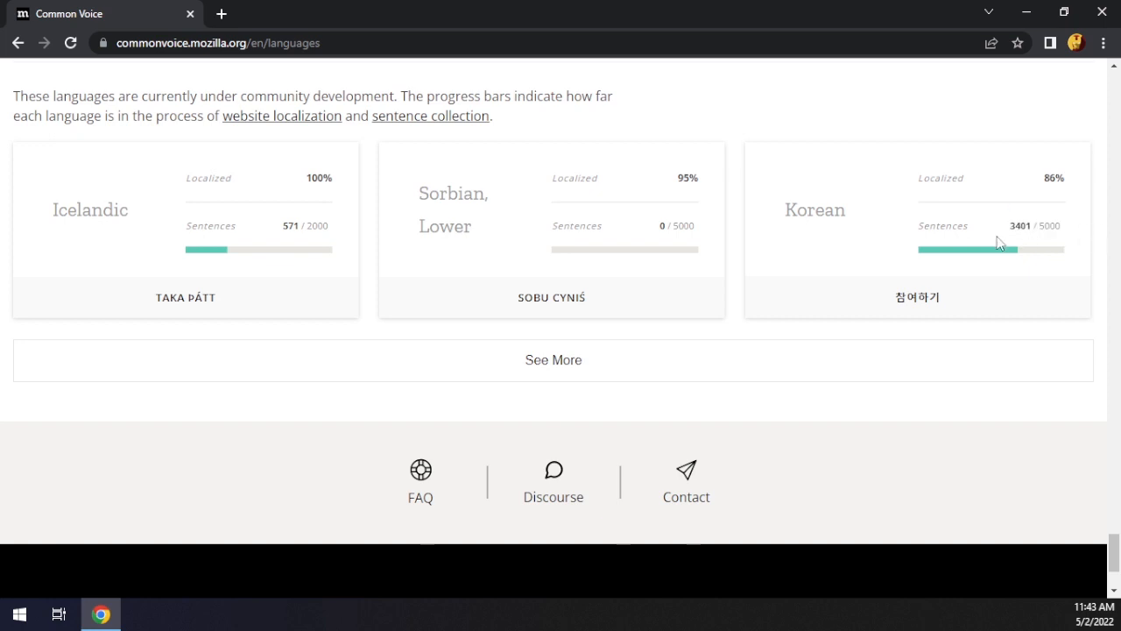
mouse_move(707, 226)
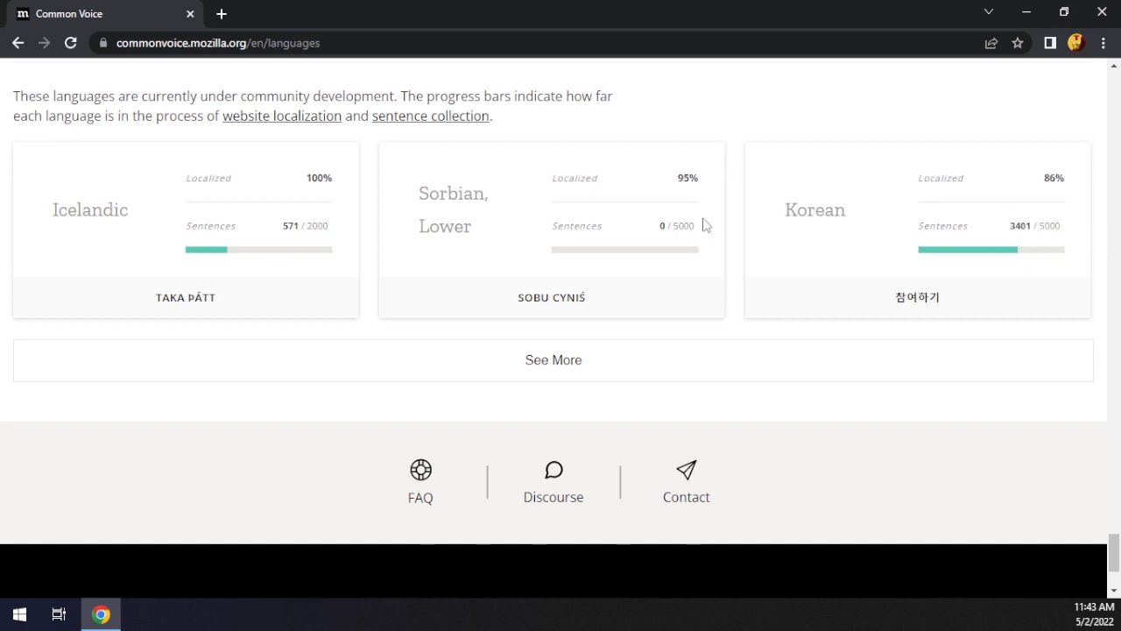
mouse_move(736, 330)
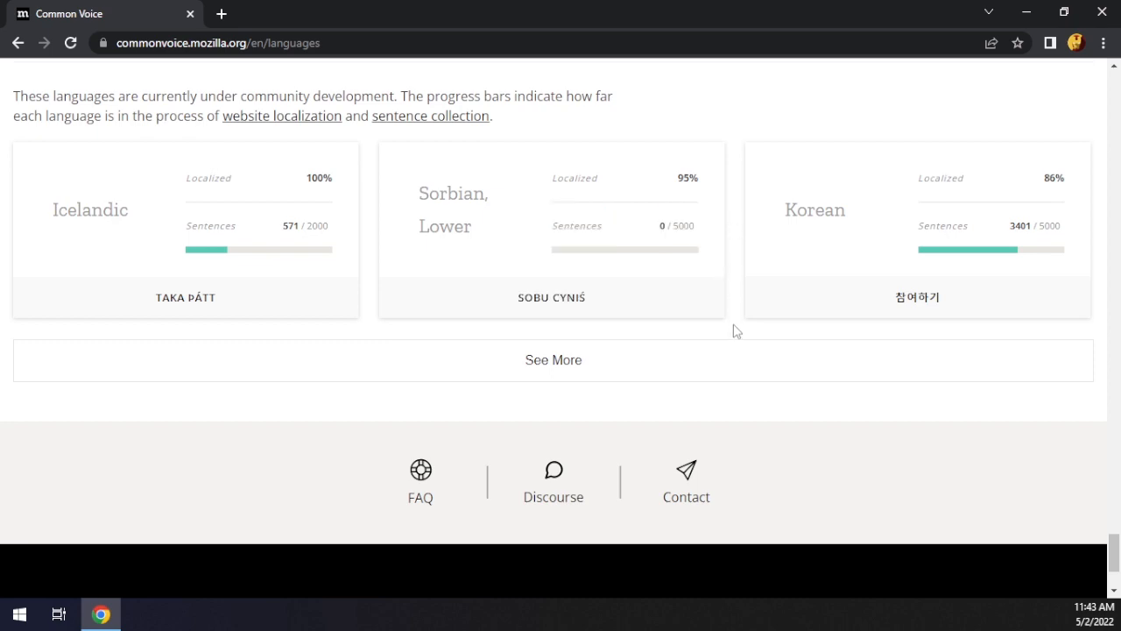
mouse_move(738, 297)
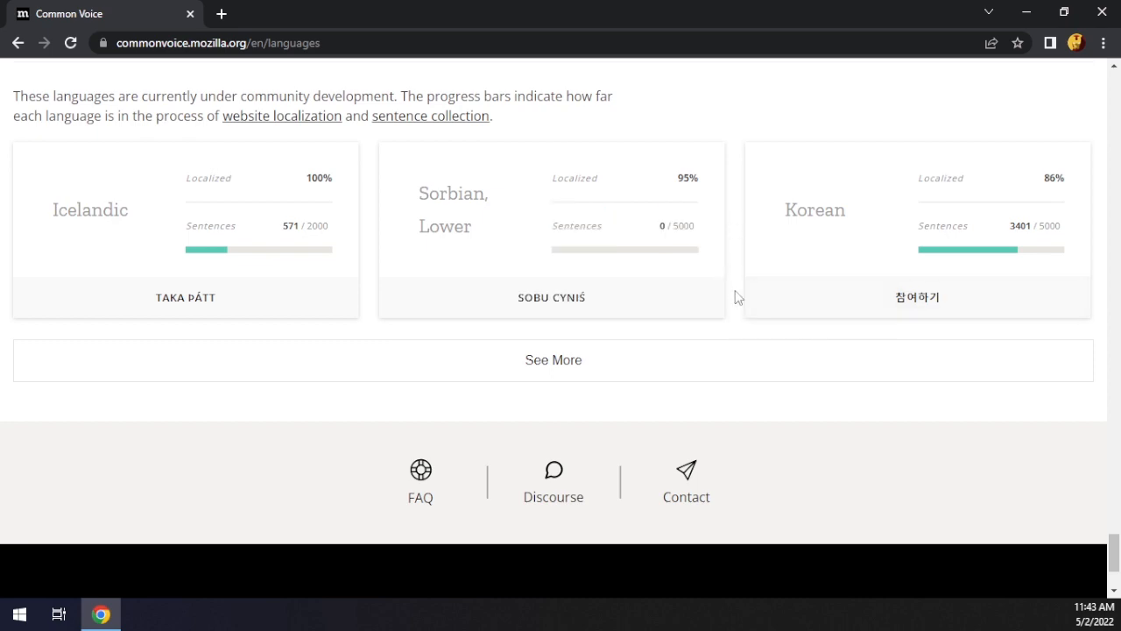
Step: Browse the expanded In Progress languages list, then return to the page top showing English and Portuguese
scroll("down", 3)
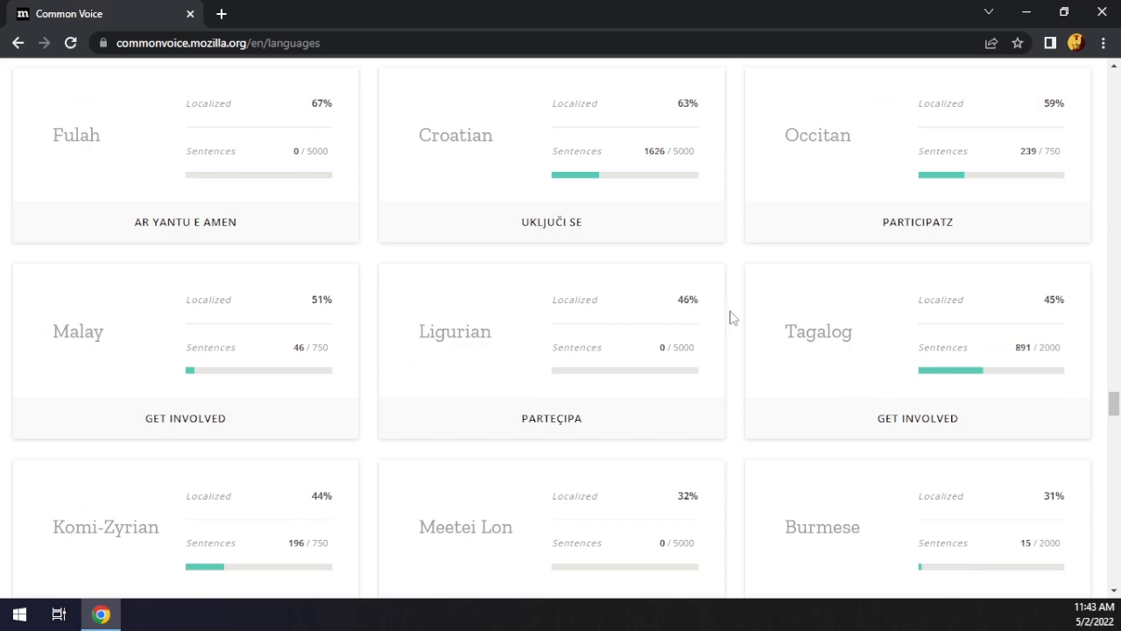
scroll("down", 3)
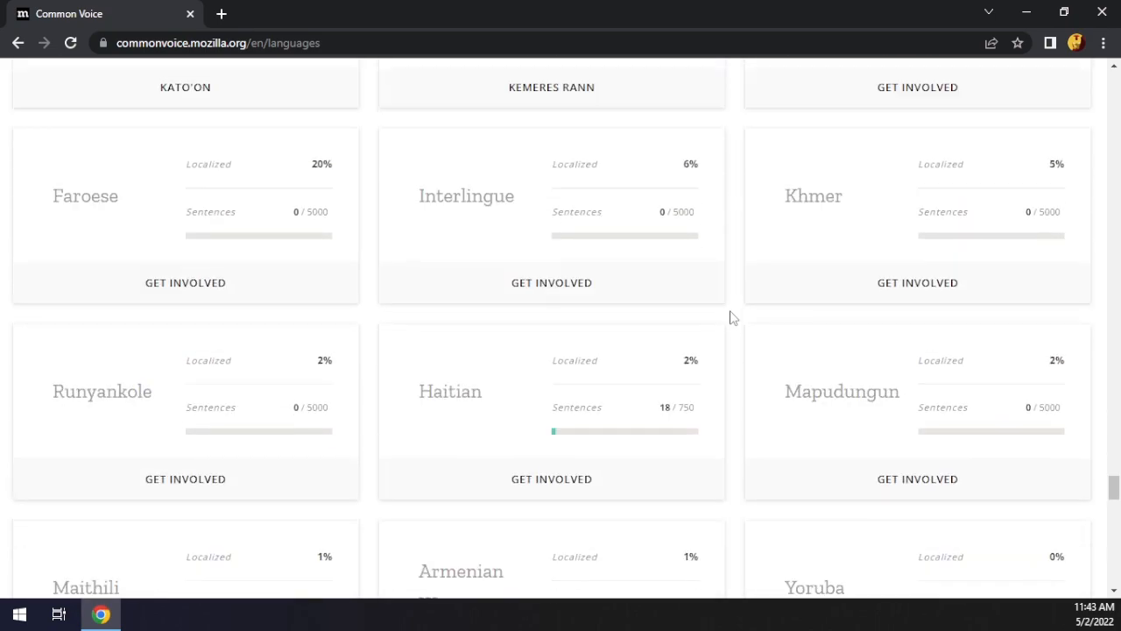
scroll("down", 3)
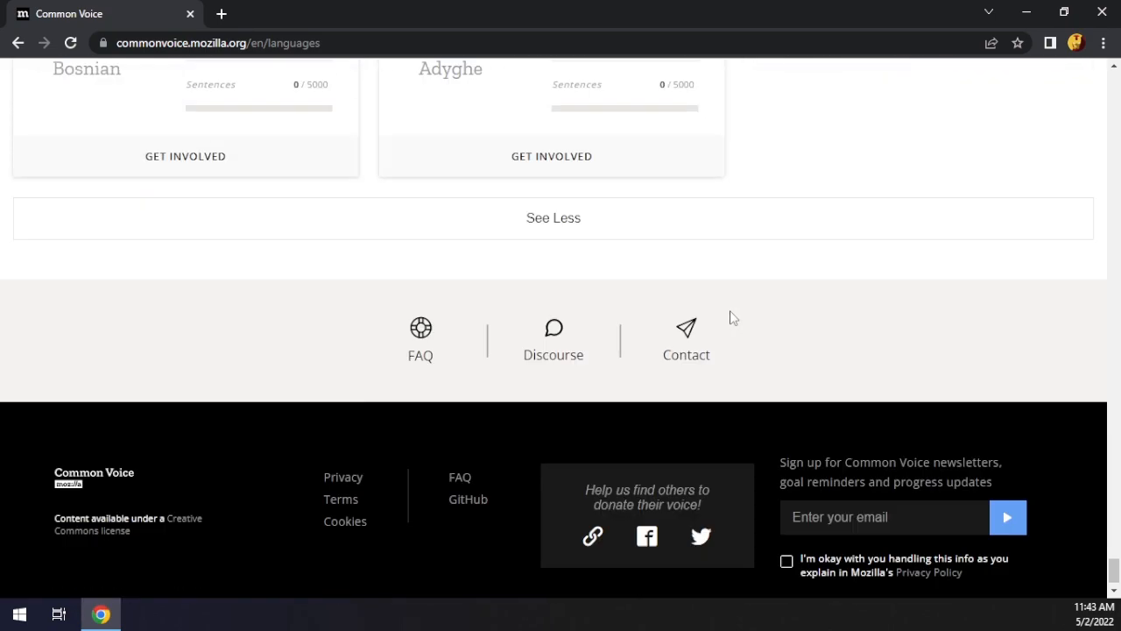
scroll("down", 3)
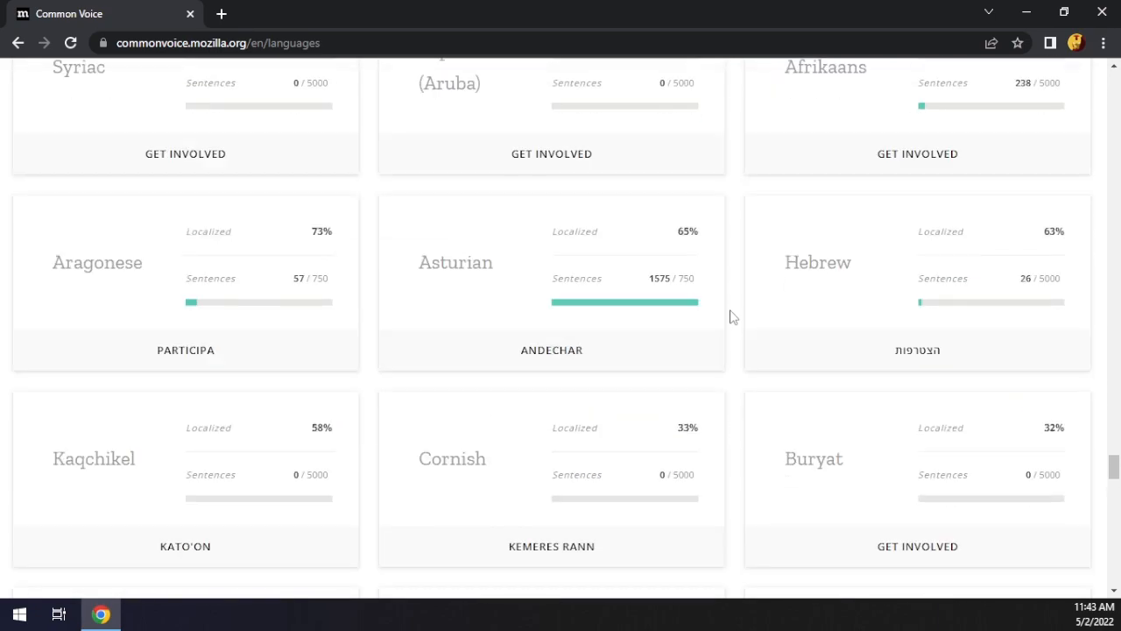
scroll("down", 3)
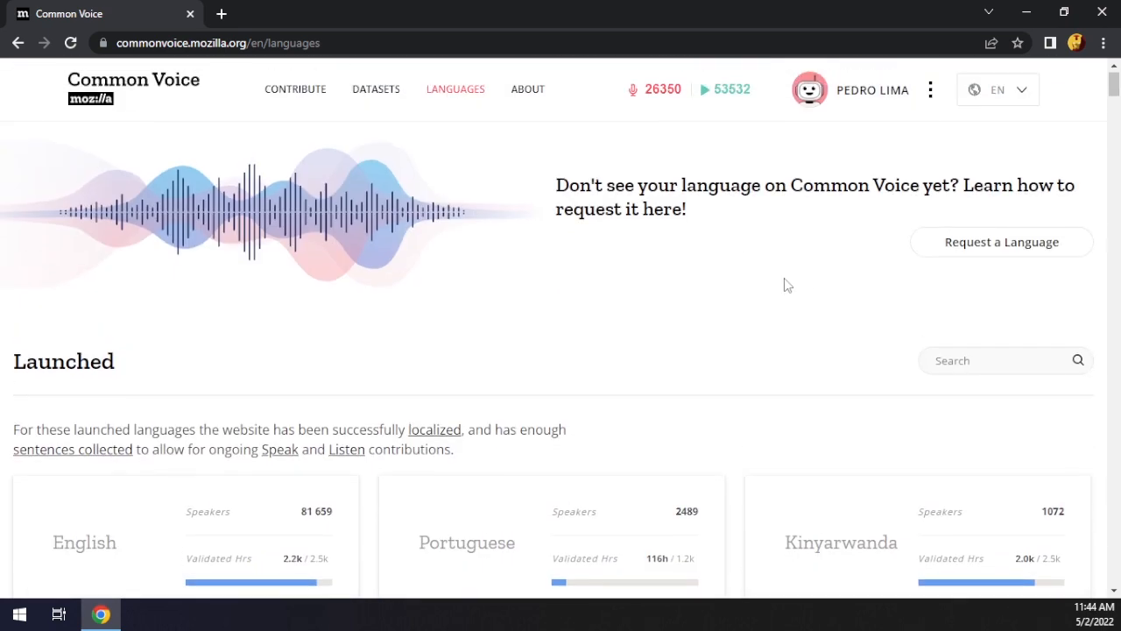
mouse_move(784, 285)
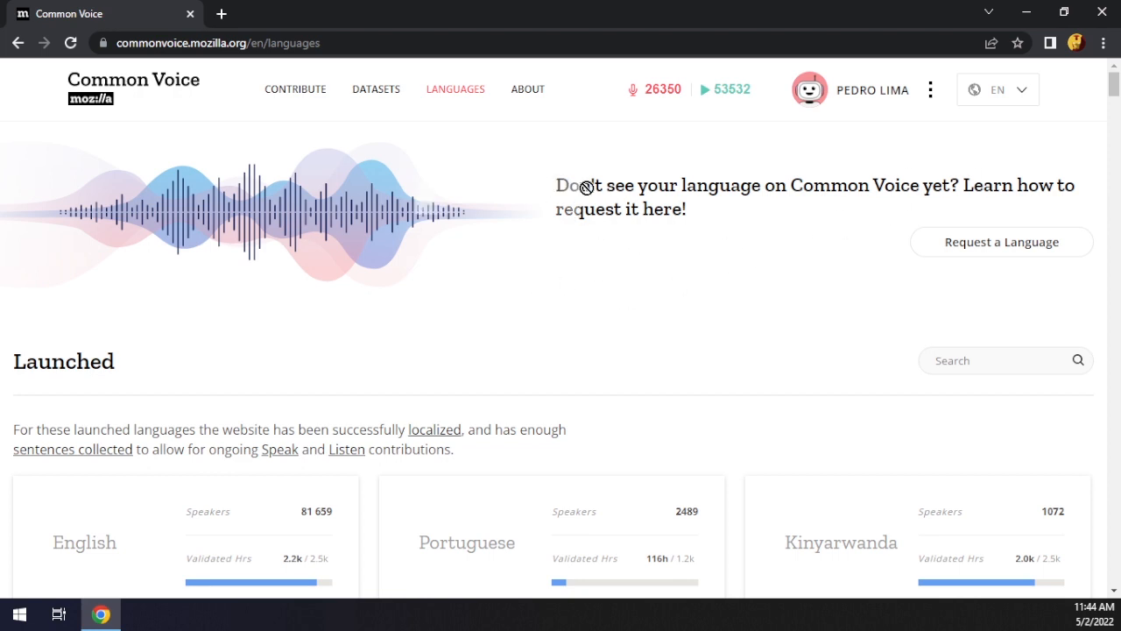
mouse_move(703, 216)
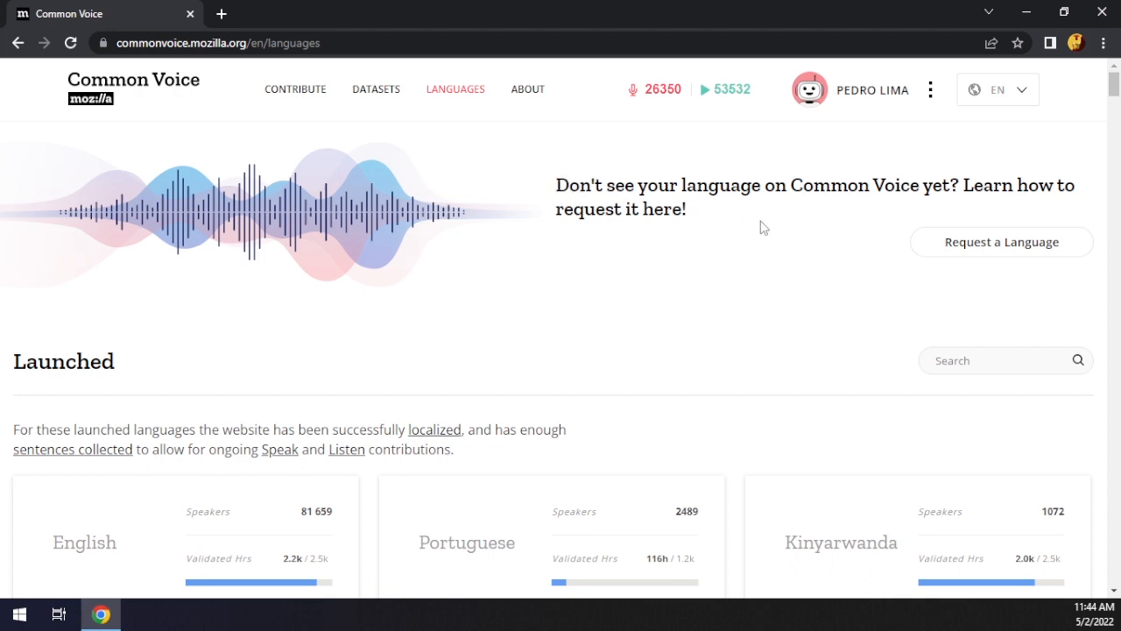
mouse_move(697, 230)
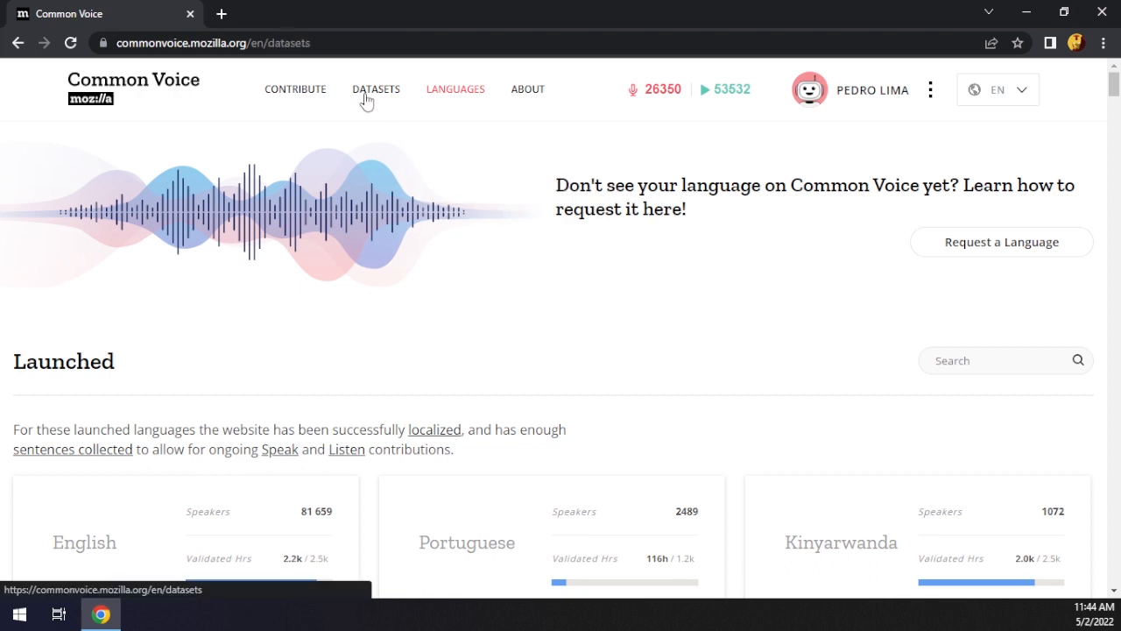
Step: Open Datasets and select the 71 GB size of the English Corpus 9.0 release
left_click(376, 88)
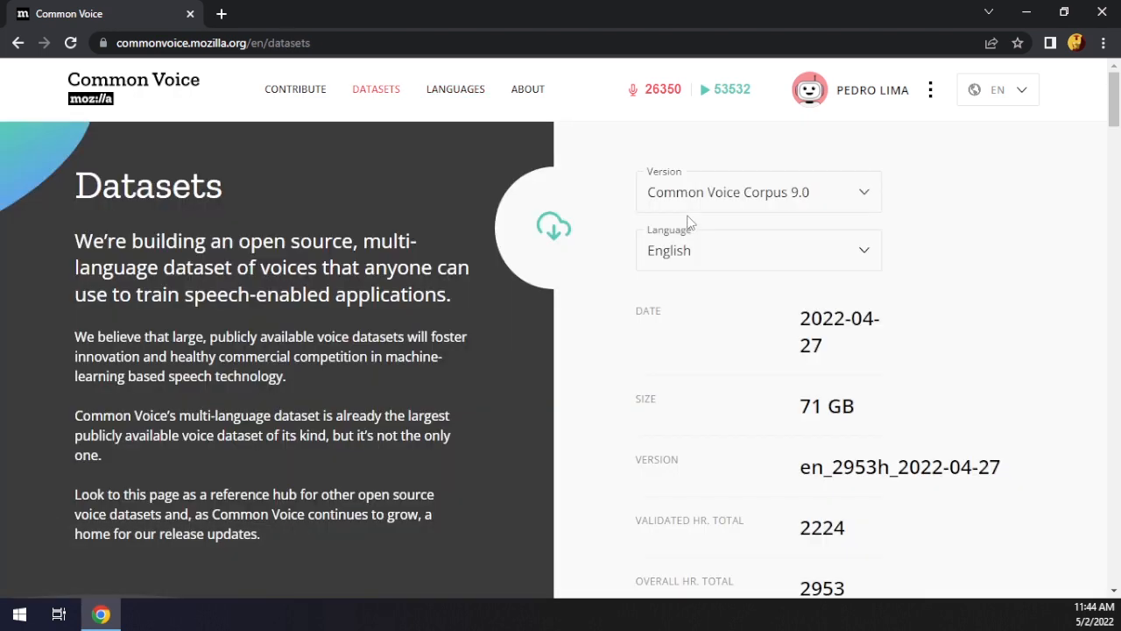
mouse_move(1000, 194)
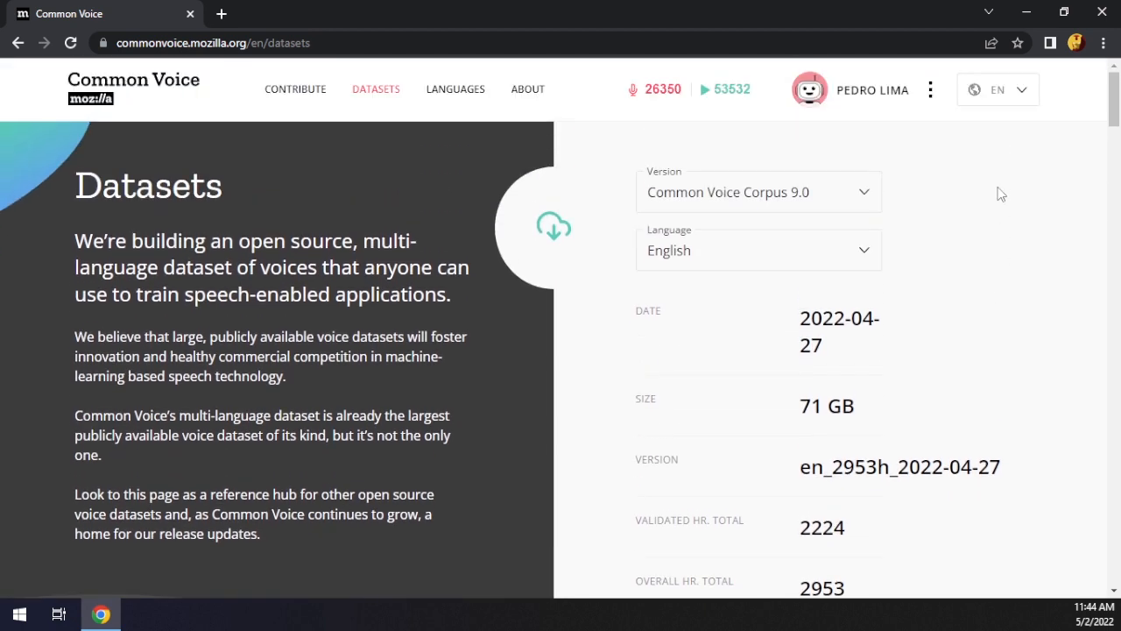
mouse_move(952, 203)
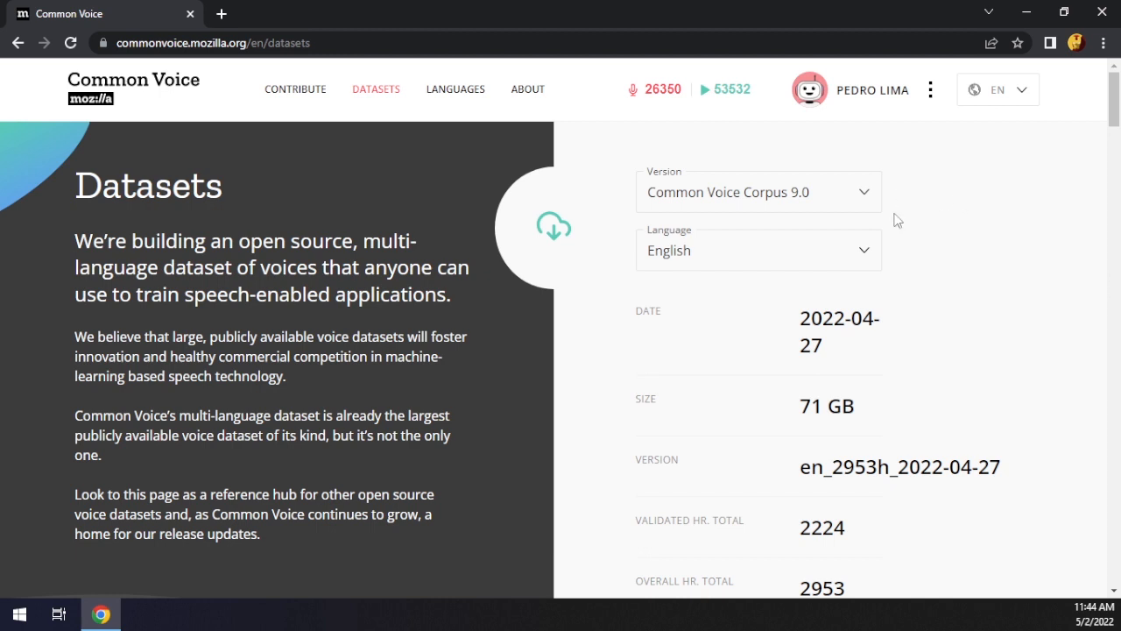
mouse_move(365, 225)
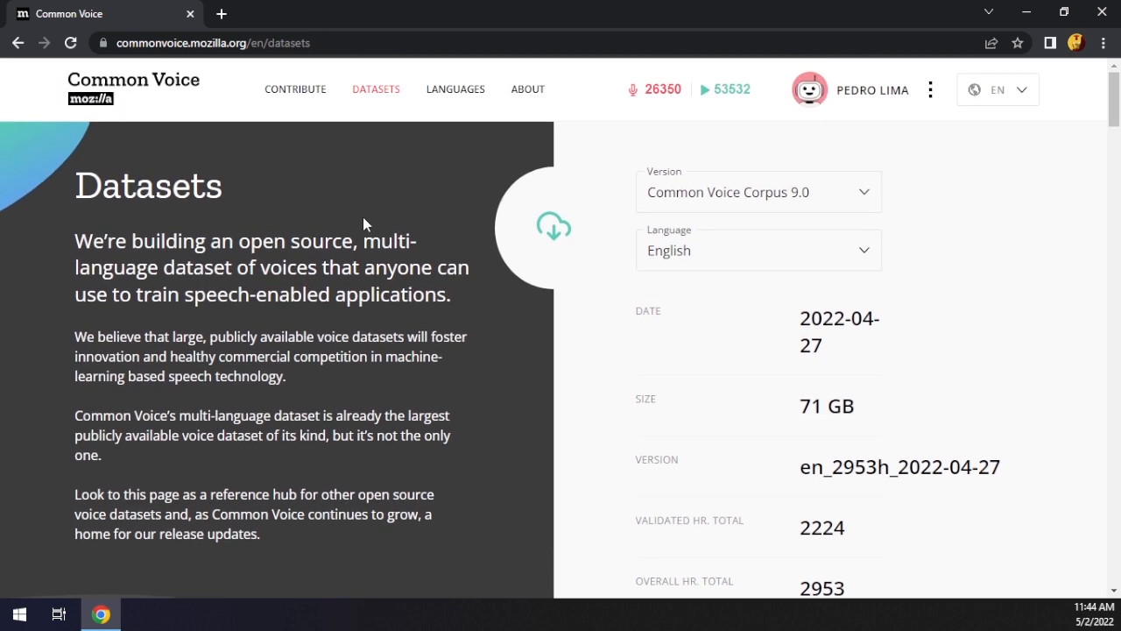
scroll("down", 3)
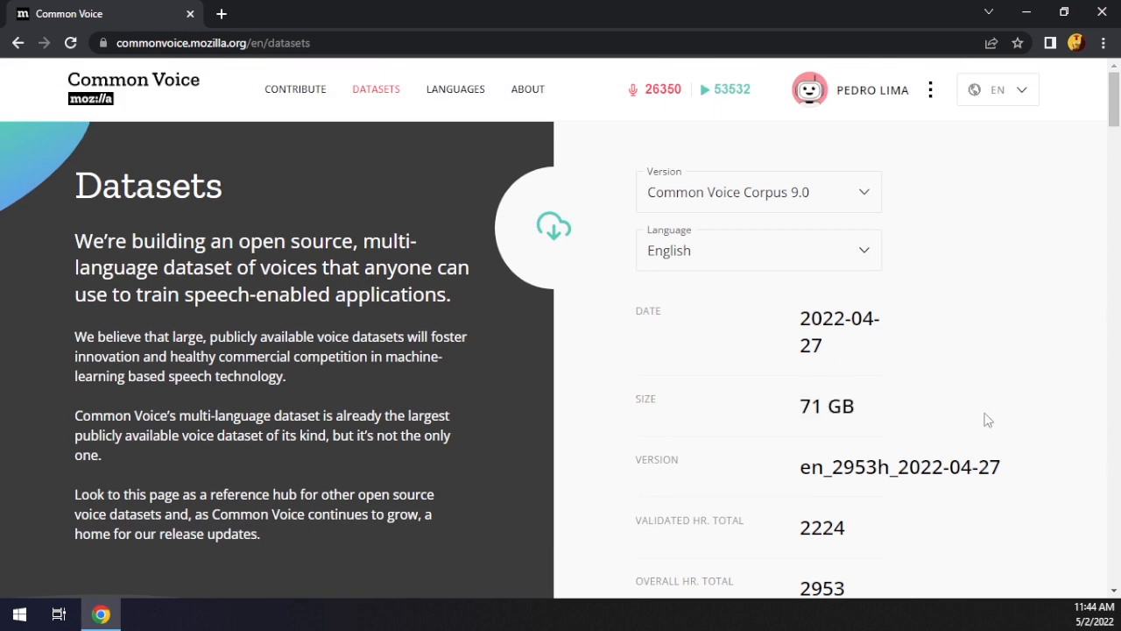
double_click(826, 405)
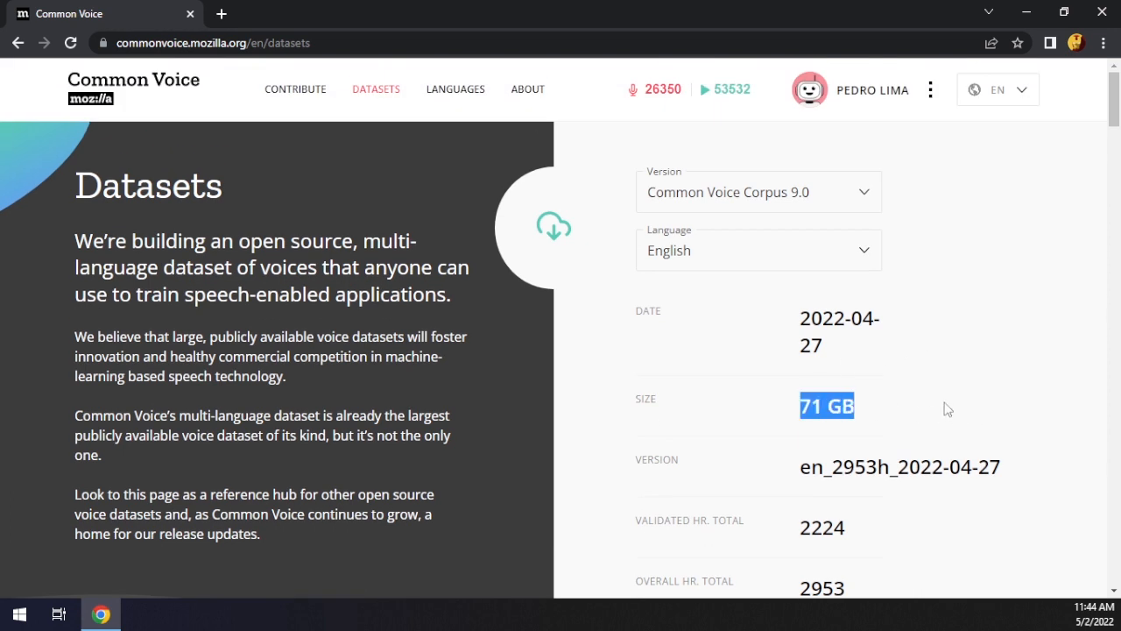